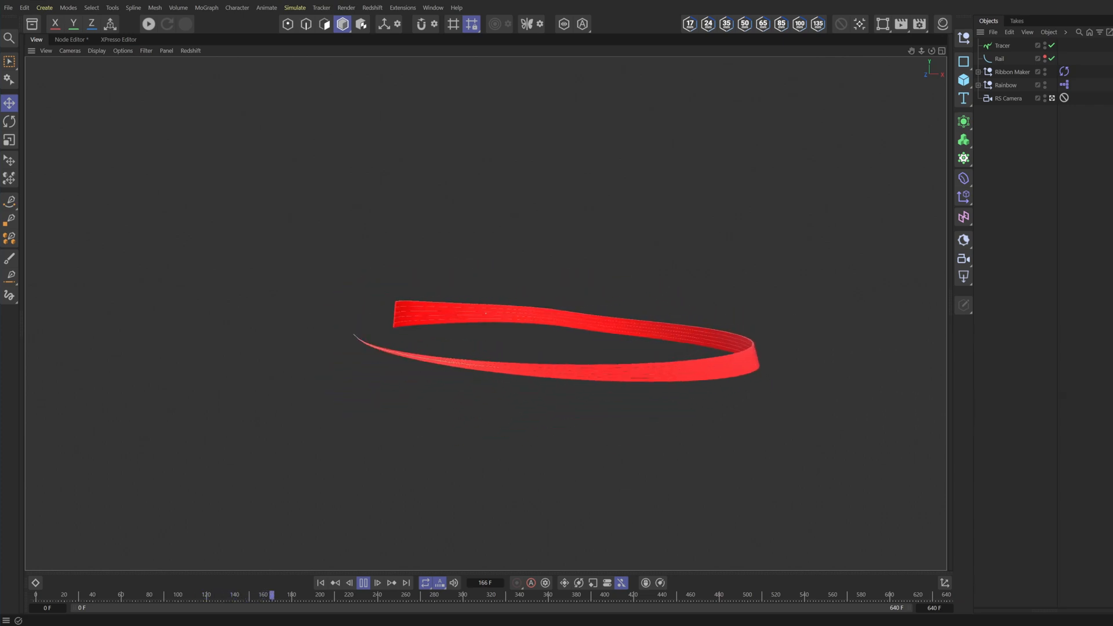
Step: Scrub and play the ribbon animation, then start the Redshift interactive render
left_click_drag(270, 595, 361, 594)
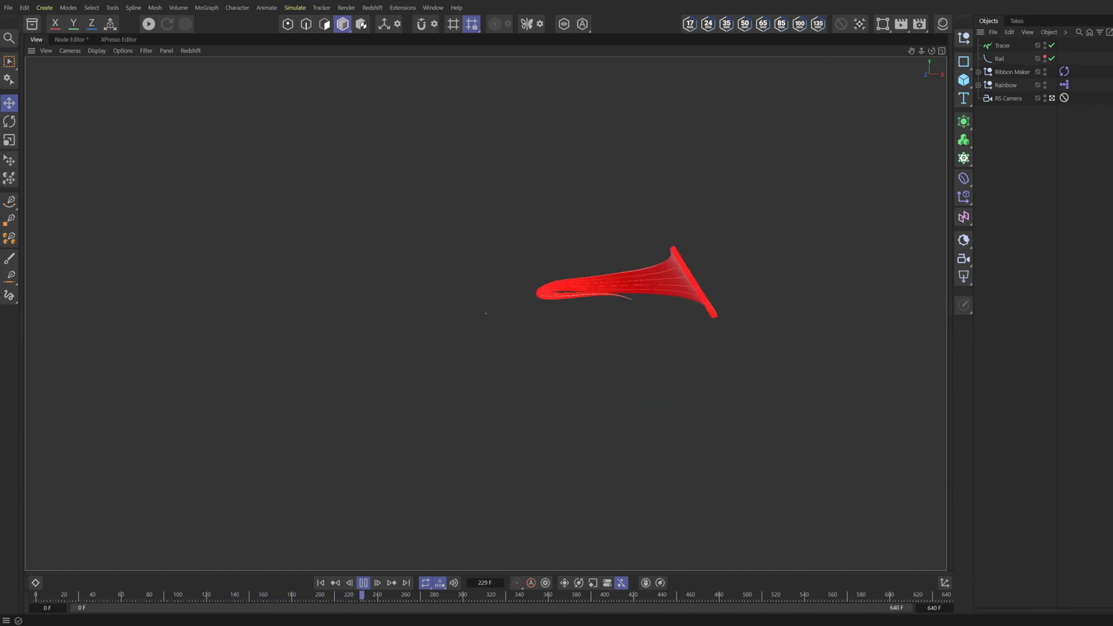
left_click(375, 582)
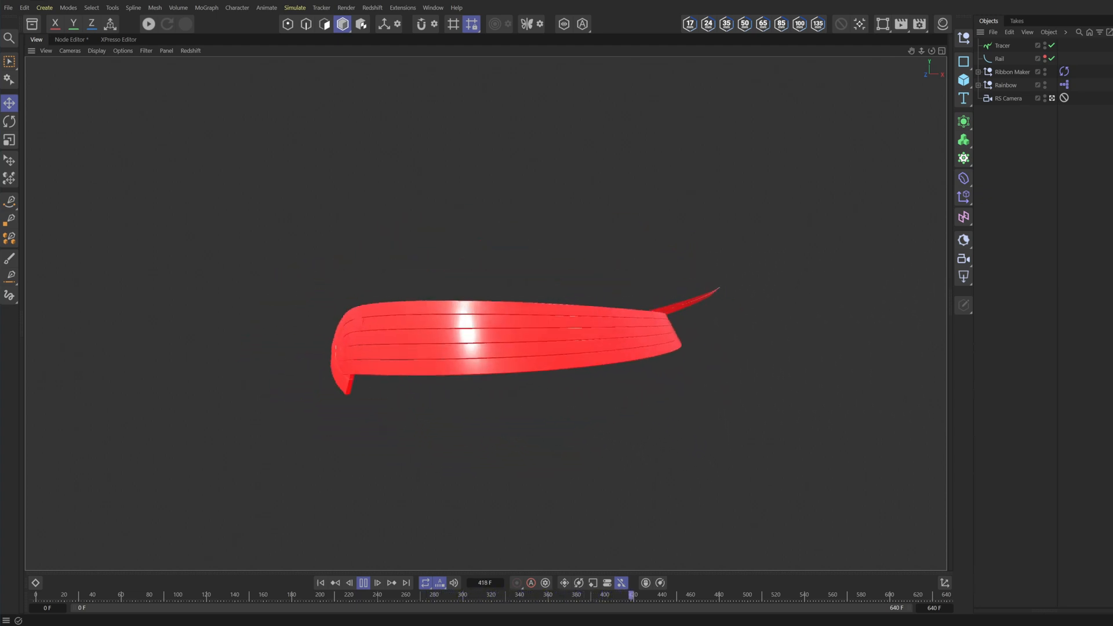
left_click(363, 583)
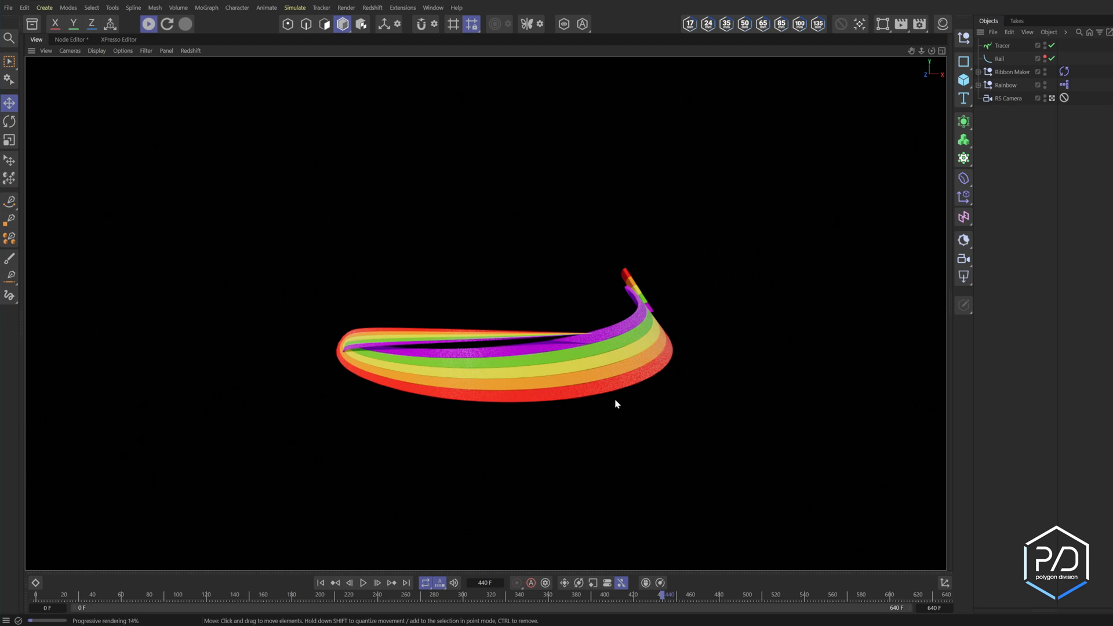
mouse_move(627, 390)
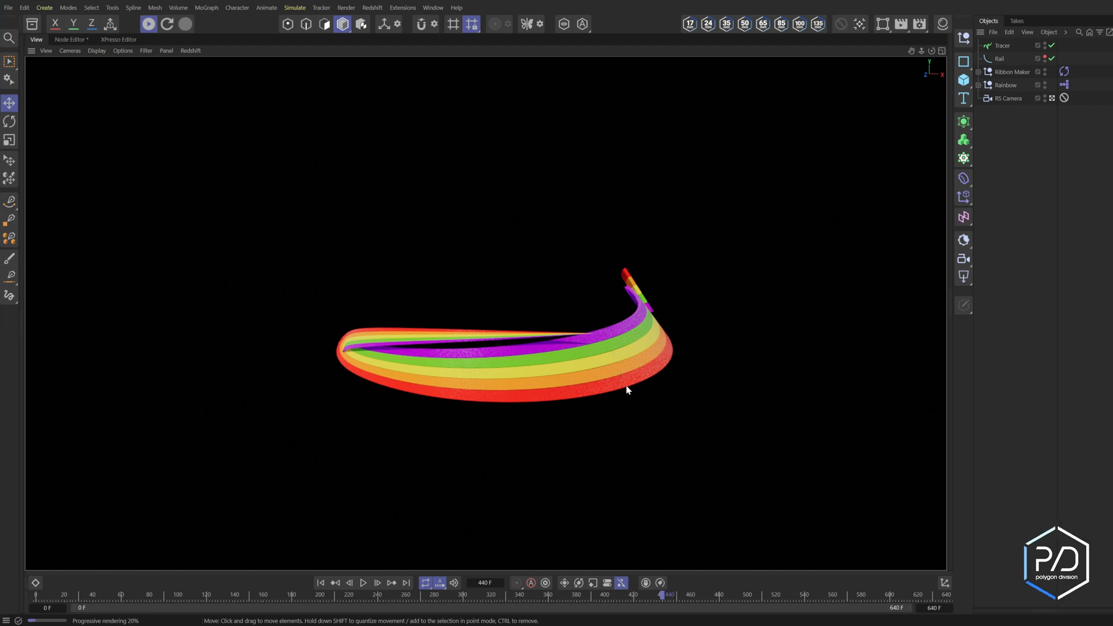
mouse_move(598, 354)
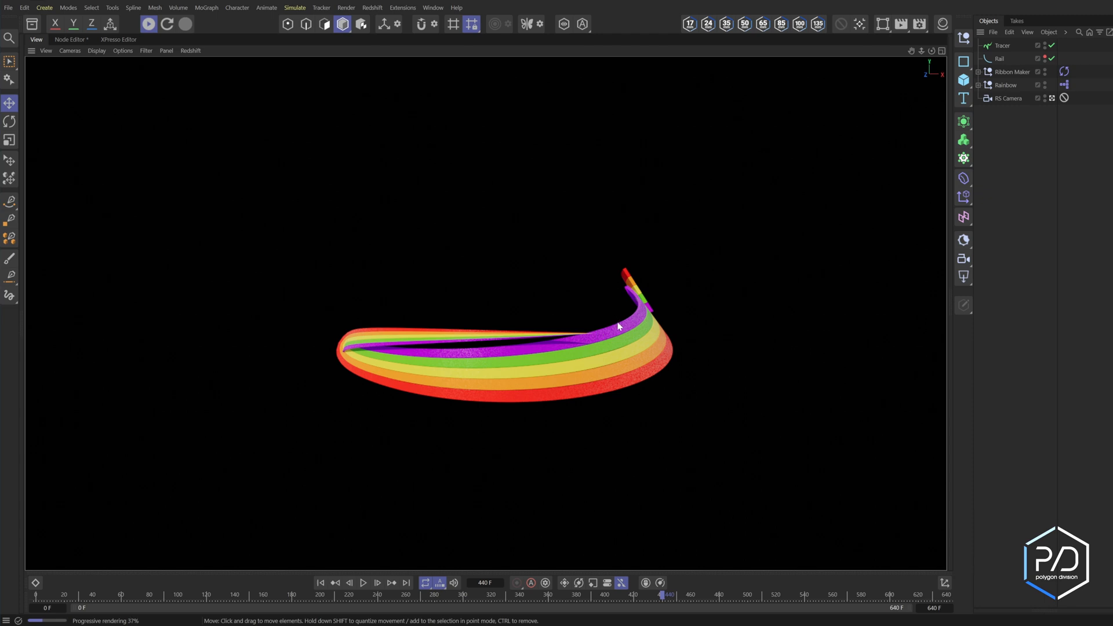
mouse_move(629, 396)
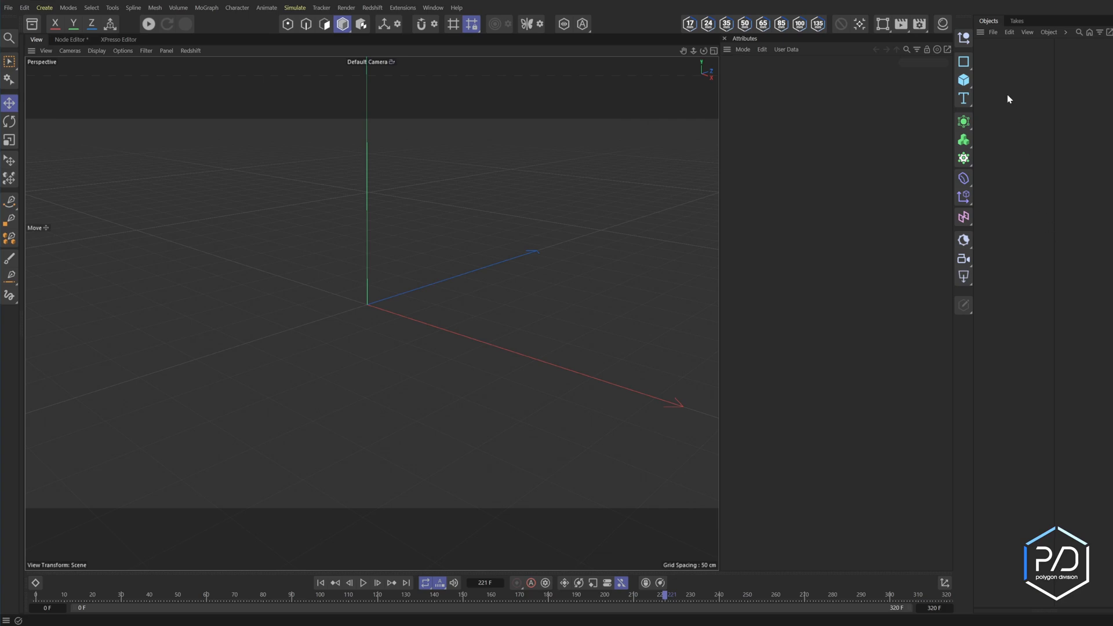
mouse_move(963, 38)
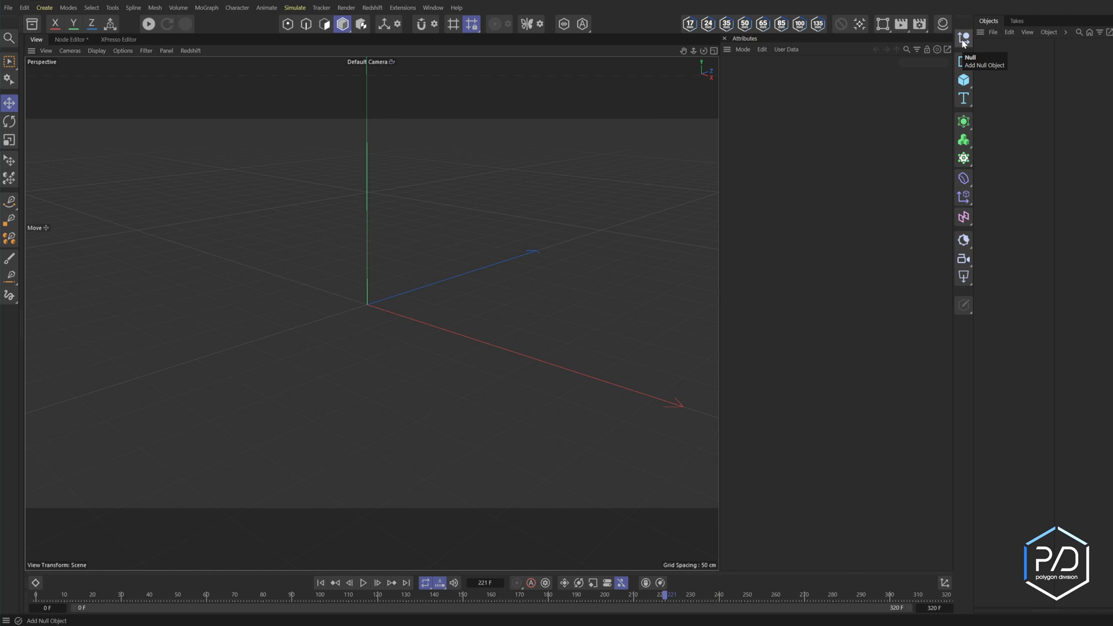
mouse_move(734, 328)
type("Ribbon Position")
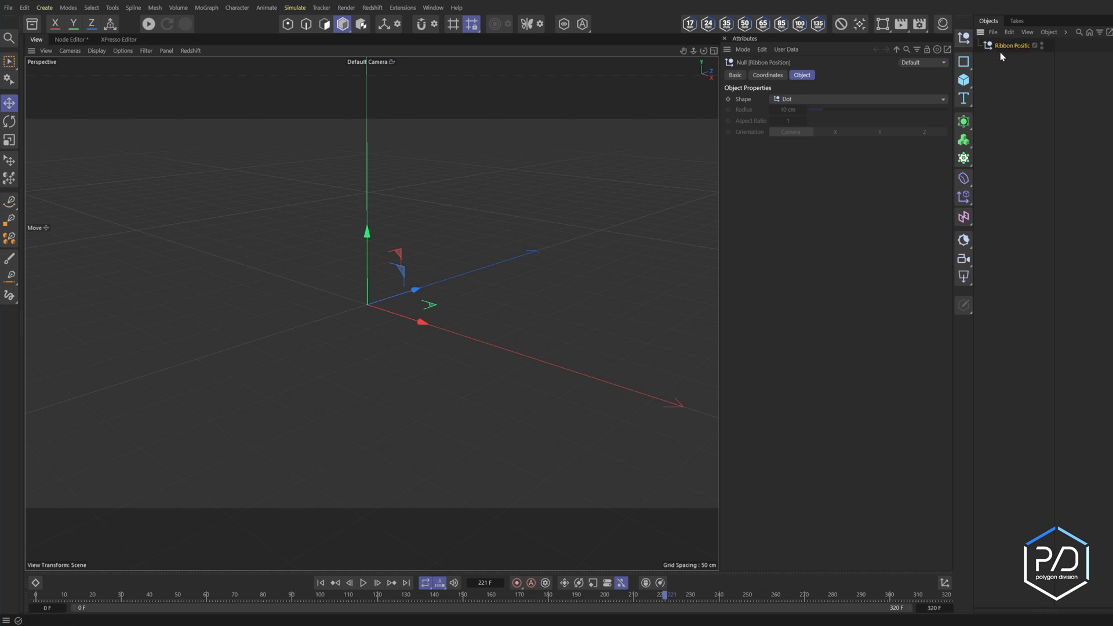
mouse_move(963, 40)
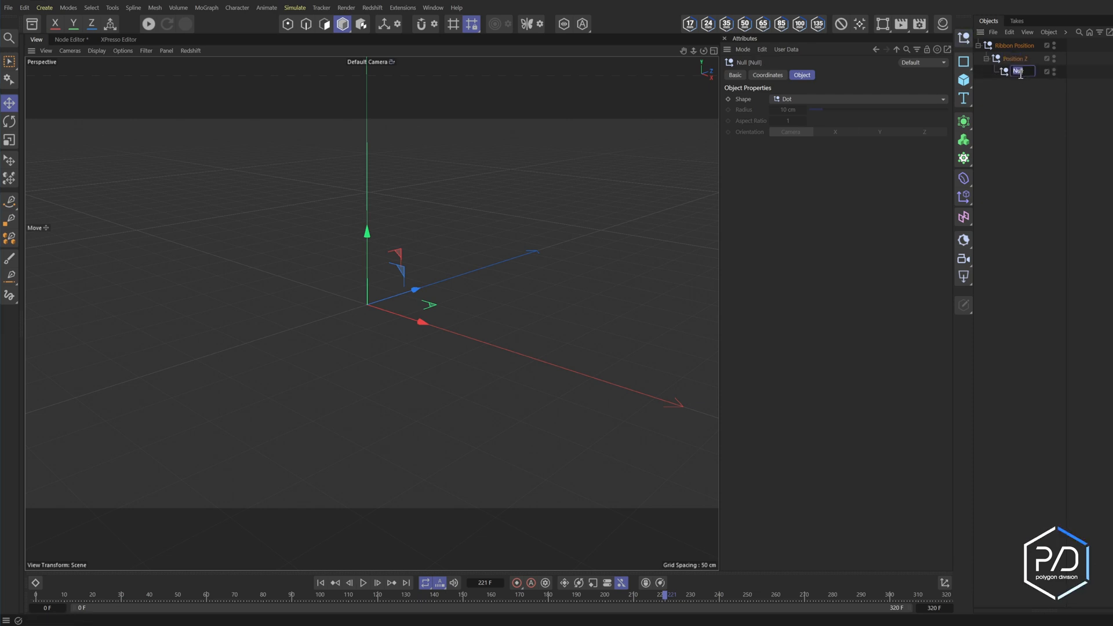
Step: Display Position Y as a sphere and select Position Z to offset it back along Z
left_click(857, 99)
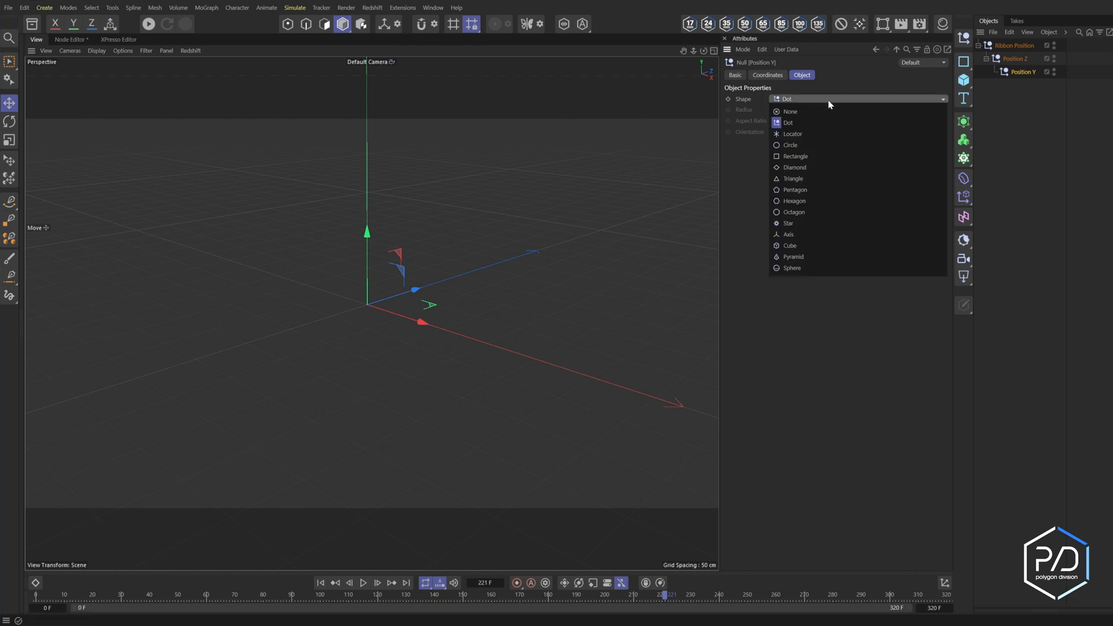
left_click(792, 268)
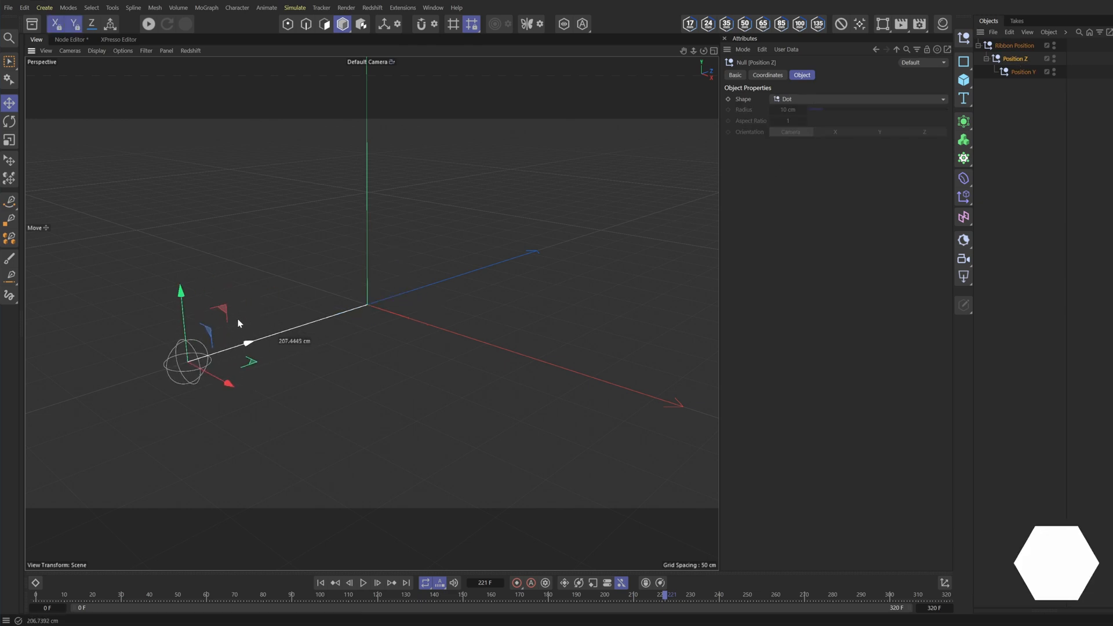
left_click(1022, 72)
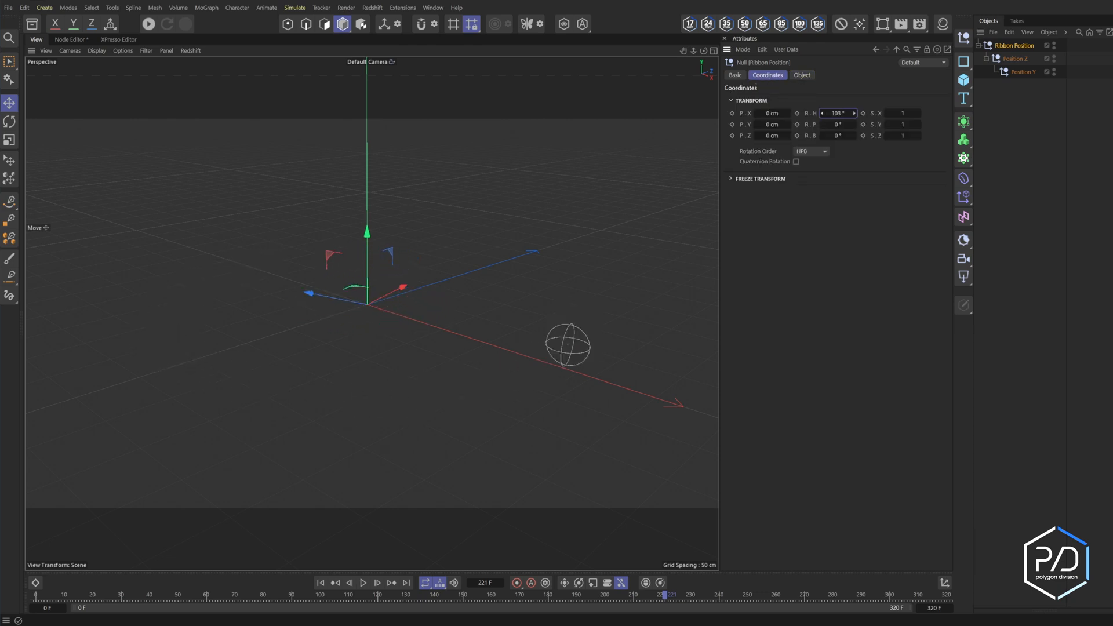
left_click(1015, 58)
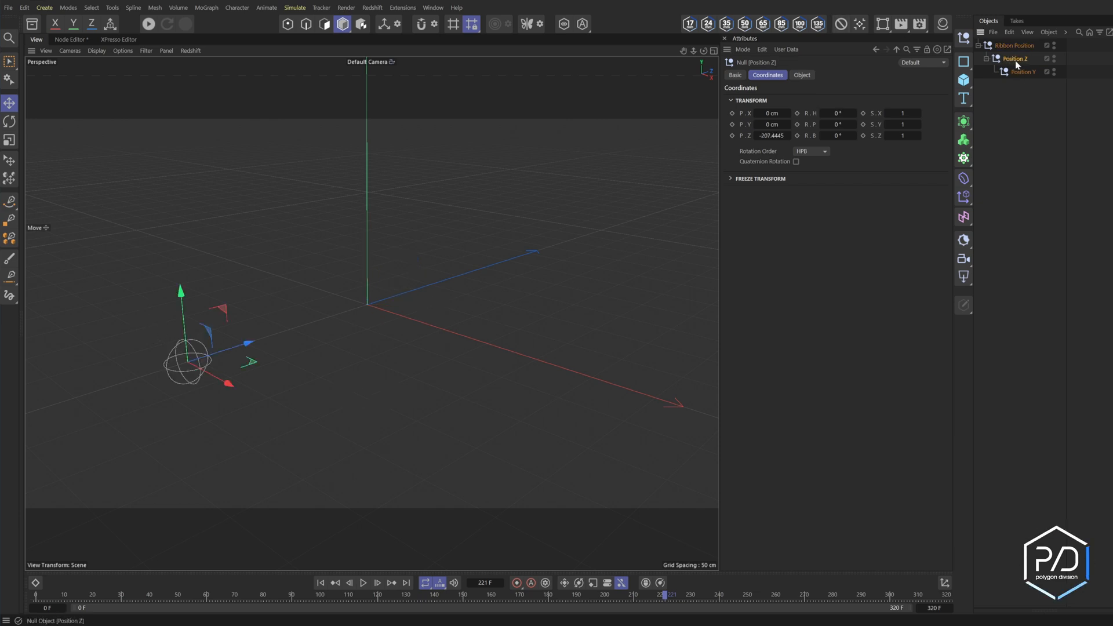
Step: Add Protection tags to the nulls, freeing Y position, and test Ribbon Position's heading rotation
right_click(1017, 59)
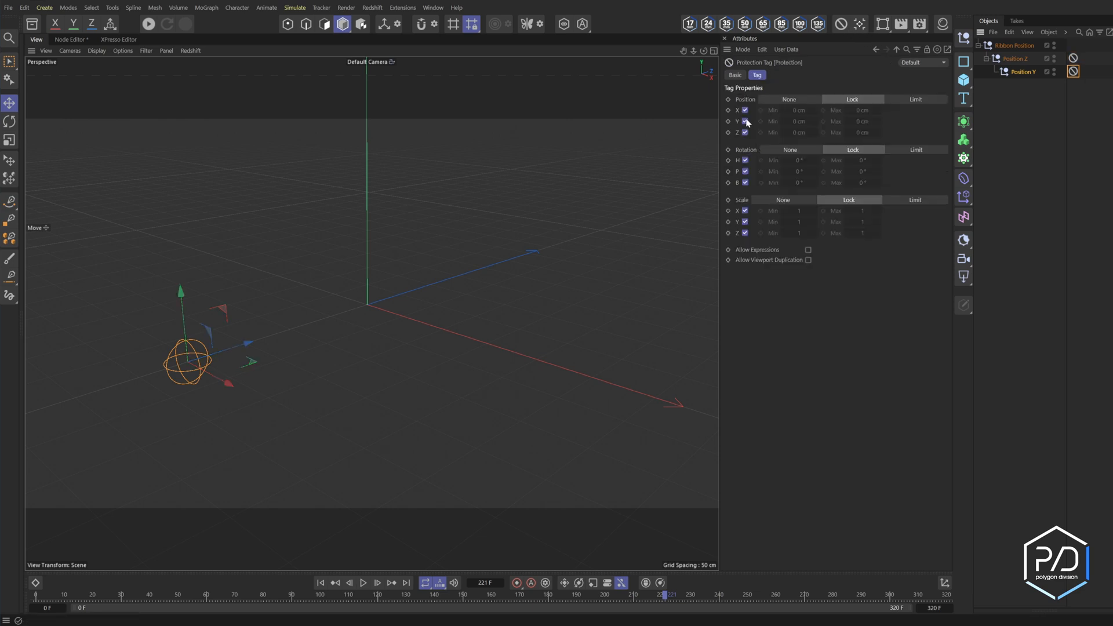
left_click(745, 122)
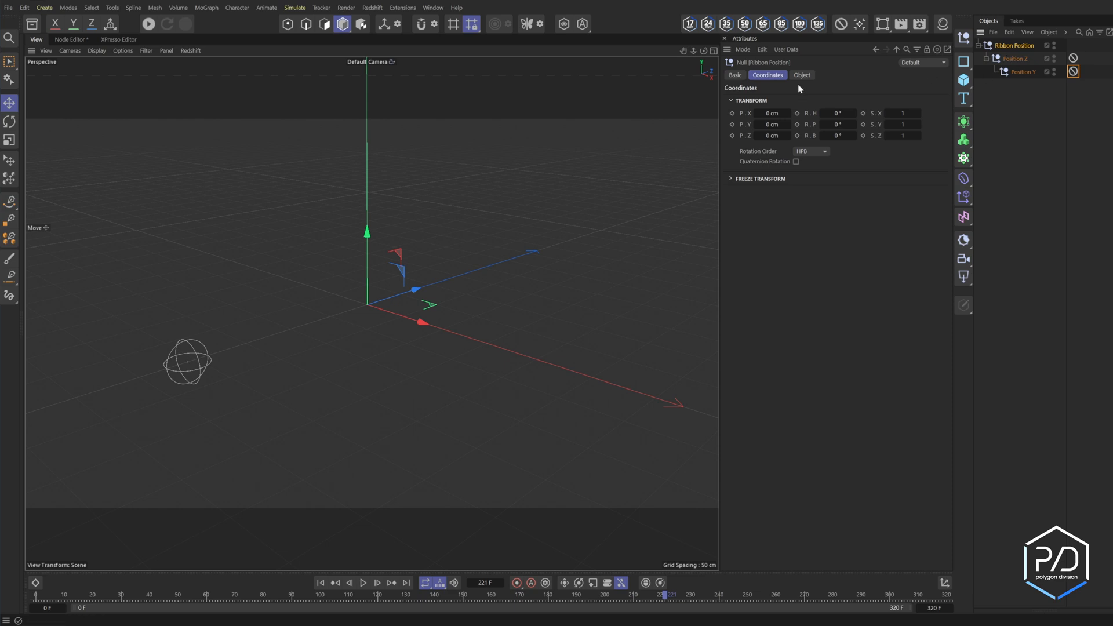
left_click(1073, 45)
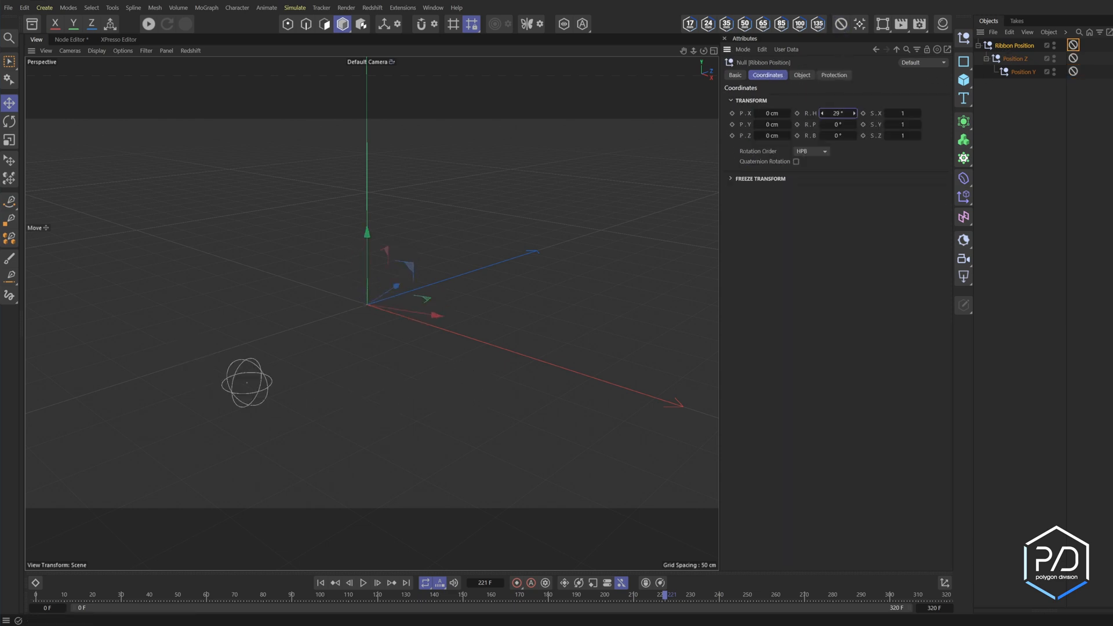
left_click(1016, 58)
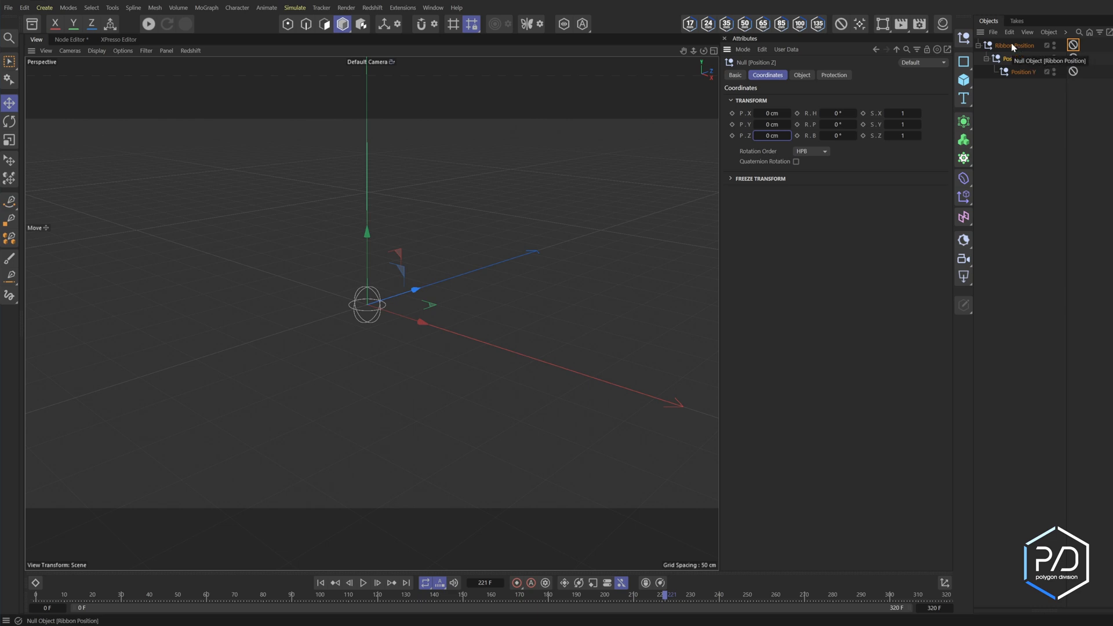
Step: Give Position Z a Field Driver tag controlling its Z position
left_click(1016, 58)
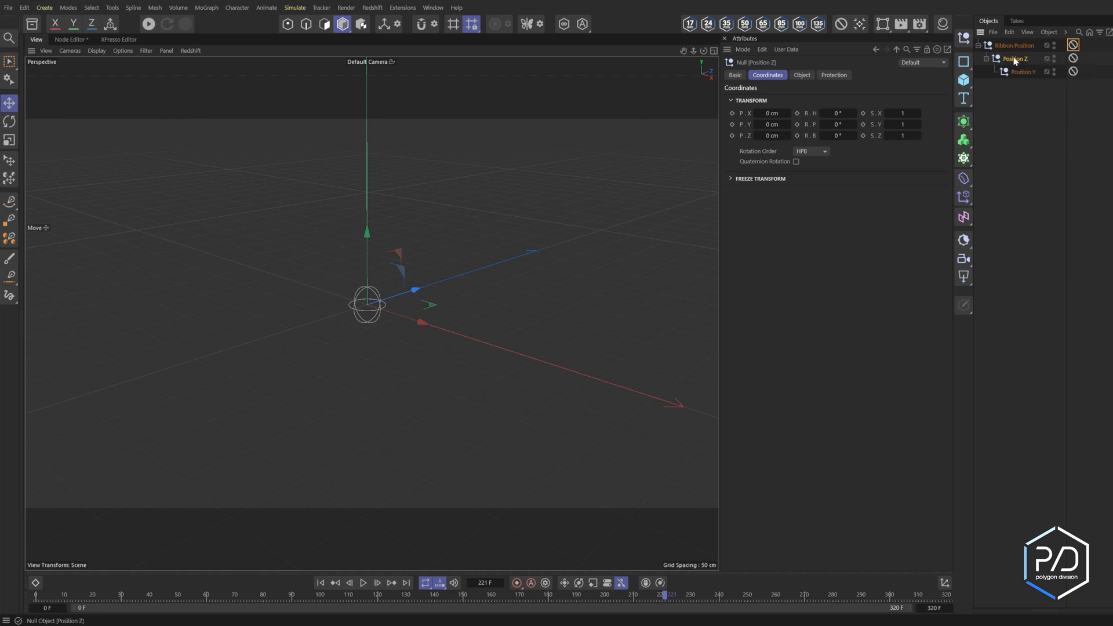
right_click(1015, 59)
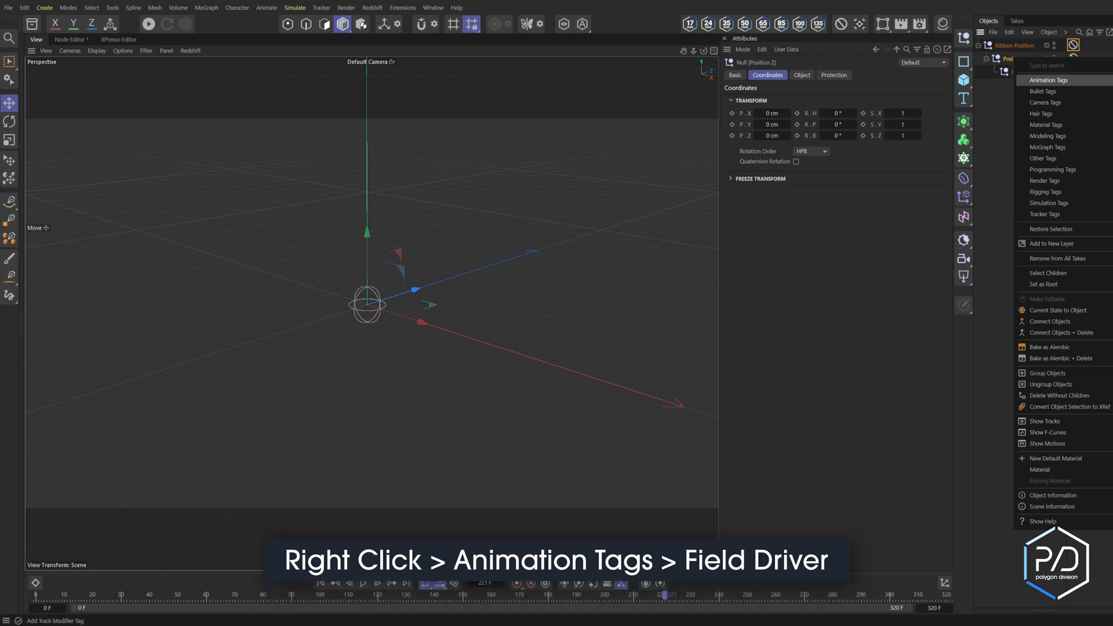
left_click(1045, 80)
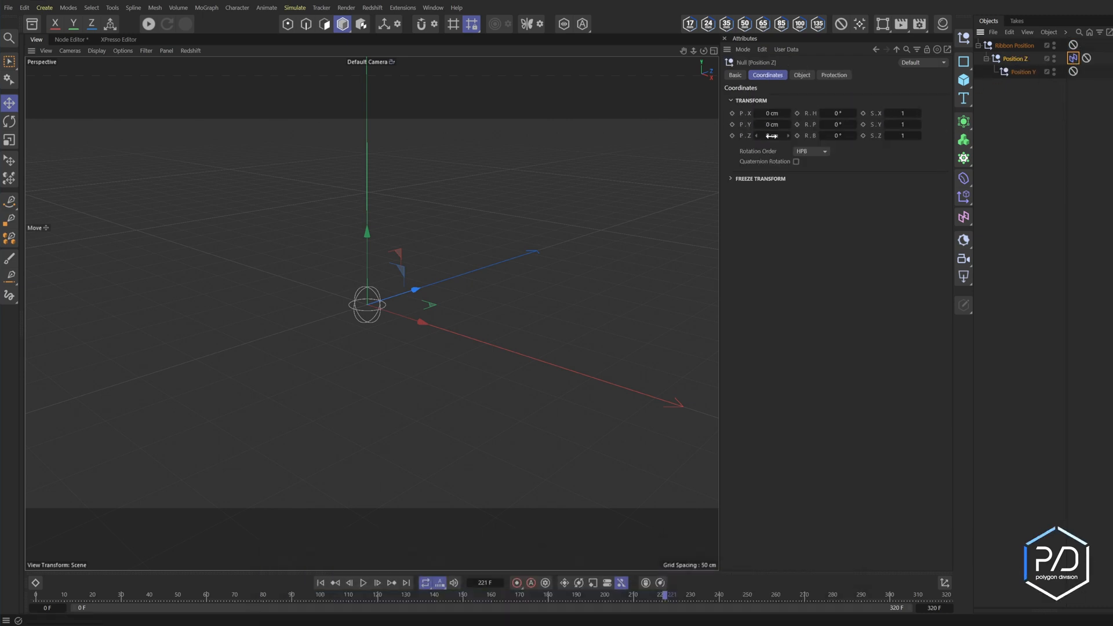
right_click(772, 135)
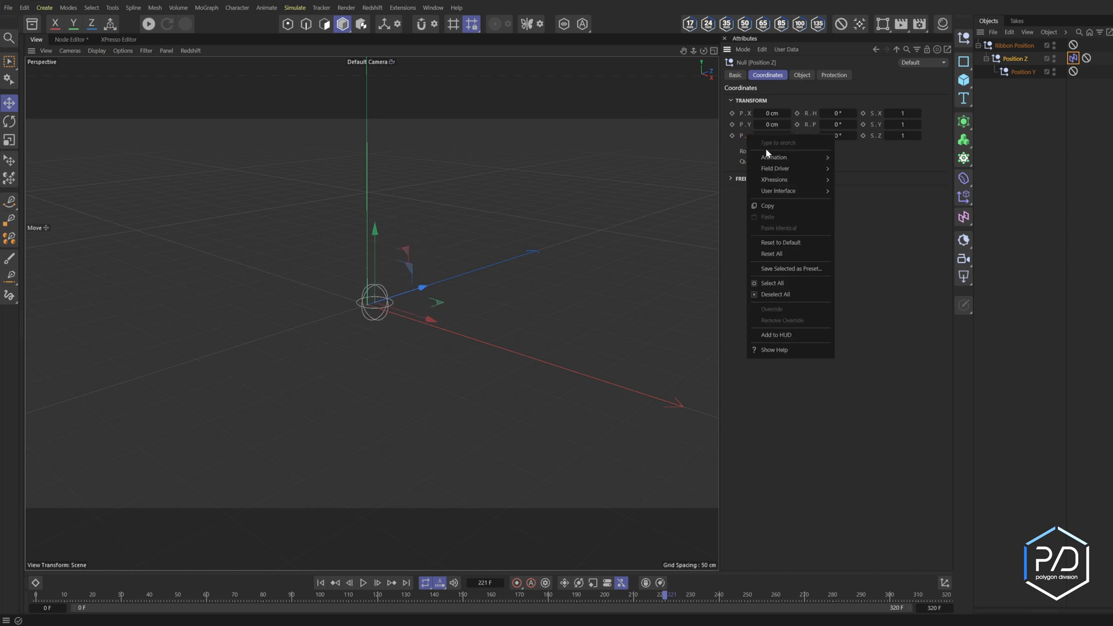
mouse_move(776, 168)
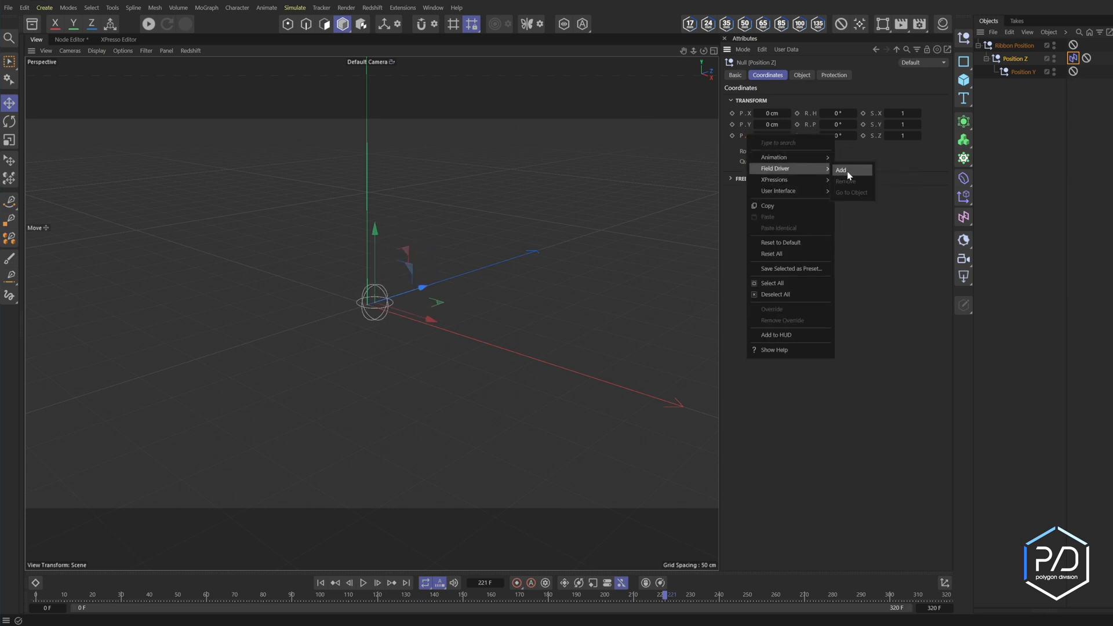
left_click(840, 170)
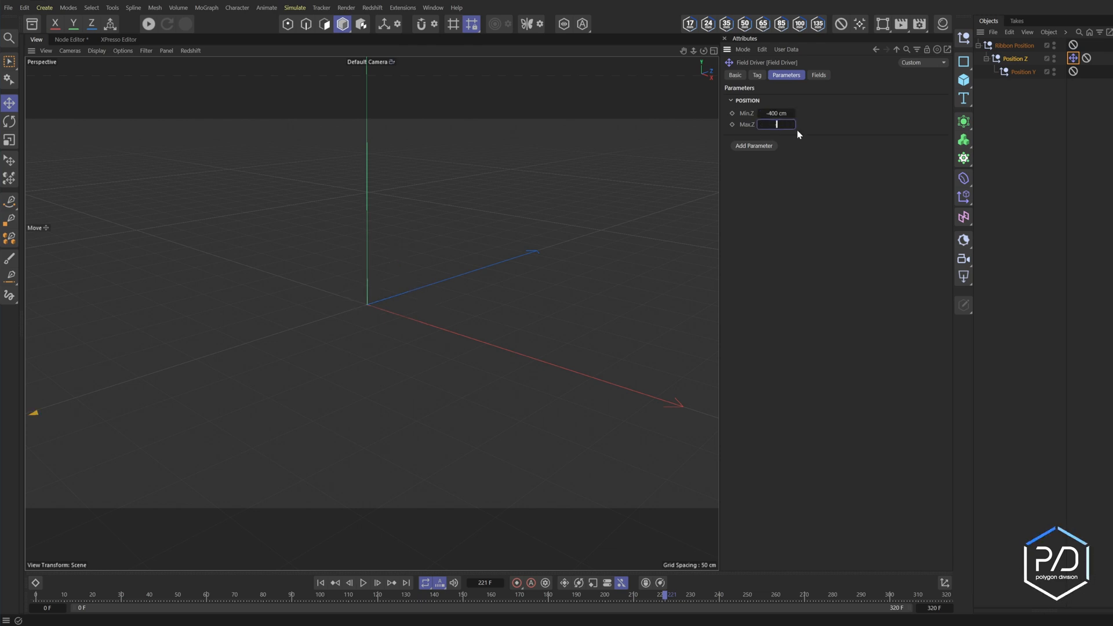
Step: Set the driver's Z range to Min -200 cm, Max -500 cm
type("-500 cm")
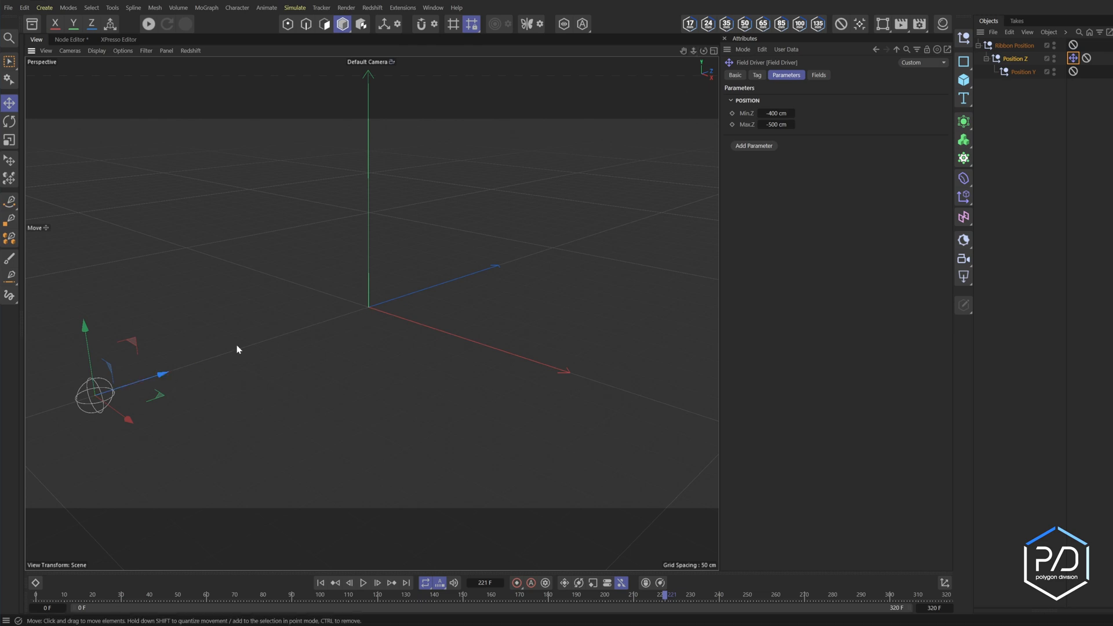
left_click(776, 112)
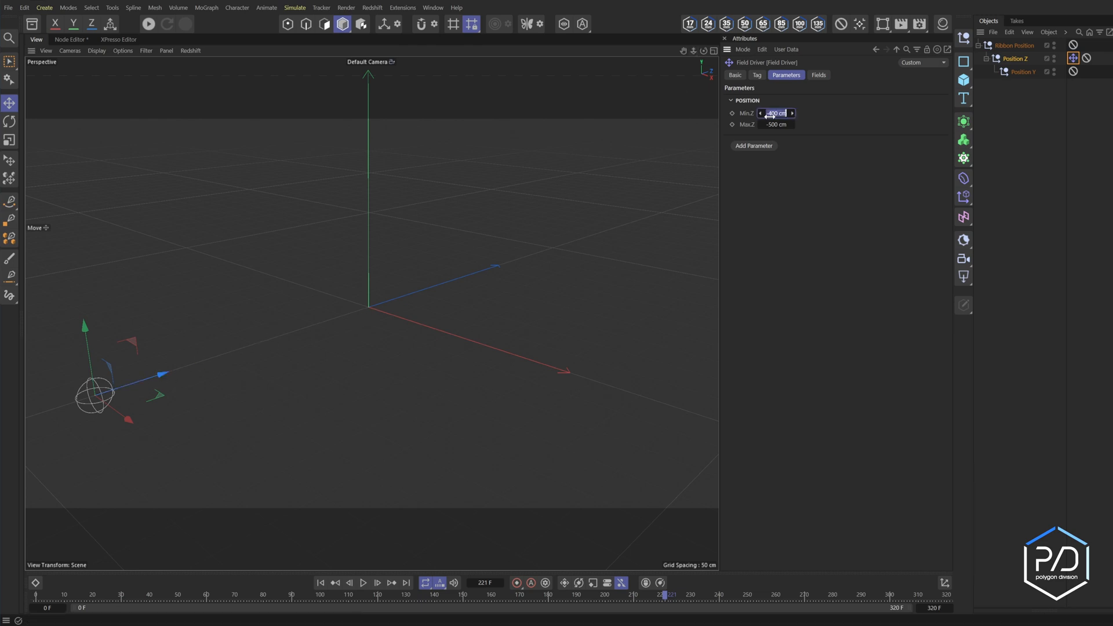
type("-200 cm")
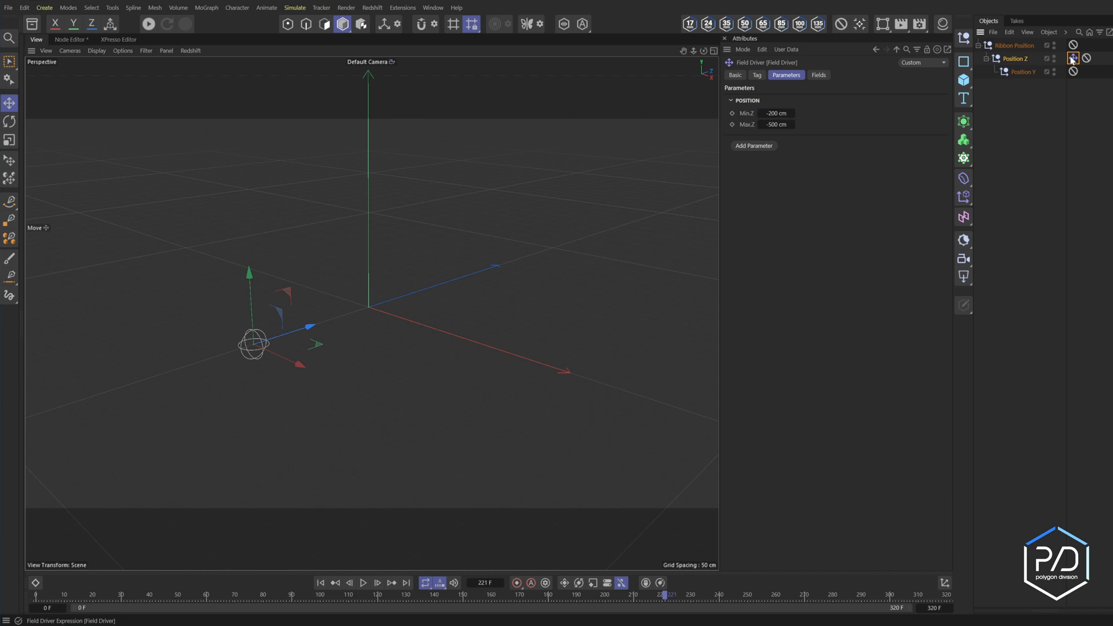
left_click(818, 74)
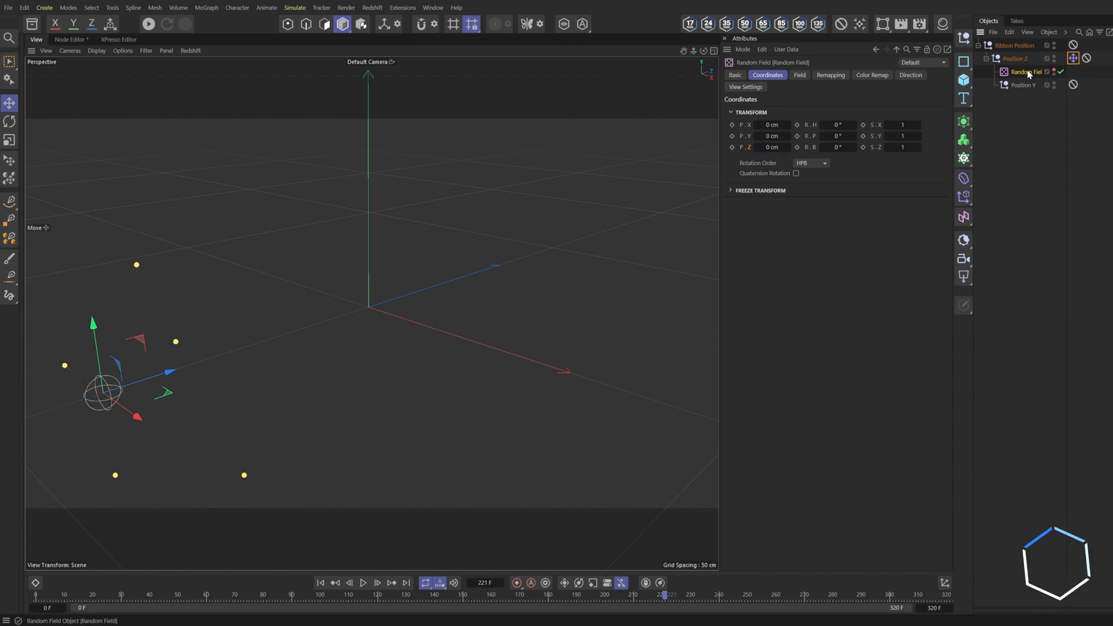
Step: Set the Random Field to seed 1, 100% animation speed, 500% scale, then preview and rewind
left_click(1018, 58)
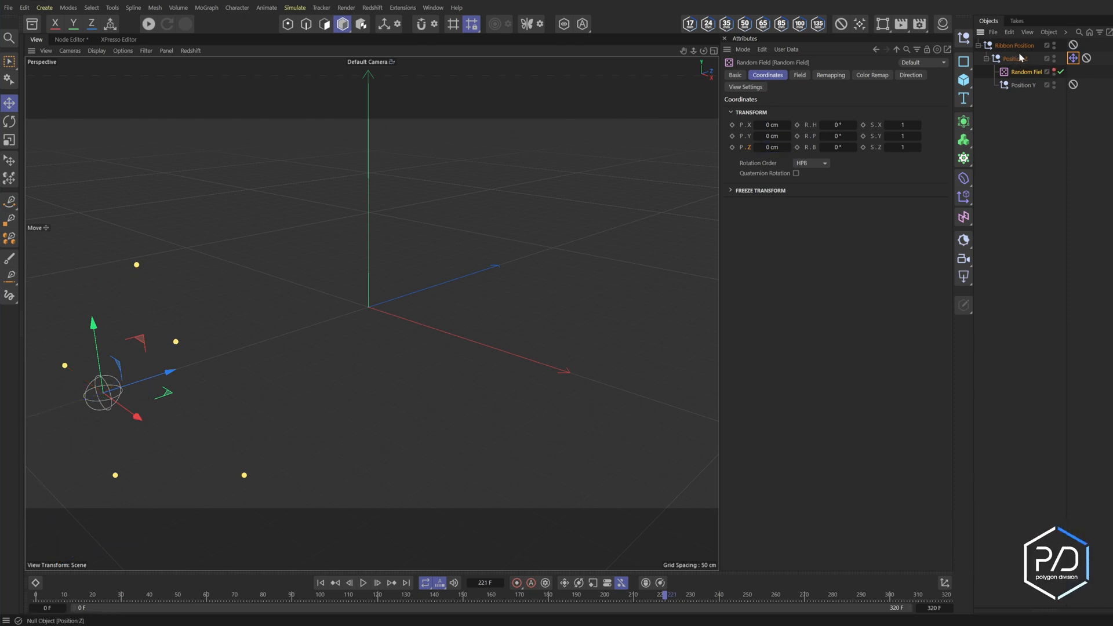
left_click(799, 74)
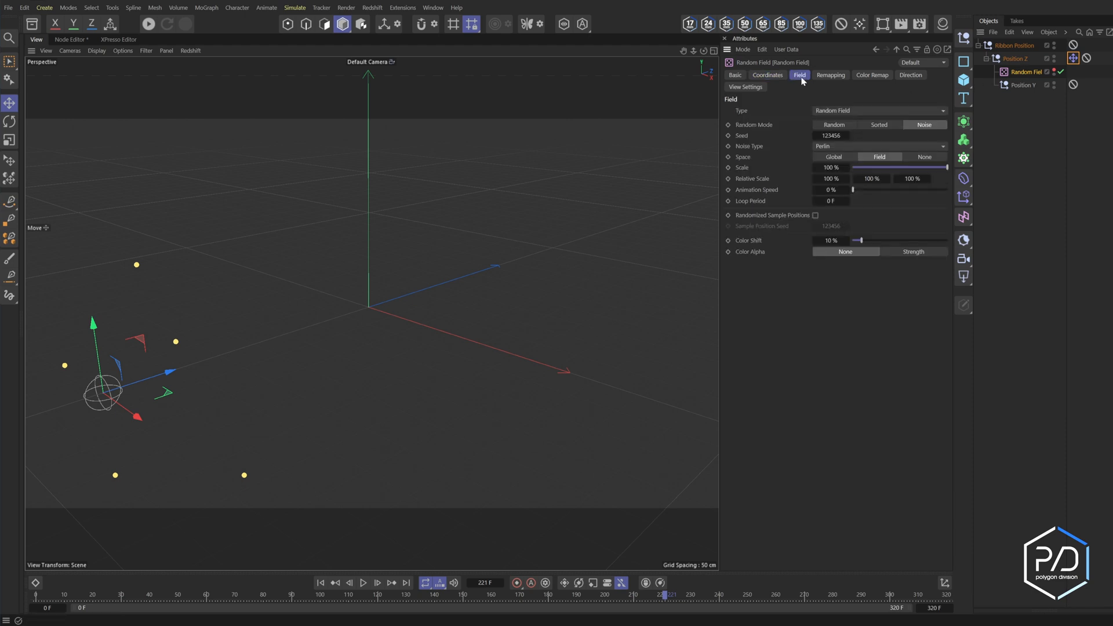
left_click_drag(852, 189, 902, 189)
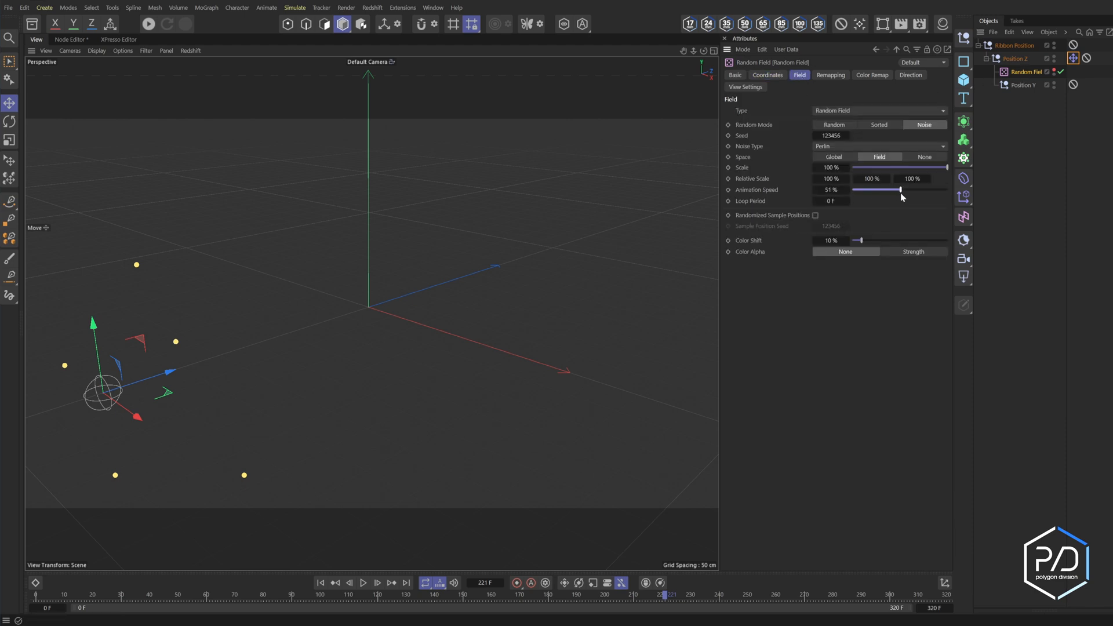
left_click_drag(902, 189, 900, 189)
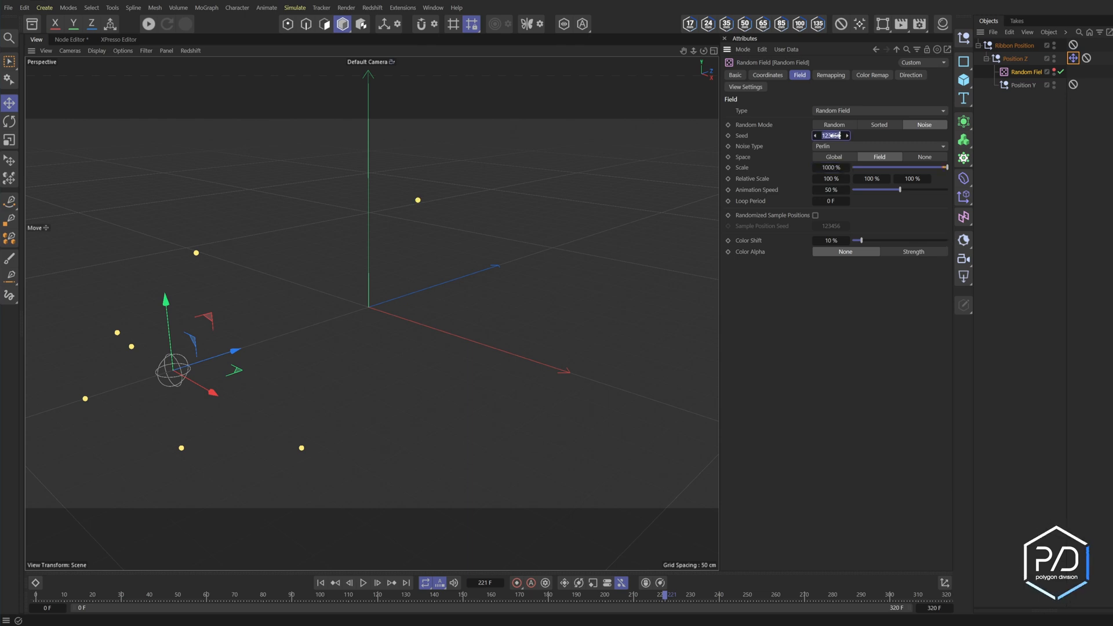
type("1")
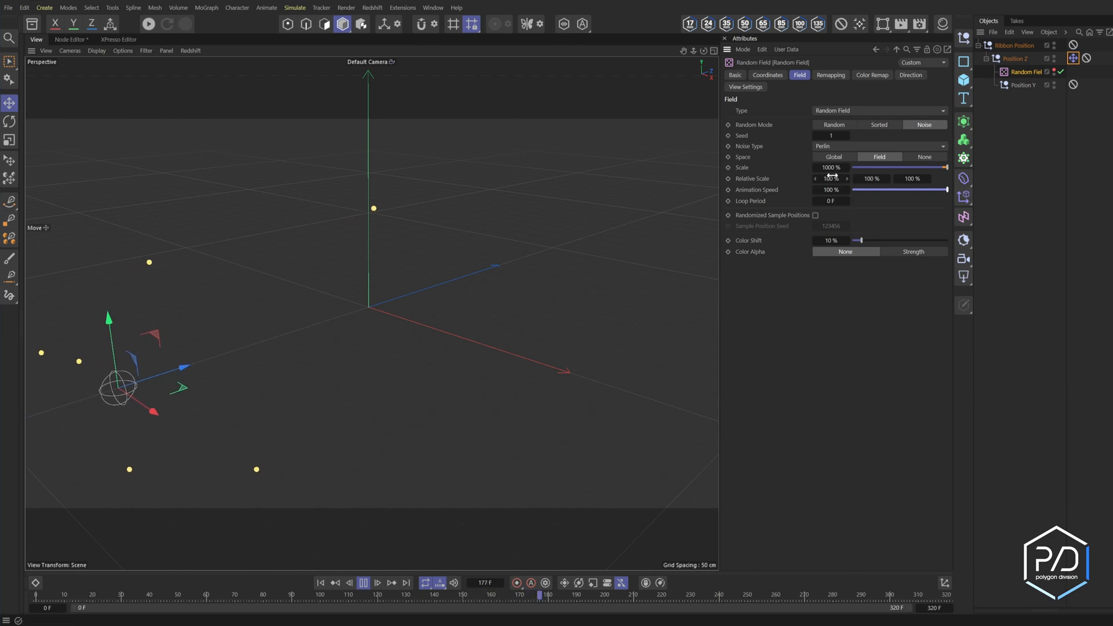
left_click(363, 582)
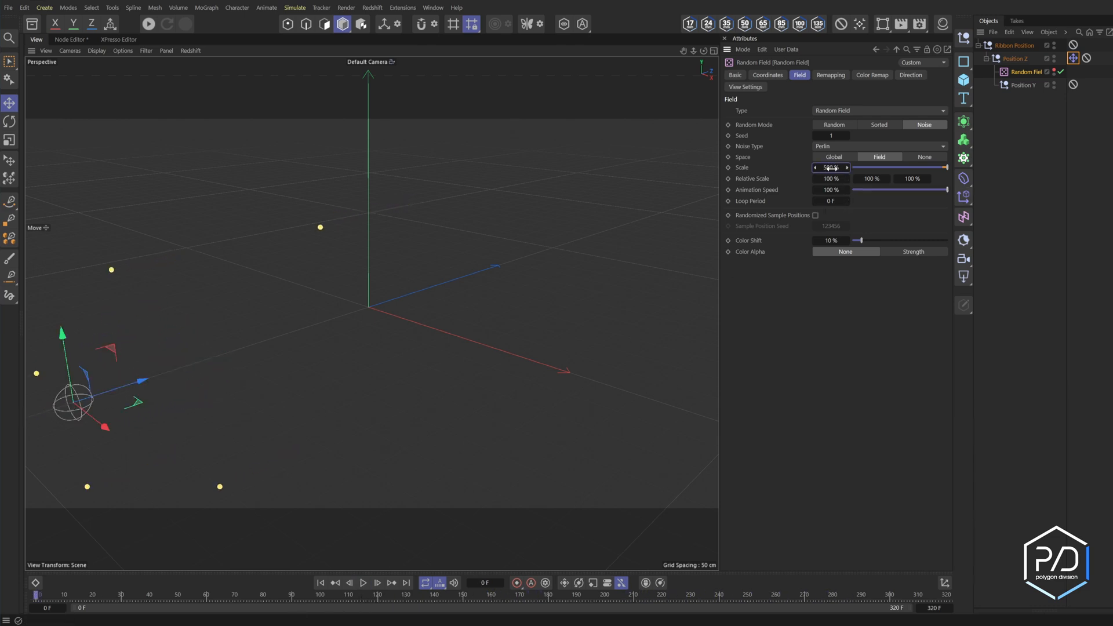
left_click(362, 582)
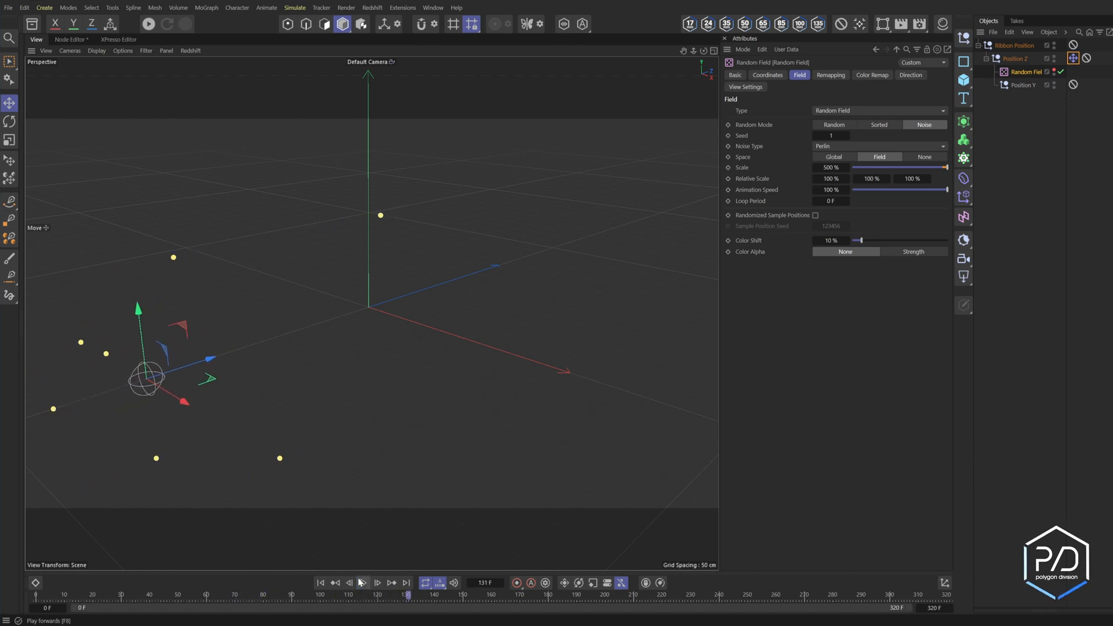
left_click(320, 583)
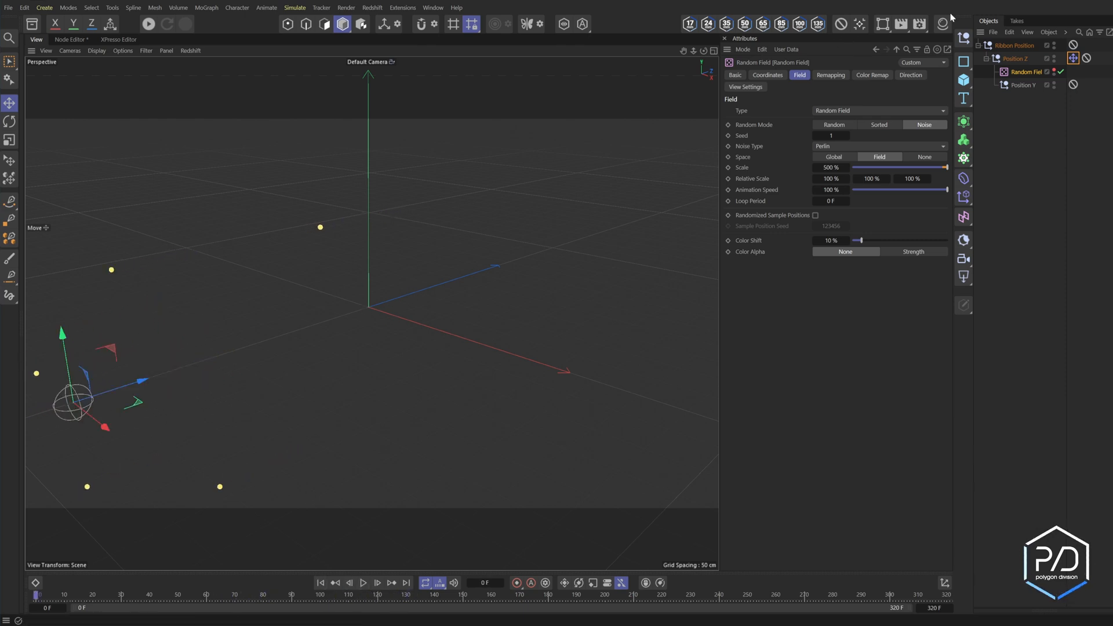
Step: Add a rotation Field Driver to Ribbon Position with Min -360°
right_click(1008, 45)
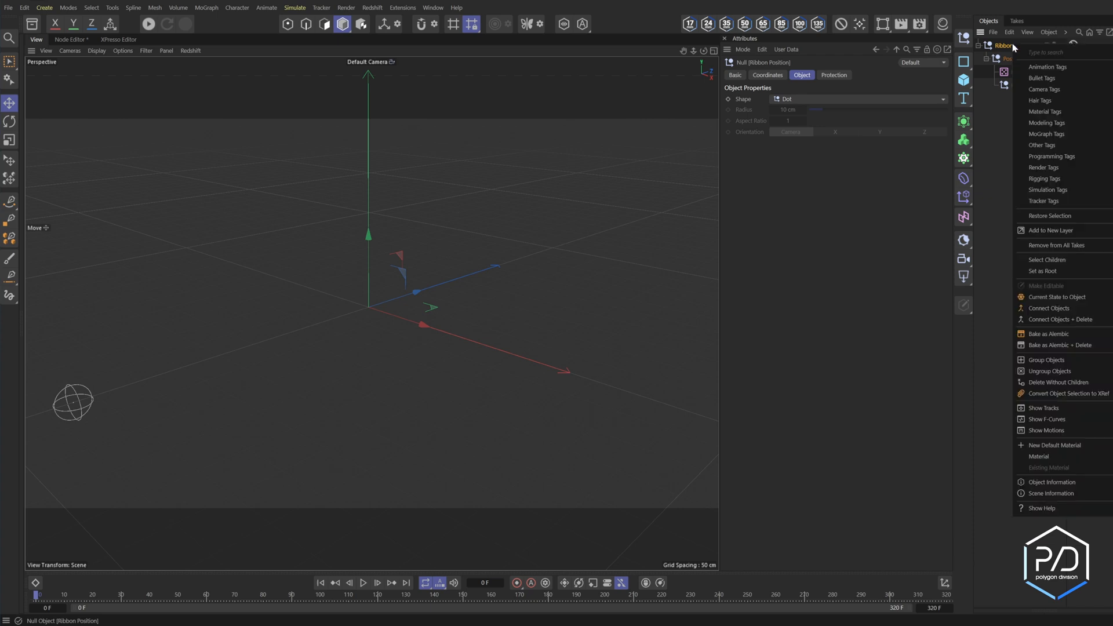
mouse_move(1047, 66)
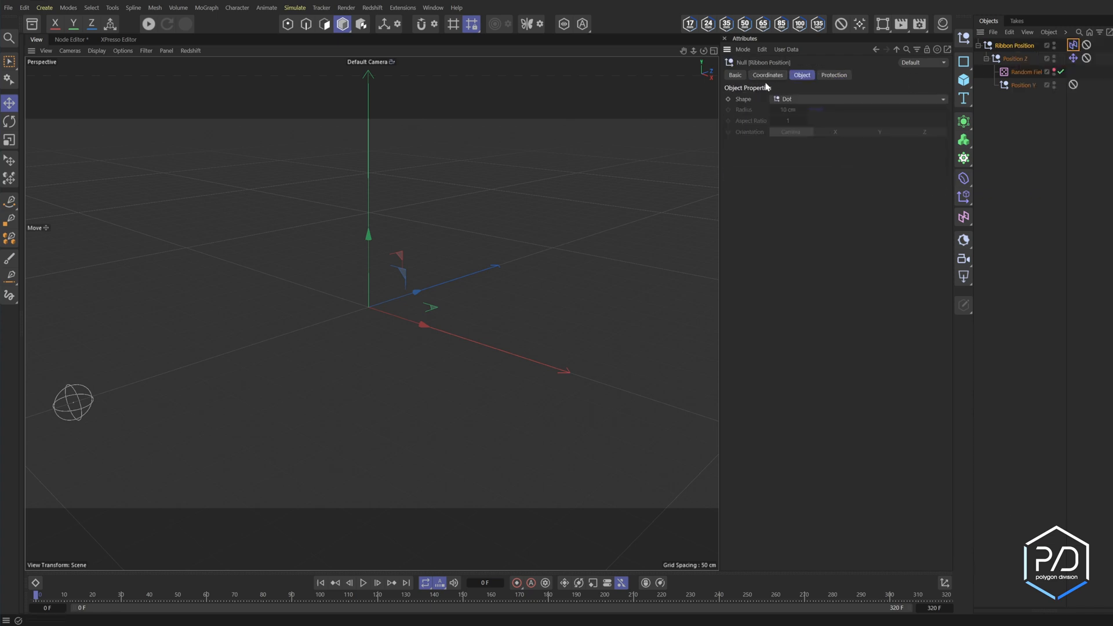
left_click(767, 74)
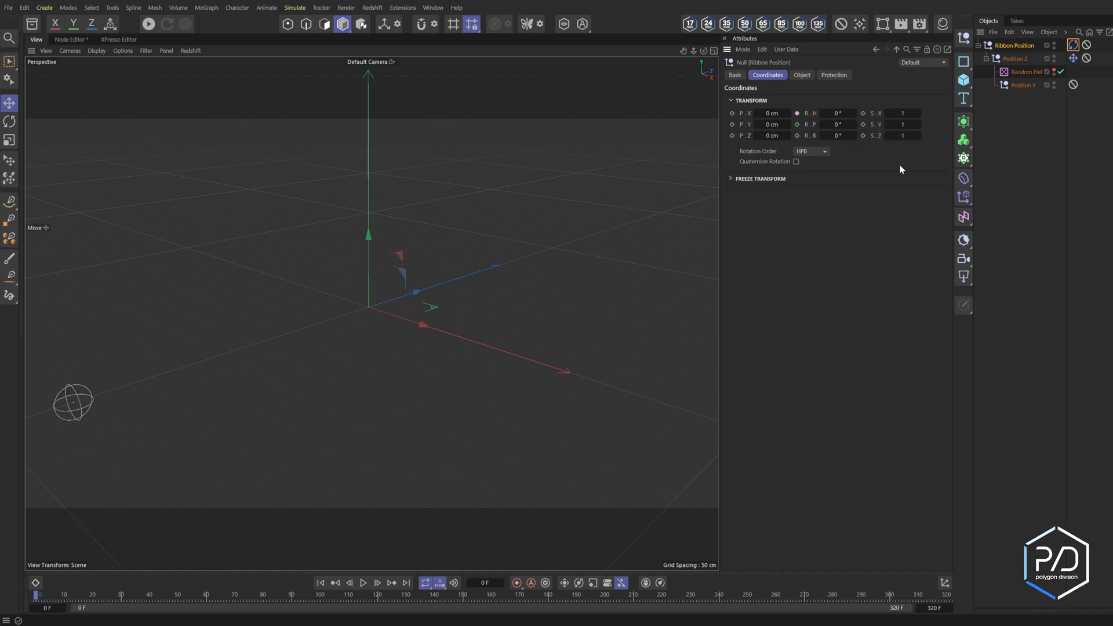
left_click(1023, 72)
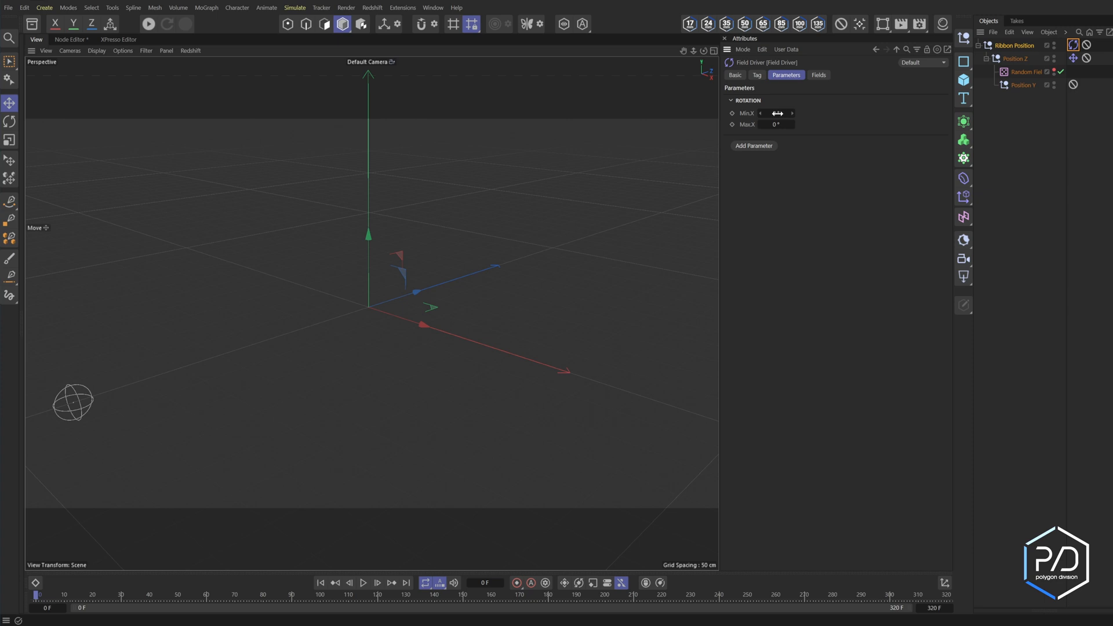
left_click(776, 112)
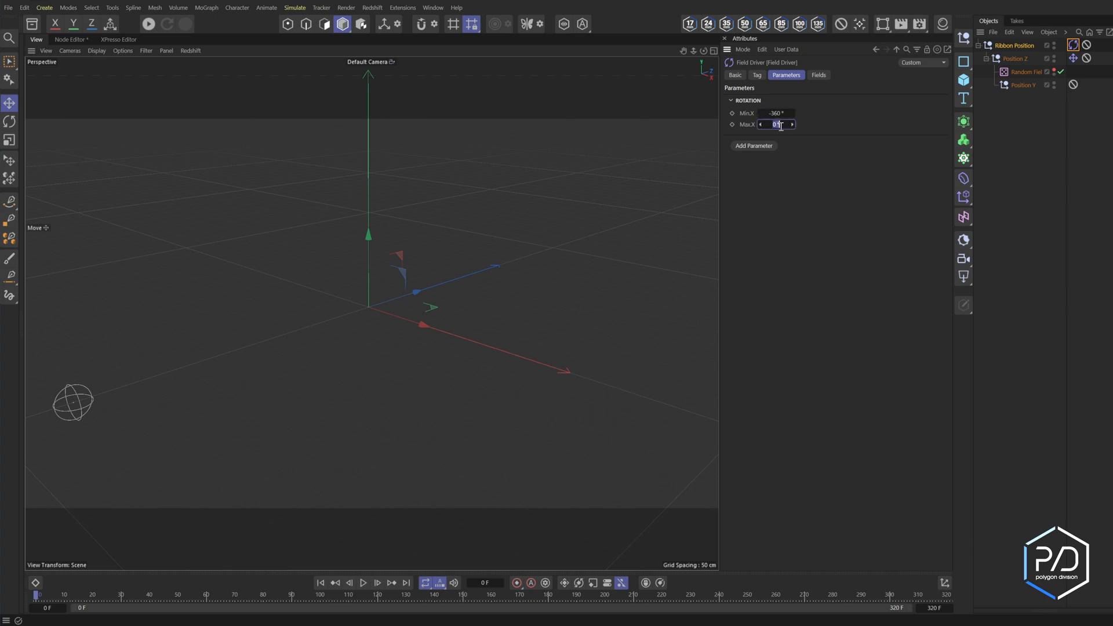
Step: Feed the driver a new Random Field with seed 1 and 500% scale
left_click(817, 74)
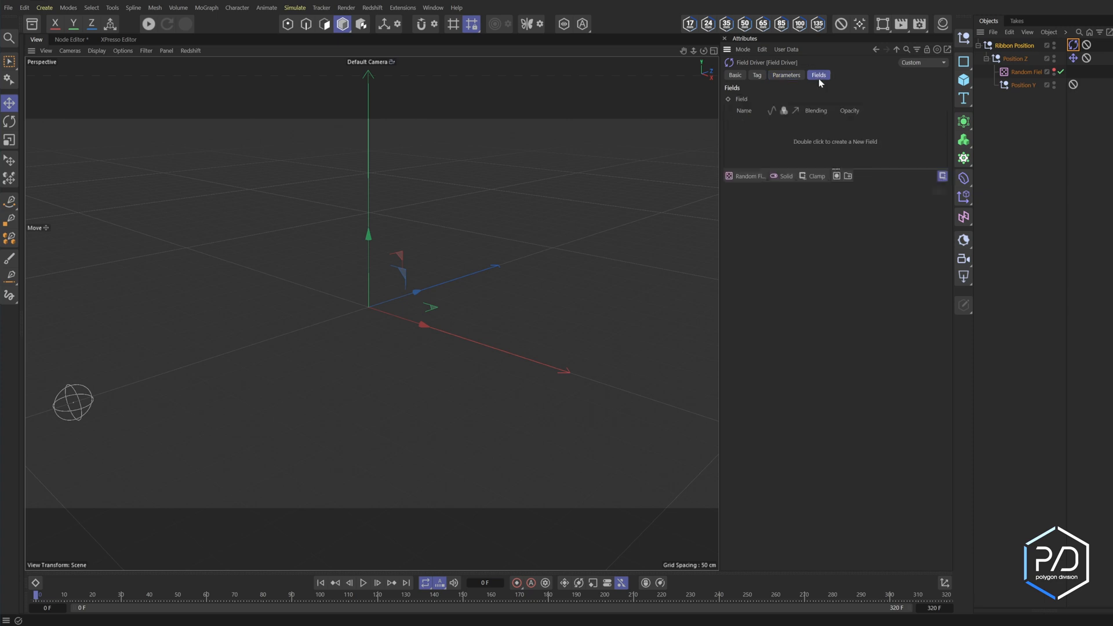
double_click(835, 141)
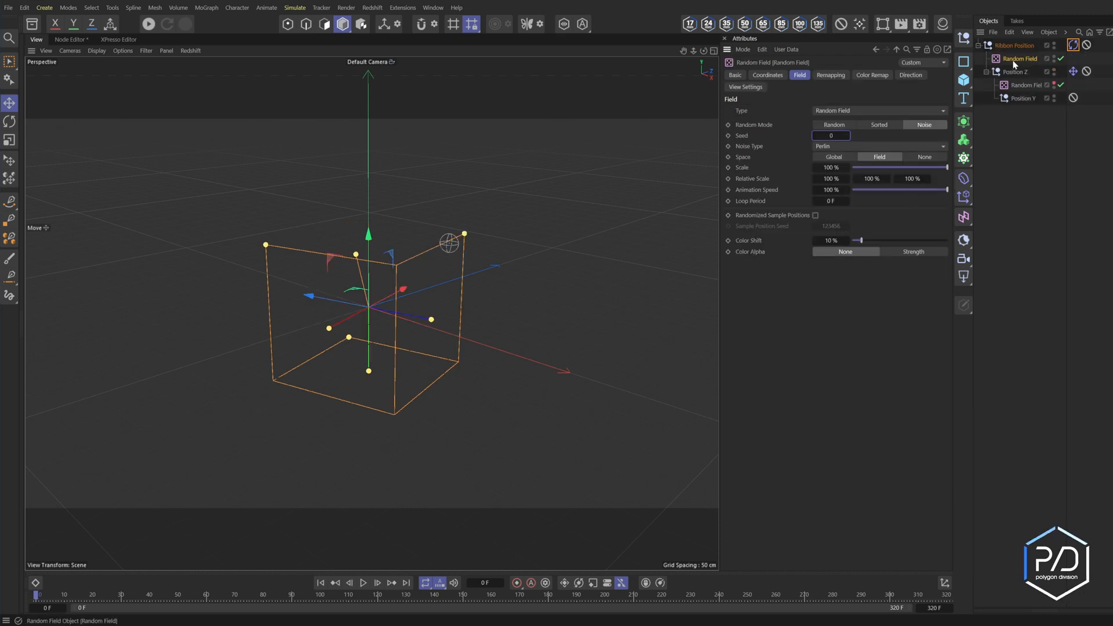
mouse_move(1020, 97)
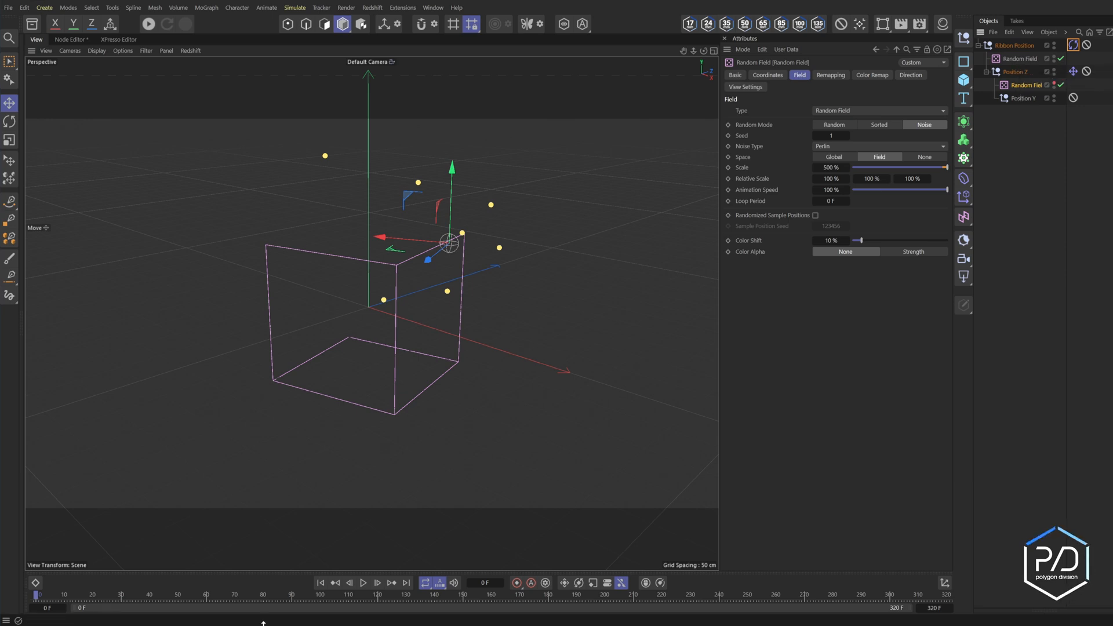
left_click(361, 583)
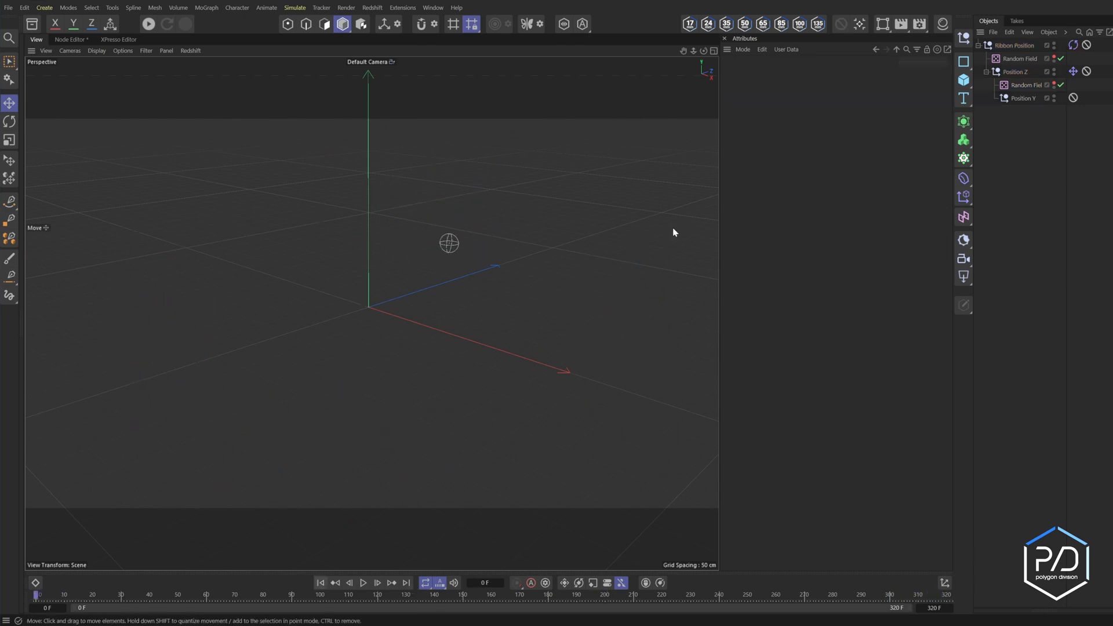
Step: Give Position Y a Field Driver (-200 to 200 cm) fed by a seed 2 Random Field, then play
right_click(1017, 97)
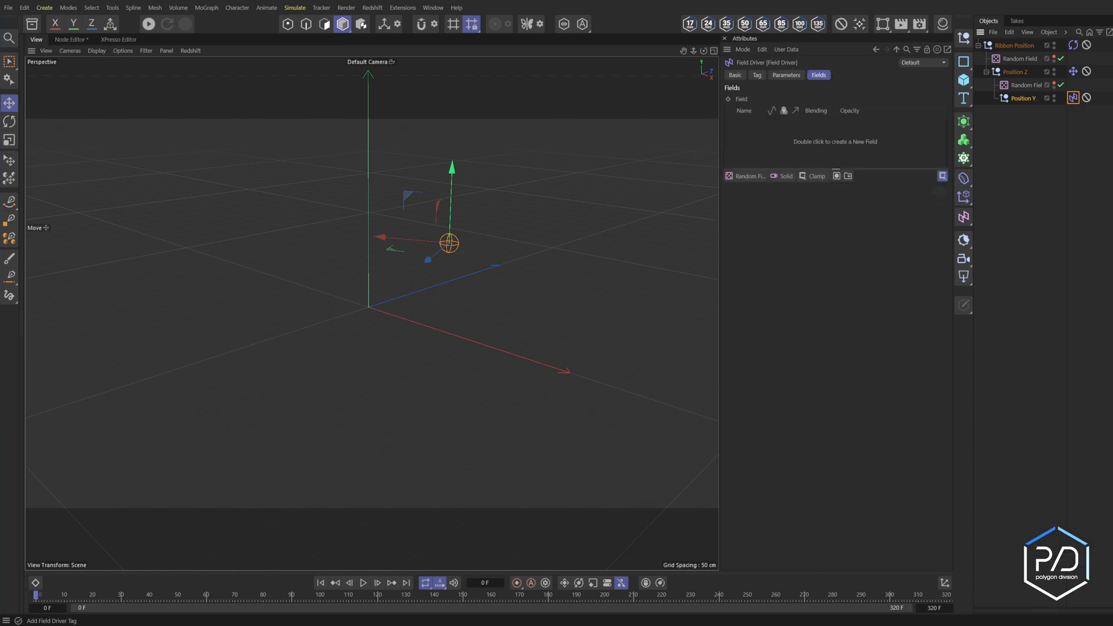
left_click(1023, 98)
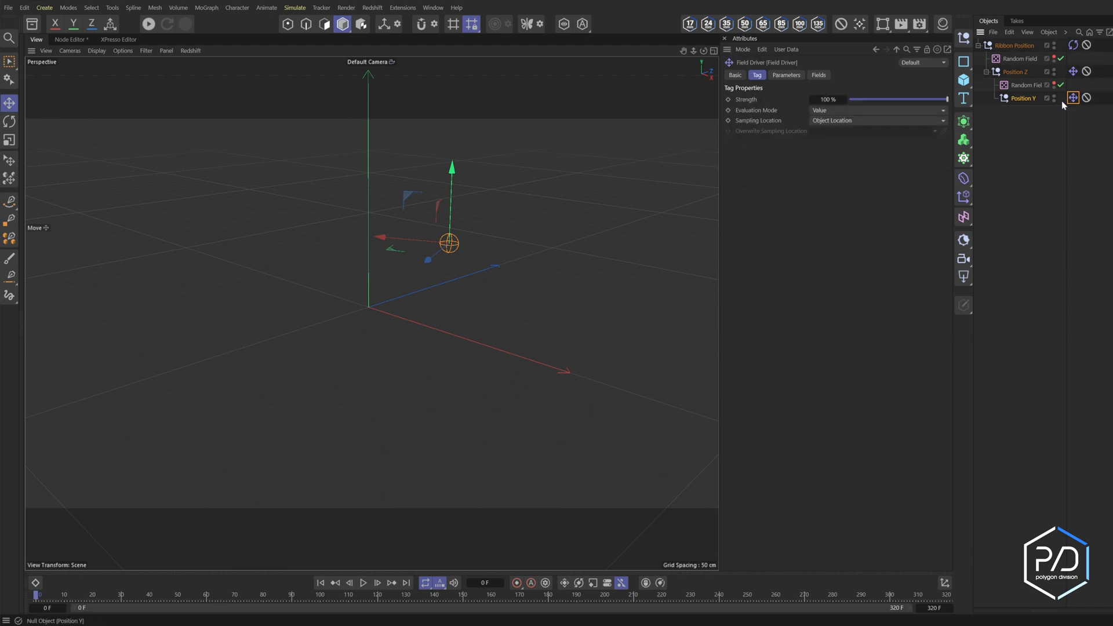
left_click(786, 74)
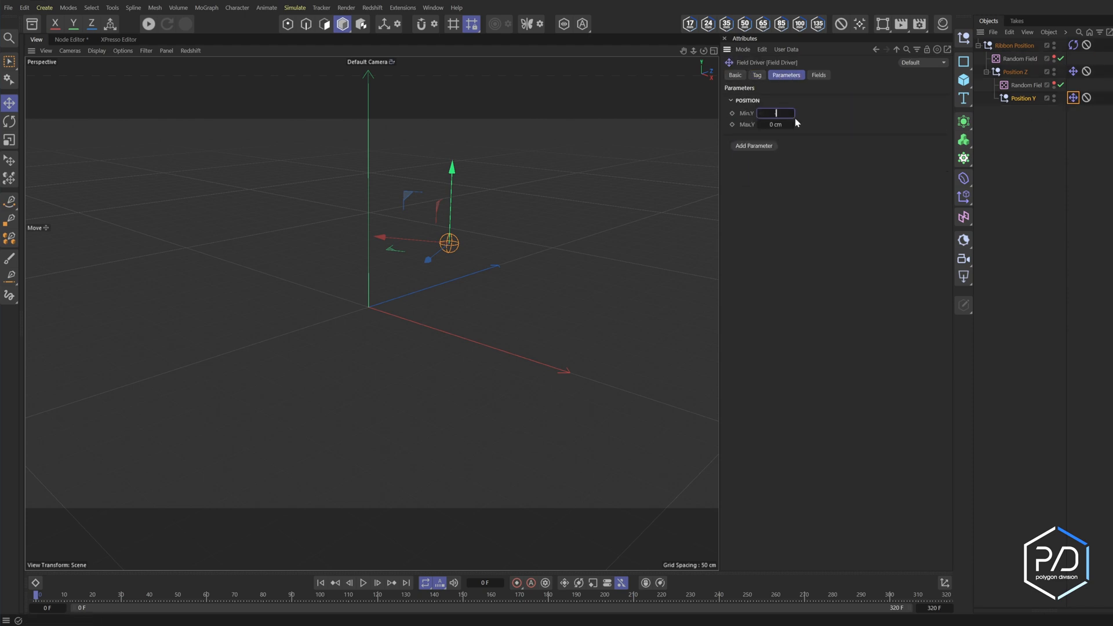
type("200 cm")
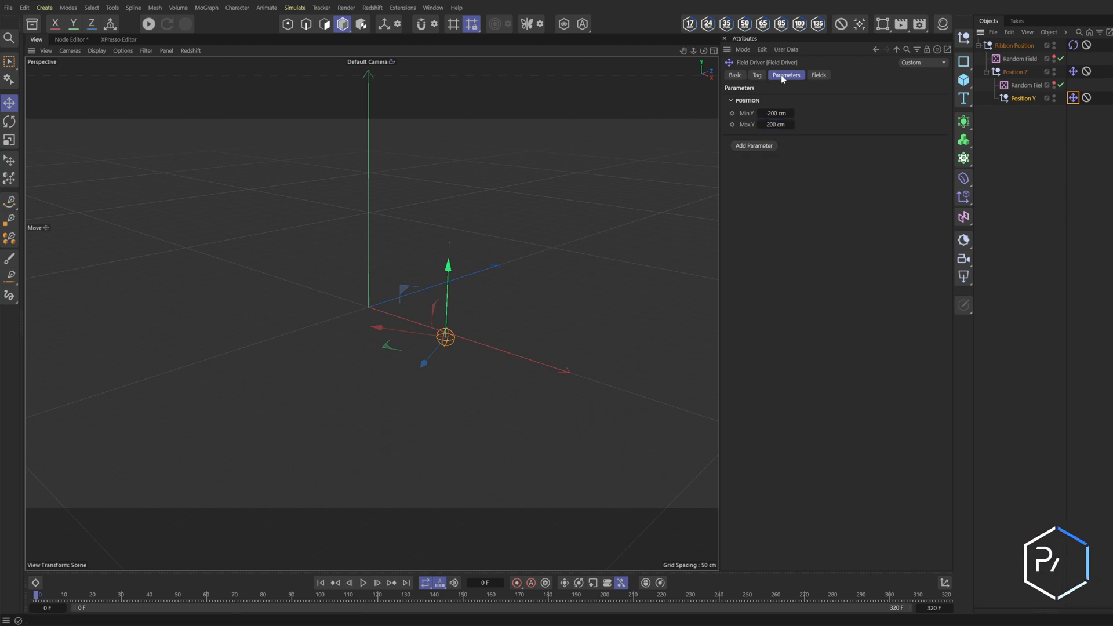
left_click(817, 76)
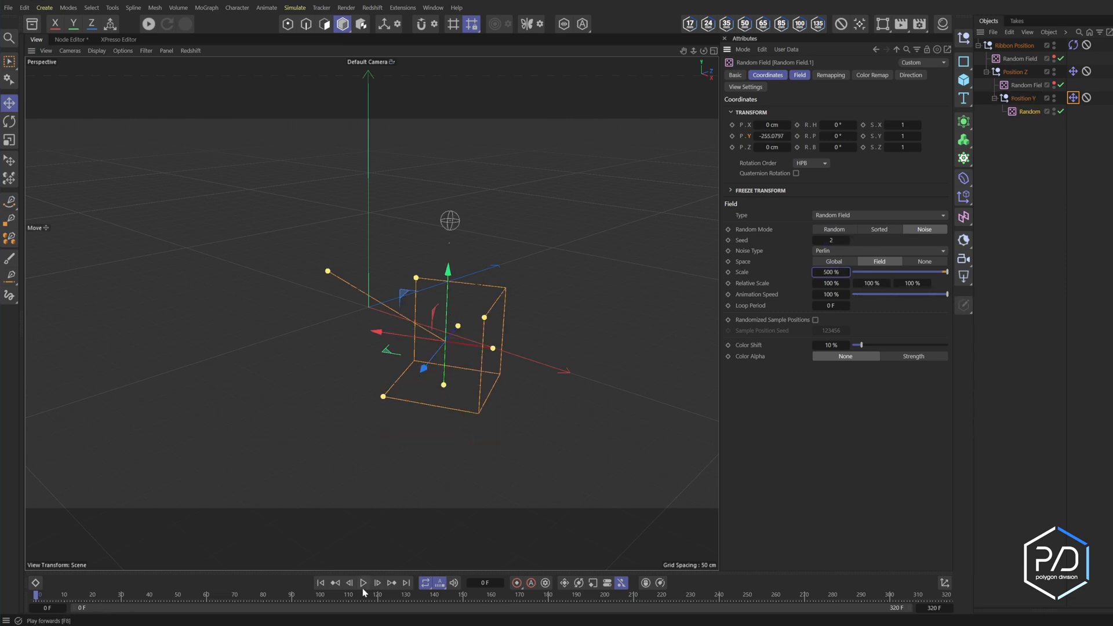
left_click(362, 583)
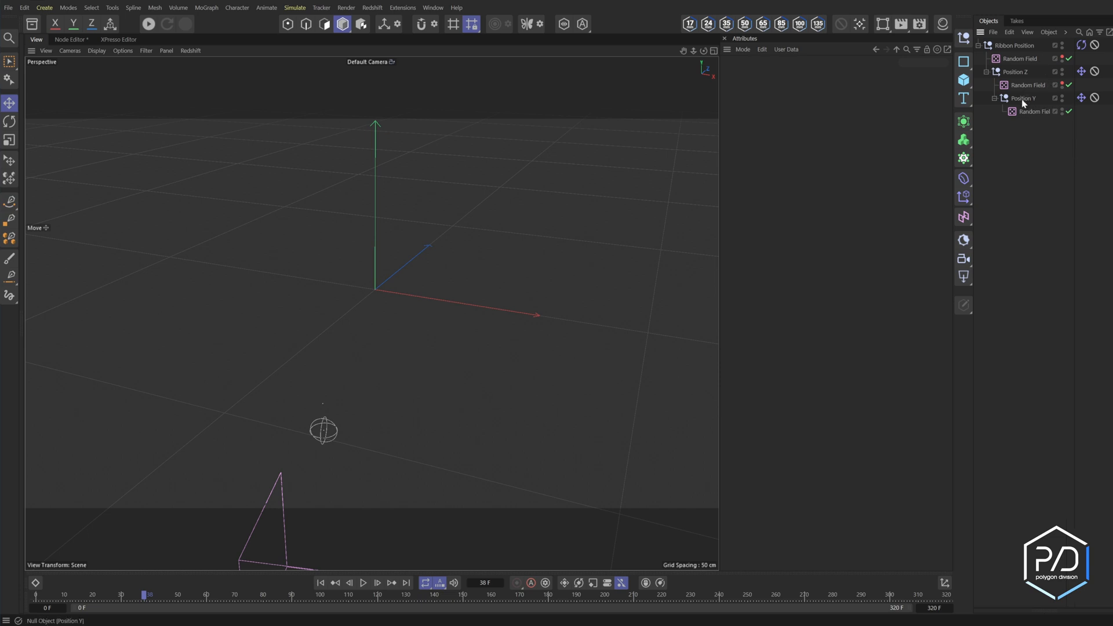
Step: Add a Tracer linked to Position Y and adjust its Space setting
left_click(963, 157)
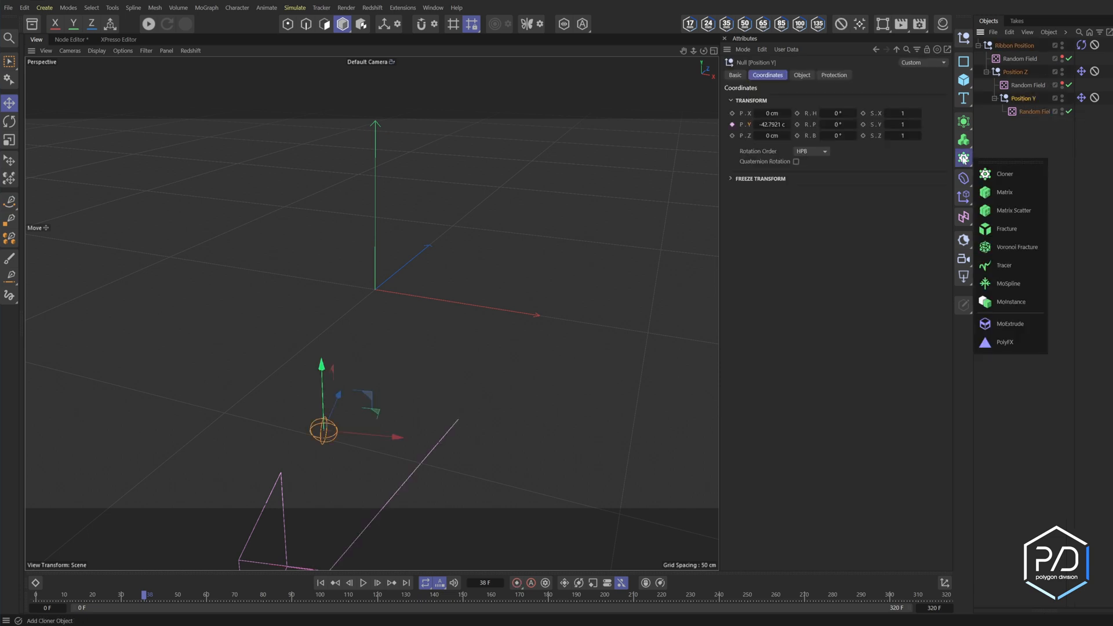
left_click(1004, 264)
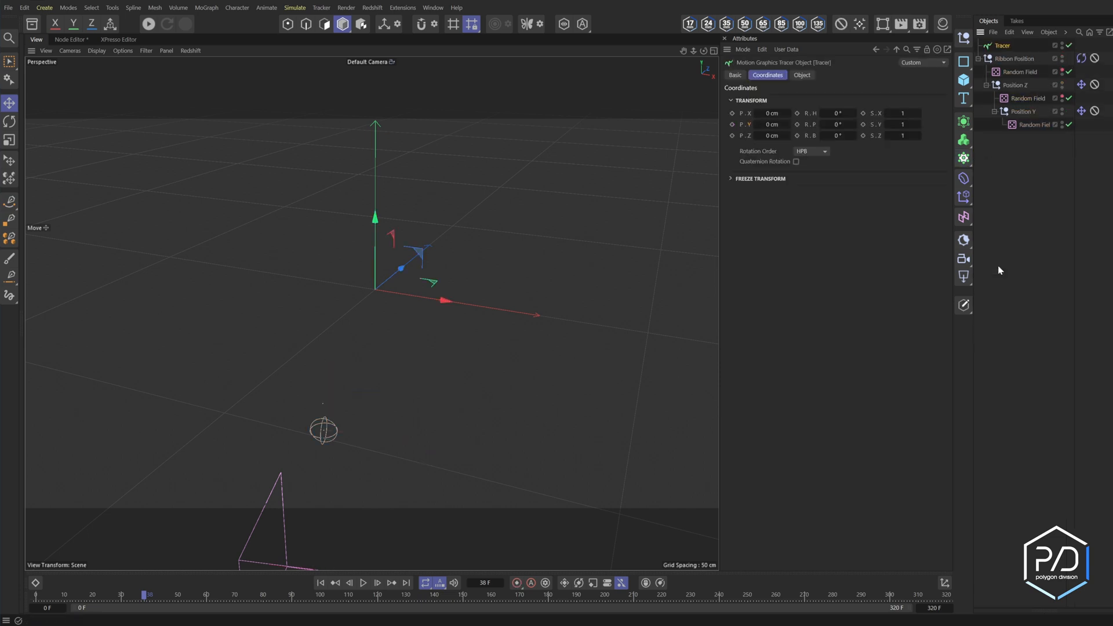
left_click(801, 75)
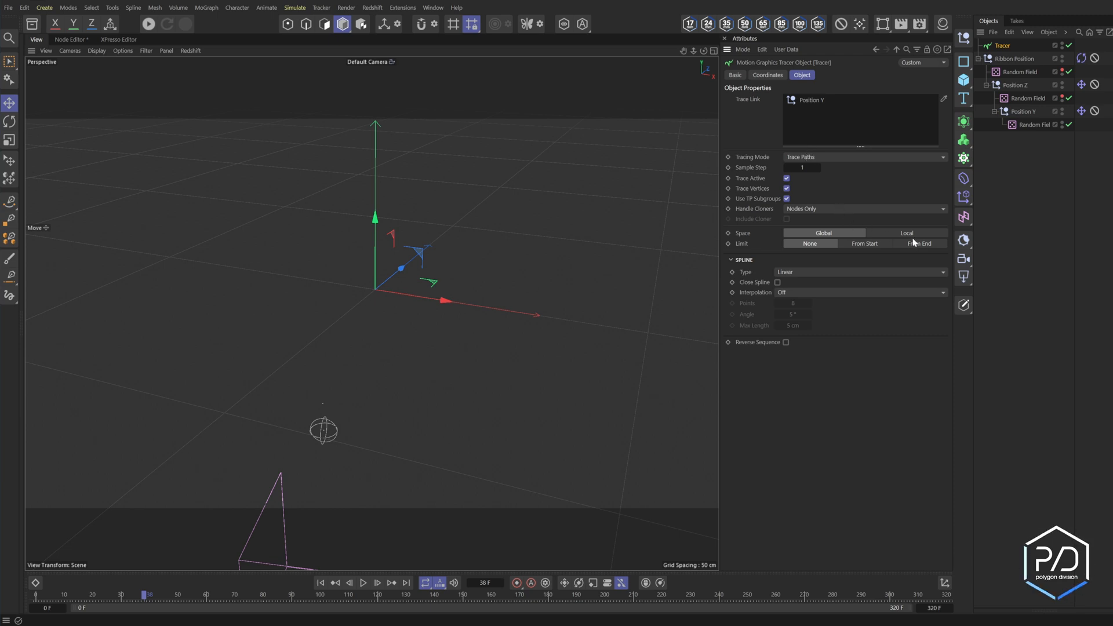
left_click(918, 244)
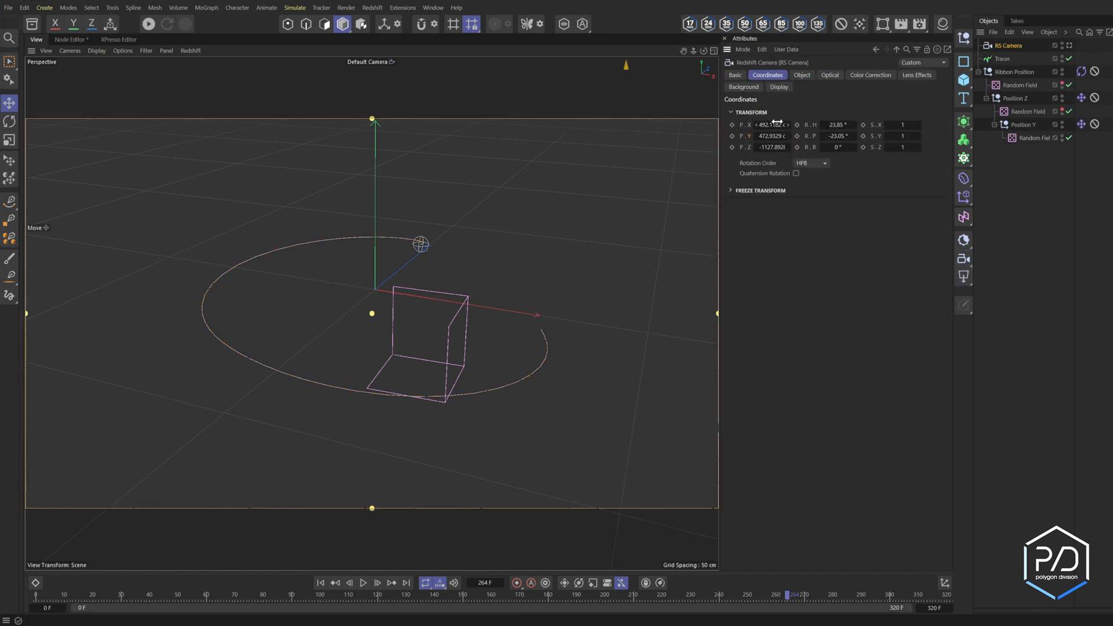
Step: Zero the RS camera's coordinates at -1000 cm Z and edit its focal length
left_click(772, 125)
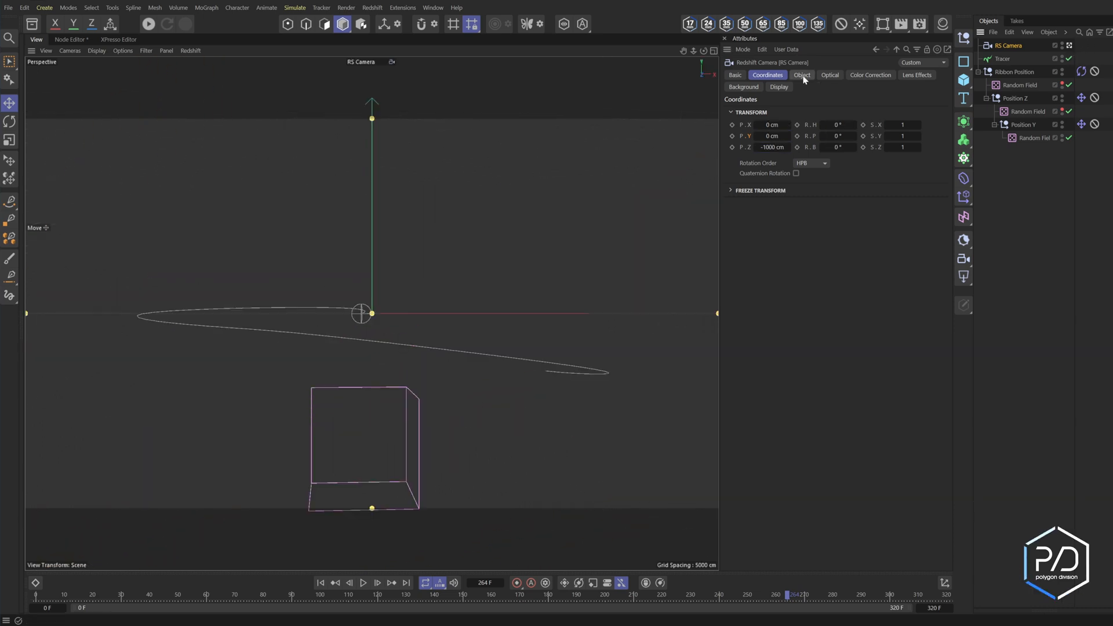
mouse_move(805, 74)
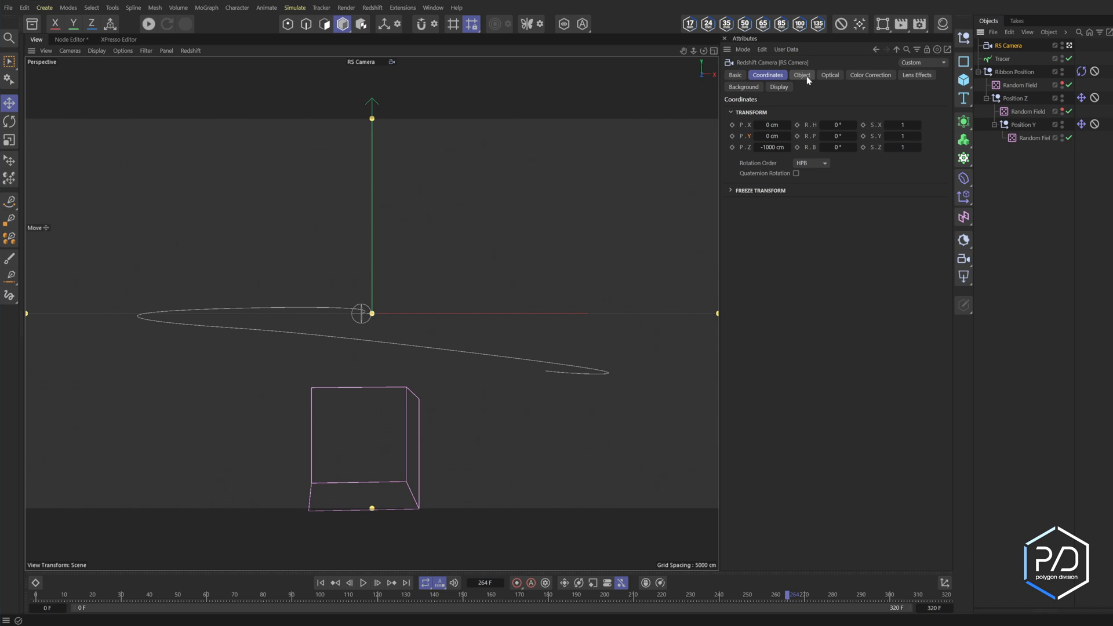
left_click(801, 76)
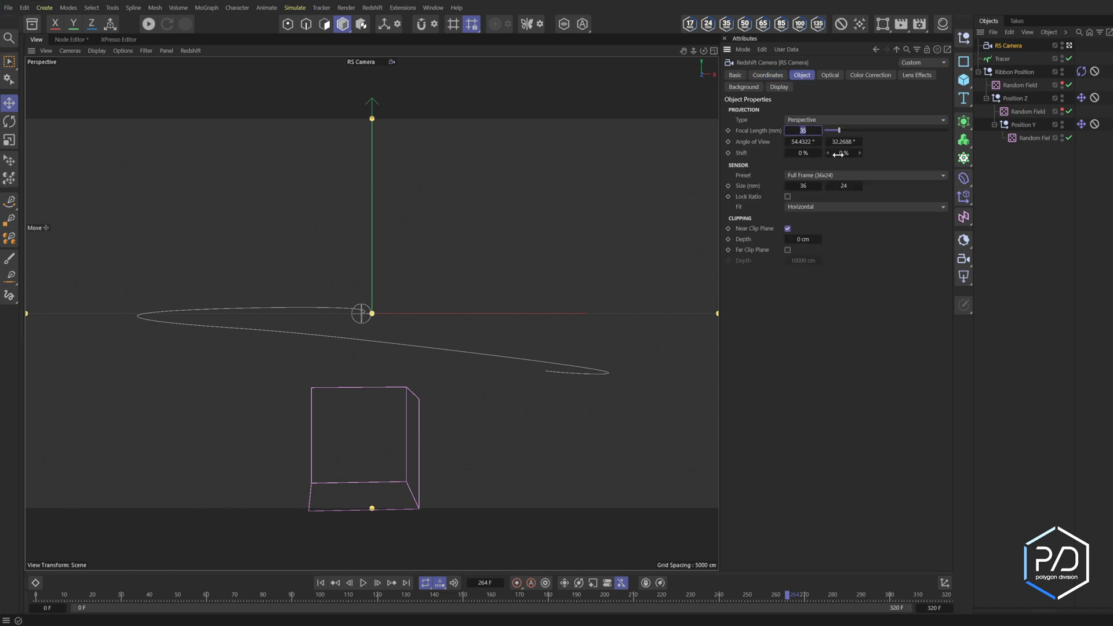
left_click(767, 75)
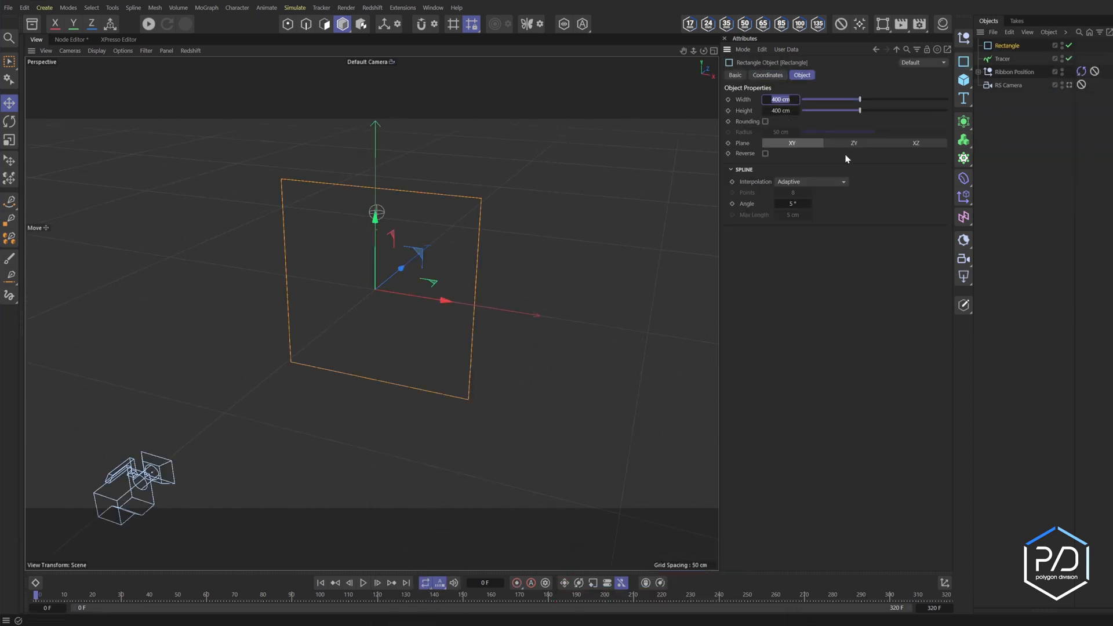
Step: Narrow the rectangle to 25 cm and extrude it 1000 cm with 100 subdivisions
type("25 cm")
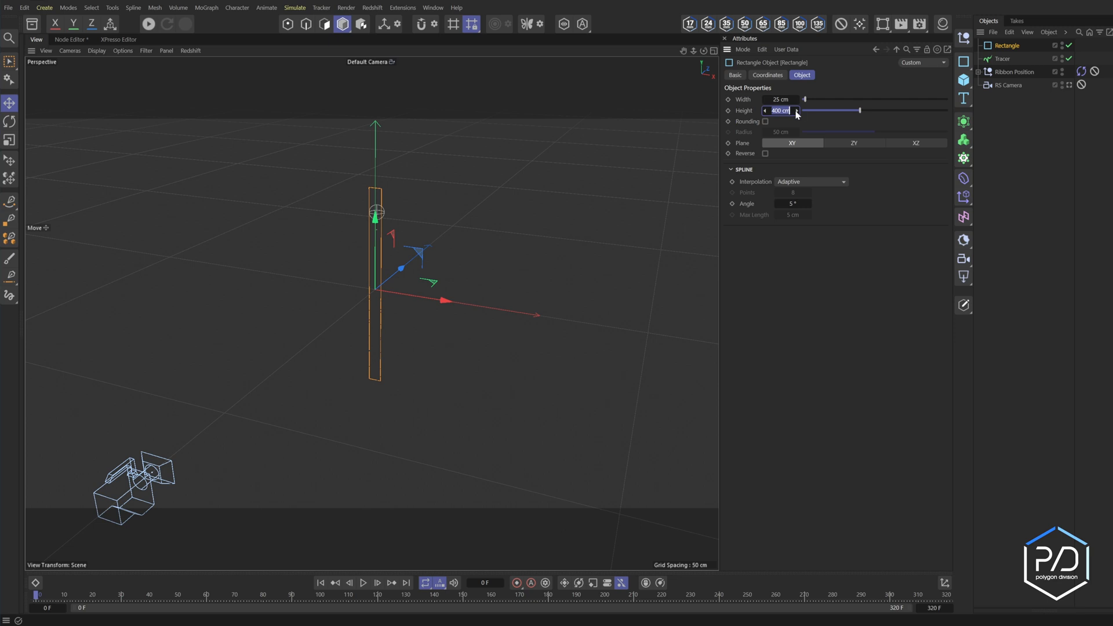
type("6 cm")
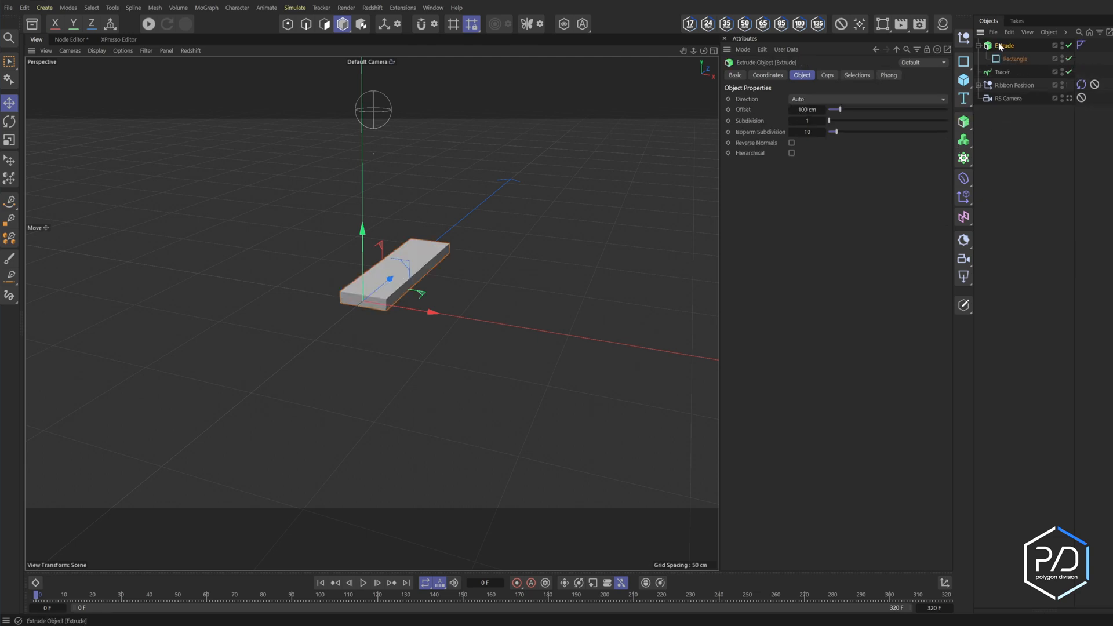
left_click_drag(842, 109, 948, 109)
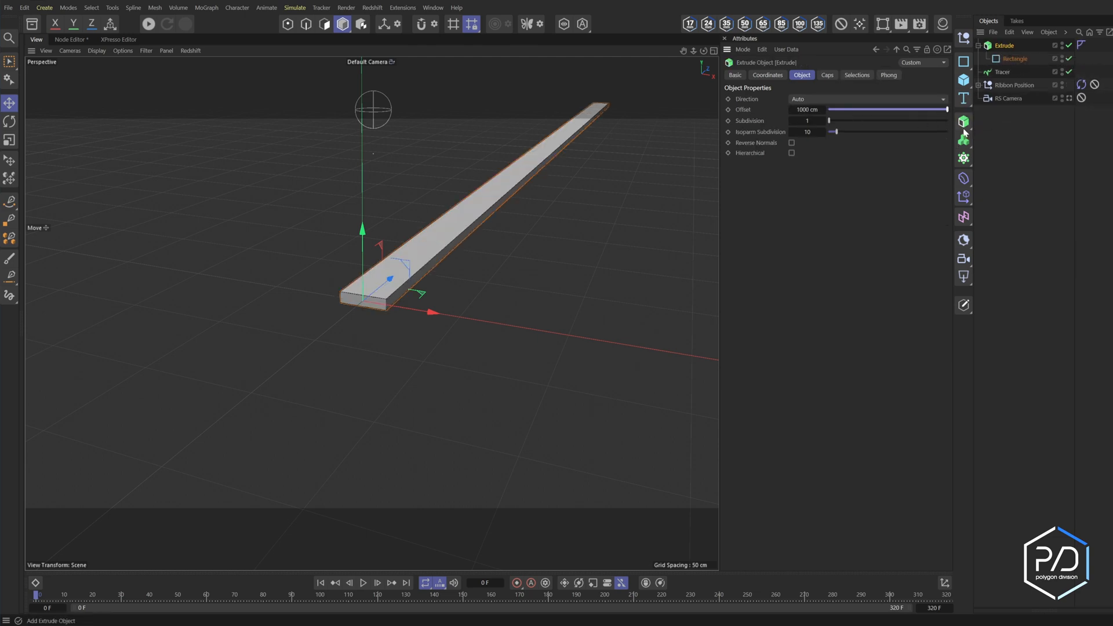
type("100")
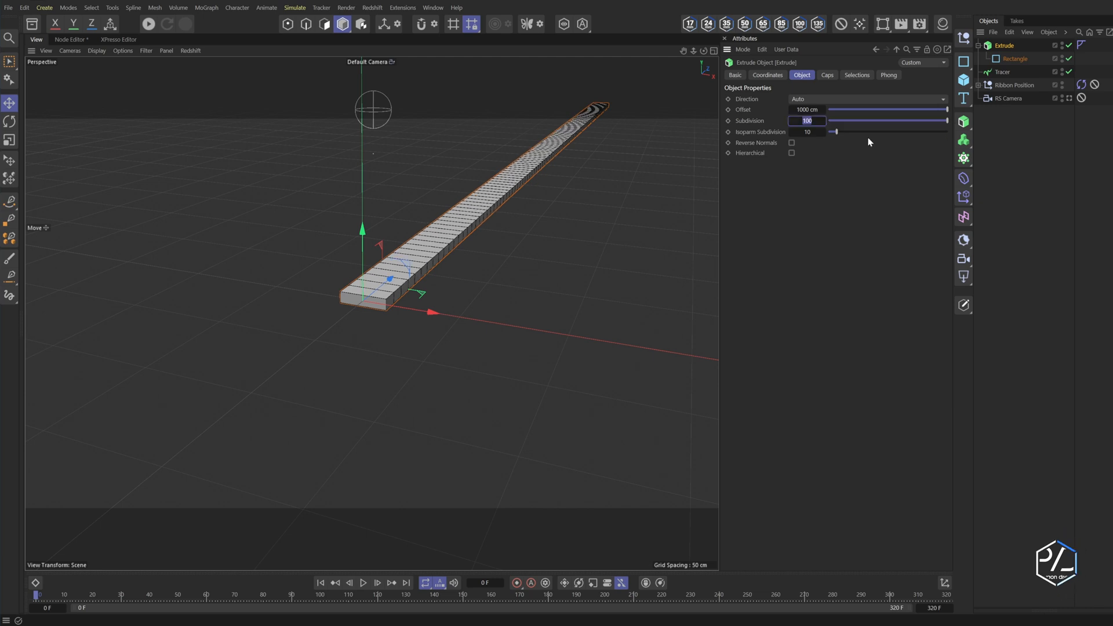
type("400")
left_click(1020, 46)
type("Ribbon")
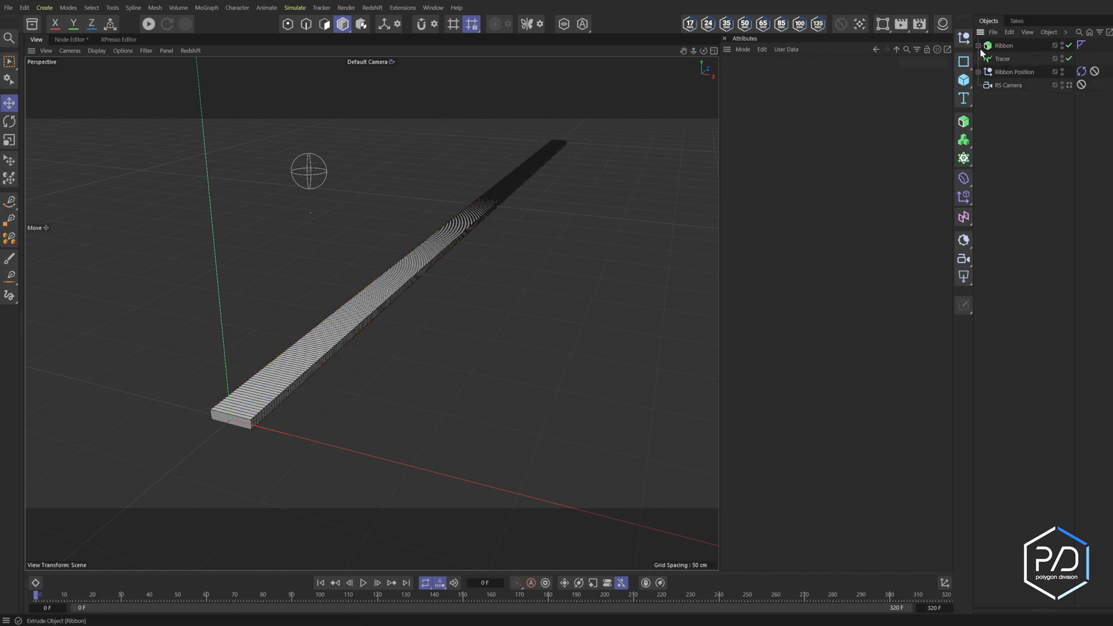
Step: Add a Linear Cloner of Ribbon, Count 5, P.X 25 cm, and rename its rectangle Profile
left_click(1004, 46)
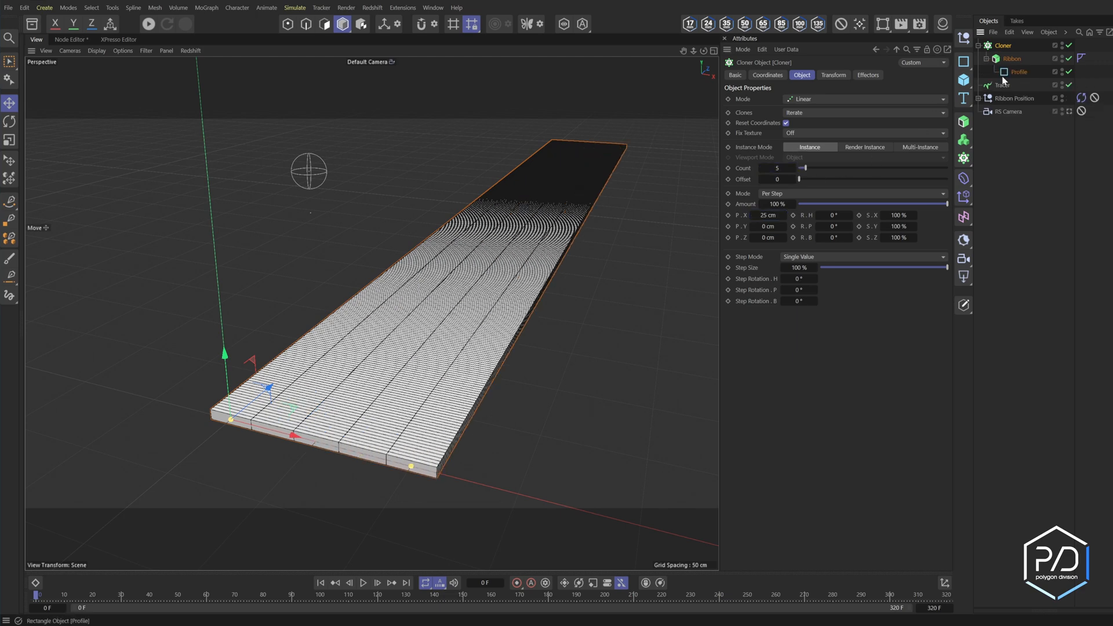
left_click(1020, 71)
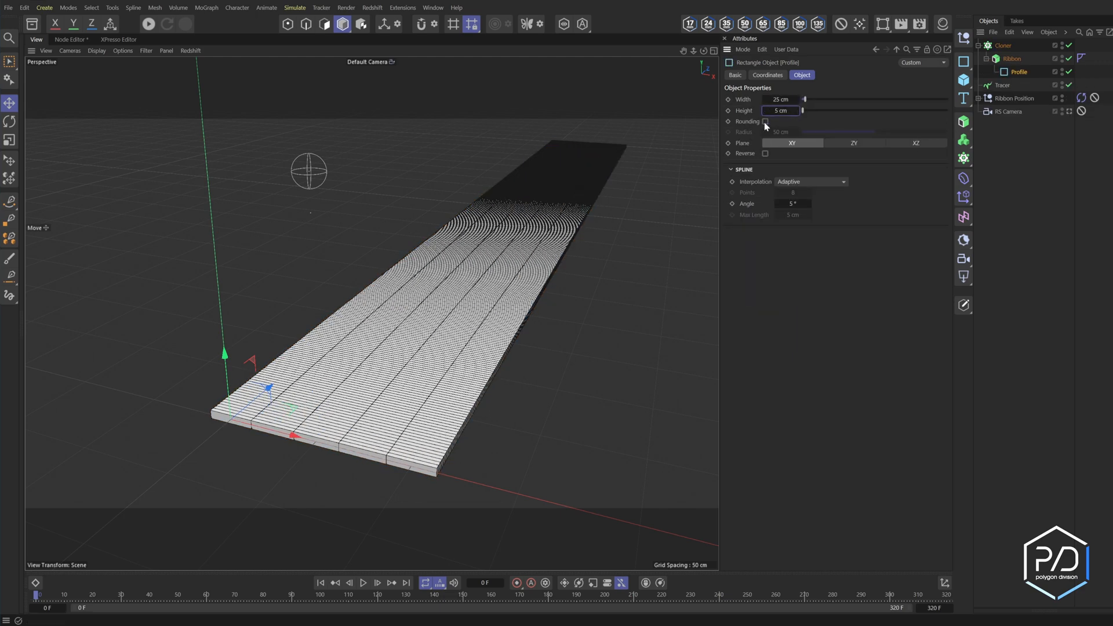
left_click(765, 120)
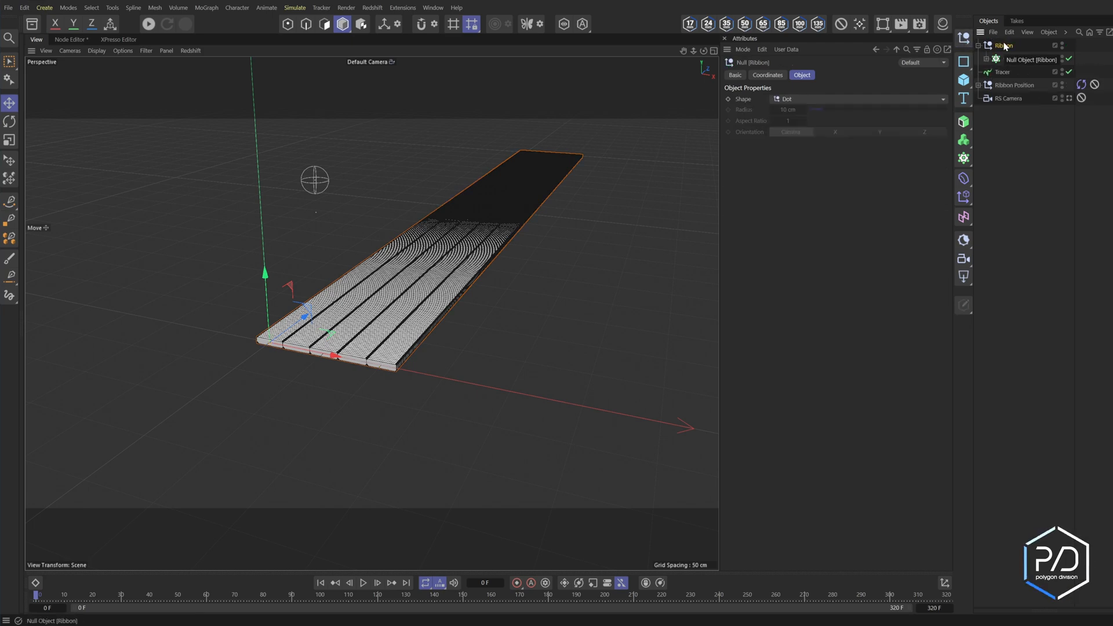
Step: Group the Cloner under a Ribbon null and Spline Wrap it along Tracer on +Z, previewing playback
left_click(963, 179)
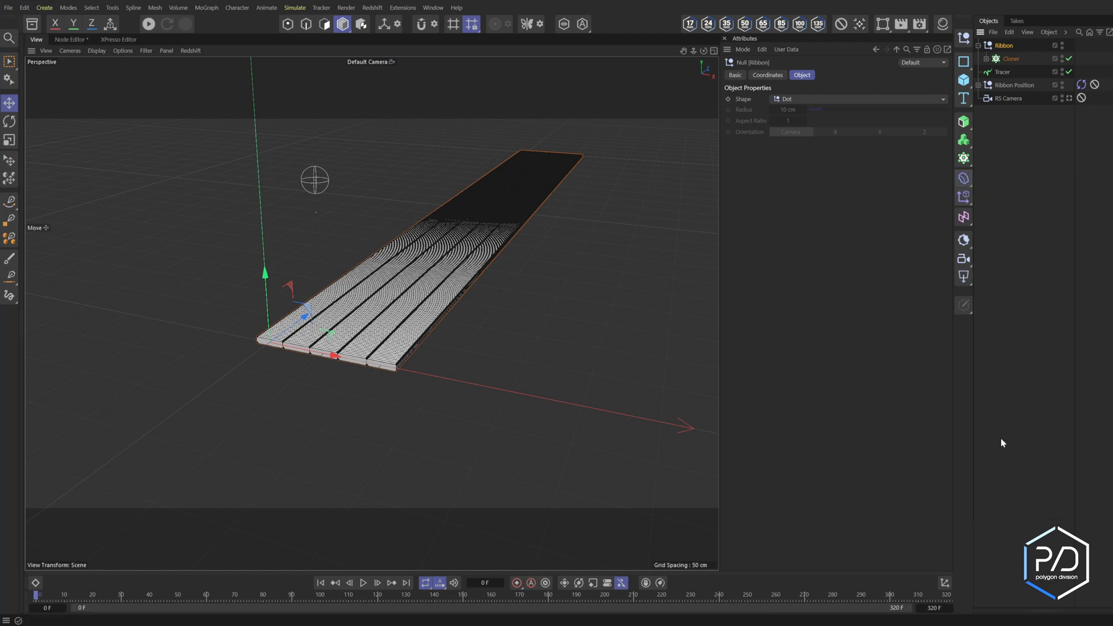
left_click(1018, 58)
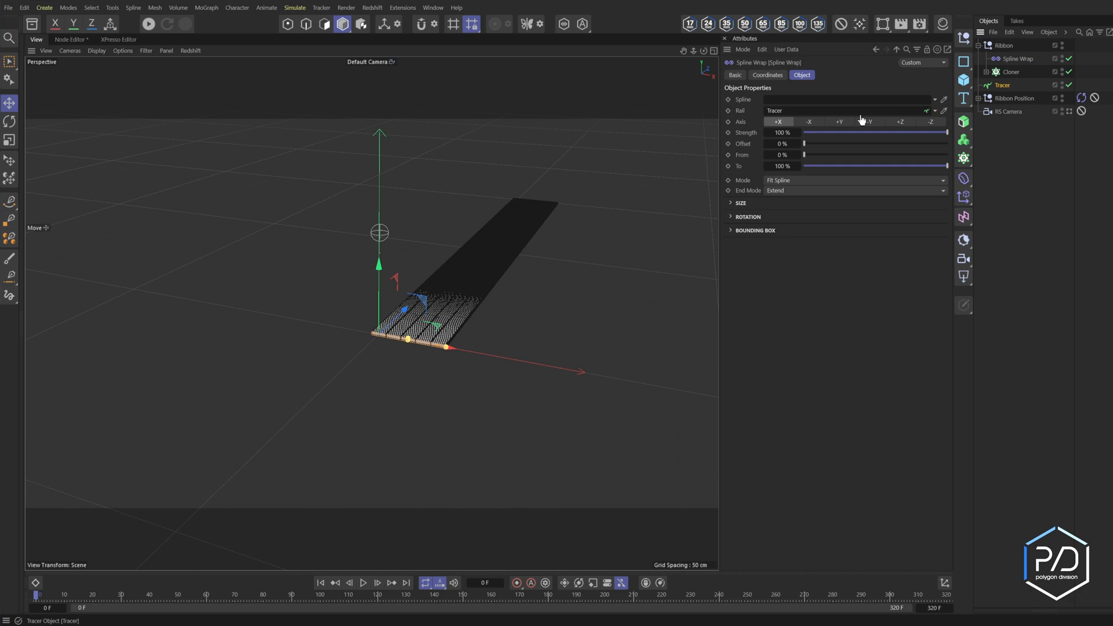
left_click(363, 583)
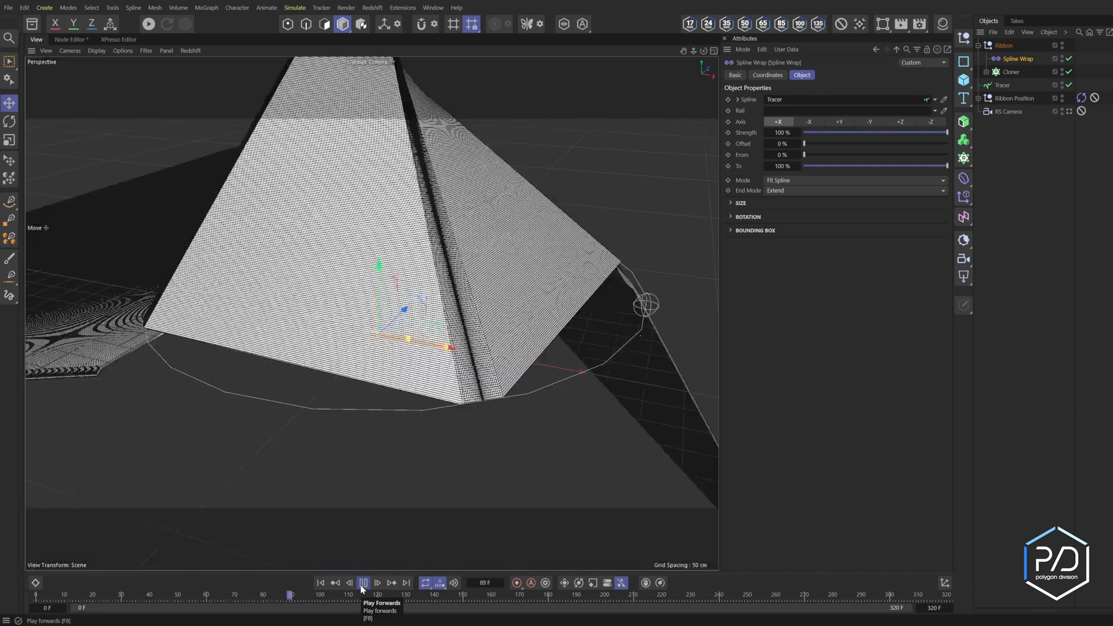
left_click(363, 582)
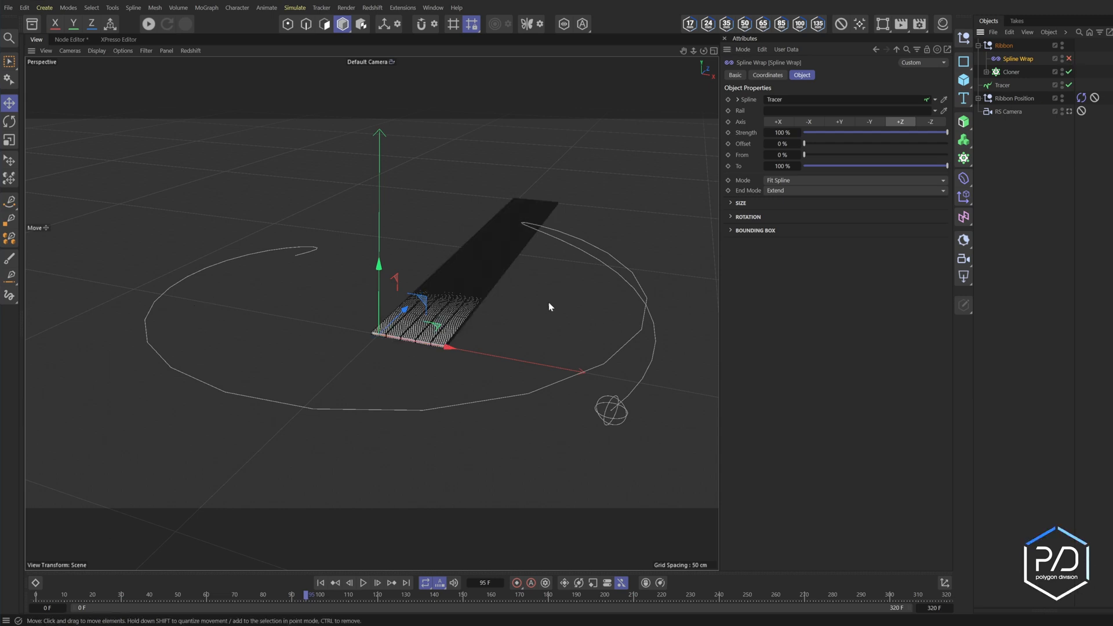
mouse_move(902, 132)
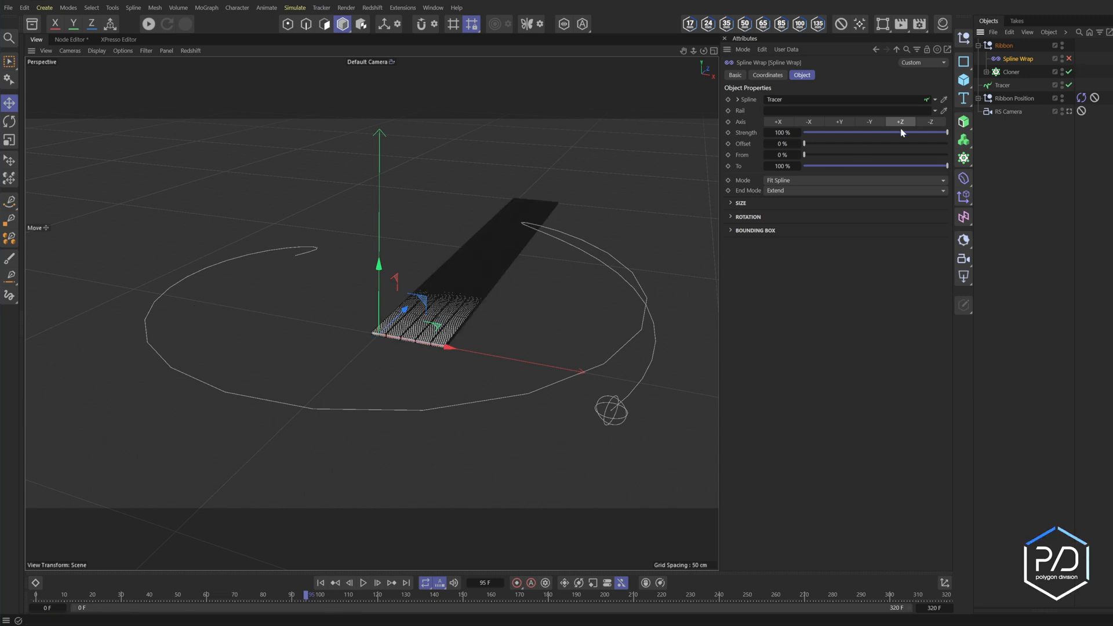
left_click(363, 582)
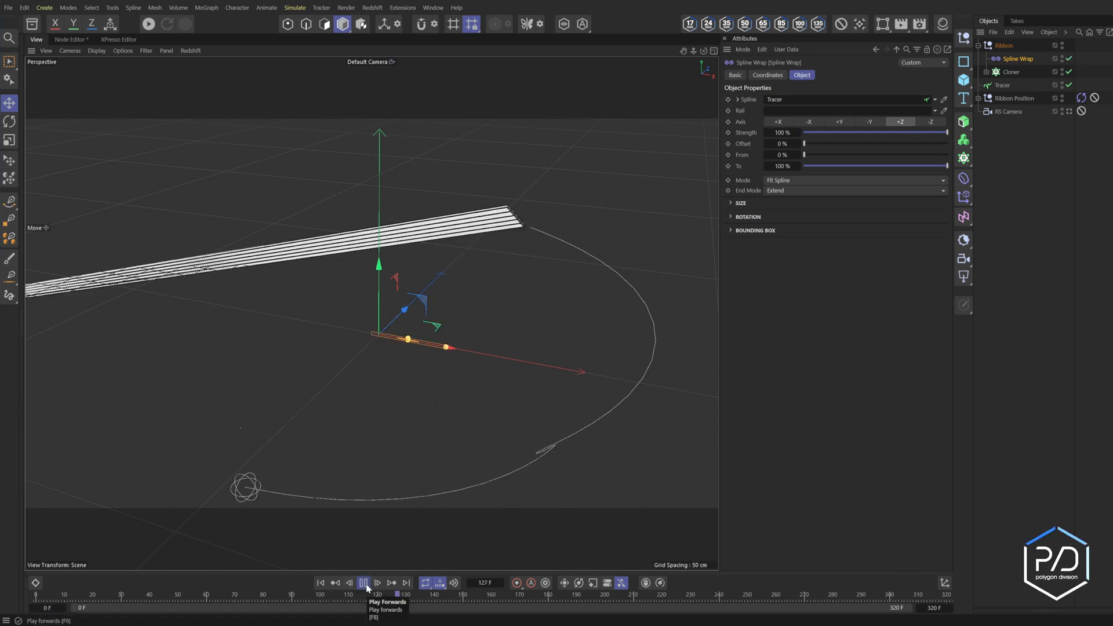
left_click(364, 581)
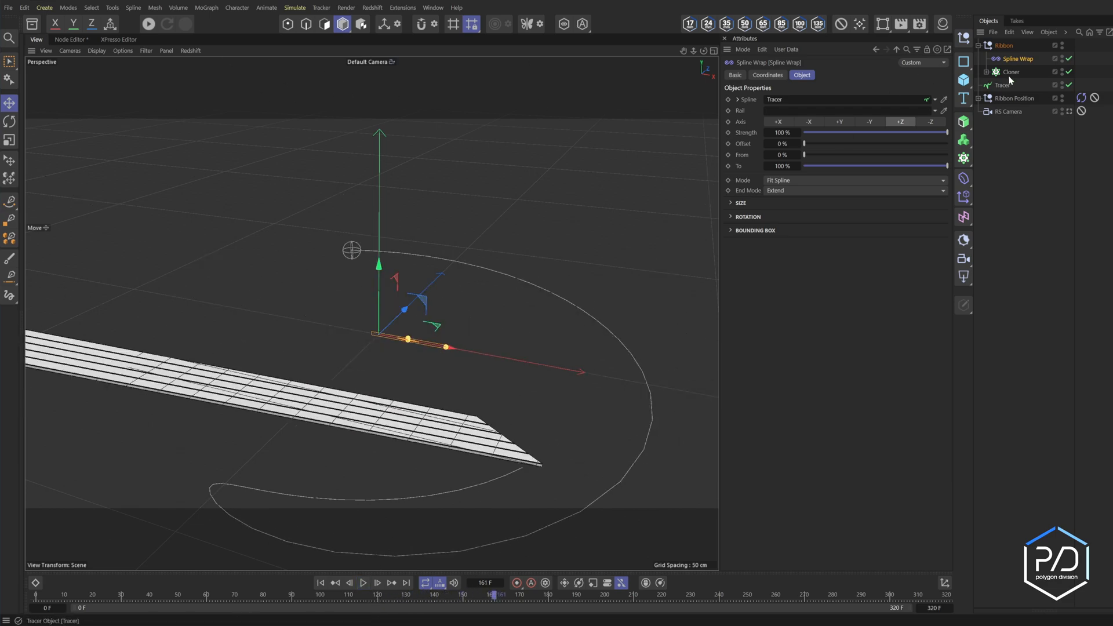
Step: Put the Cloner inside a new Connect object
left_click(1010, 72)
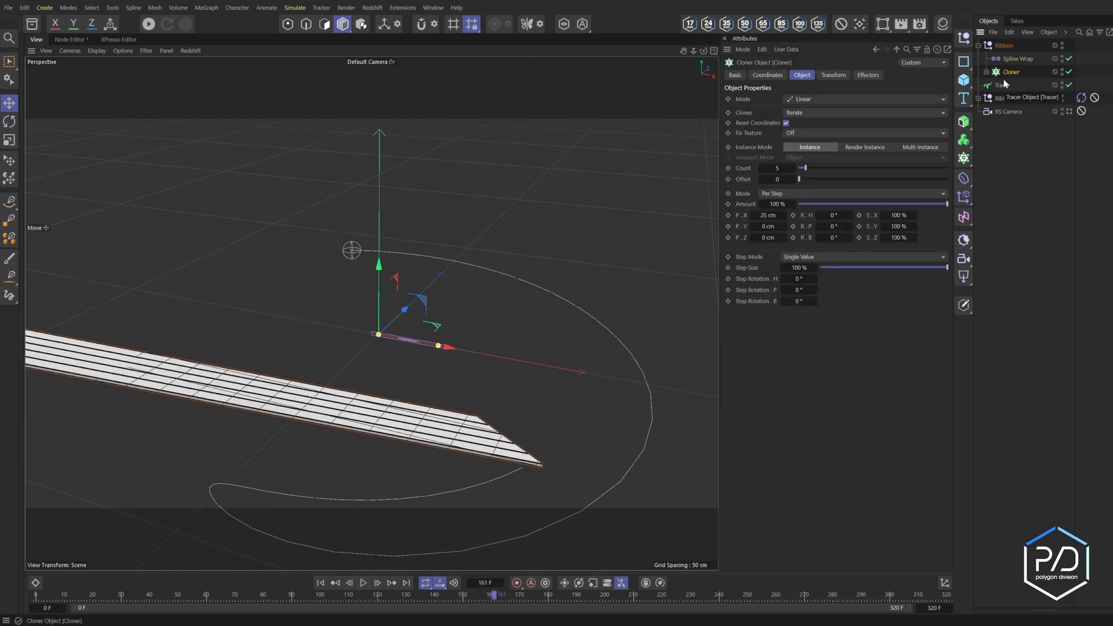
left_click(963, 122)
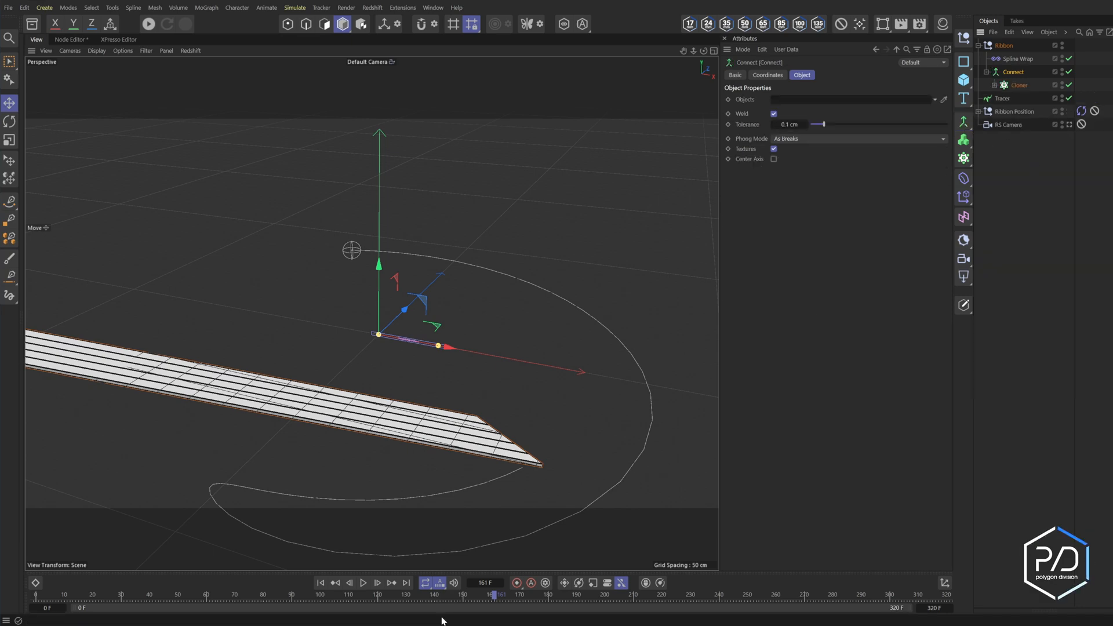
Step: Toggle the Connect object off, play the timeline and view the curling ribbon through RS Camera
left_click(363, 583)
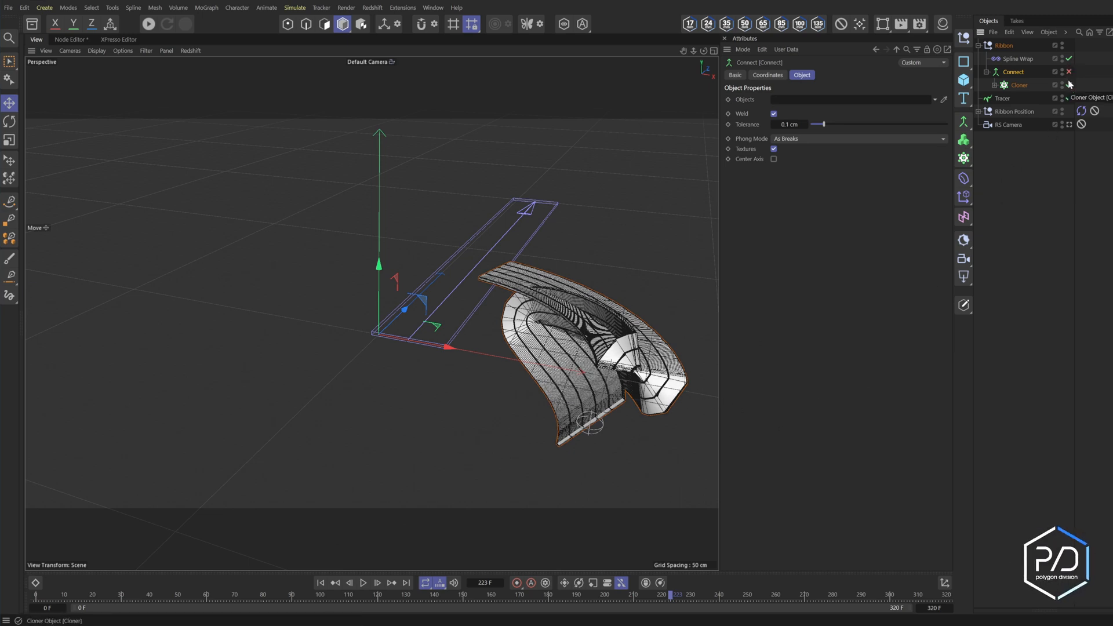
left_click(363, 583)
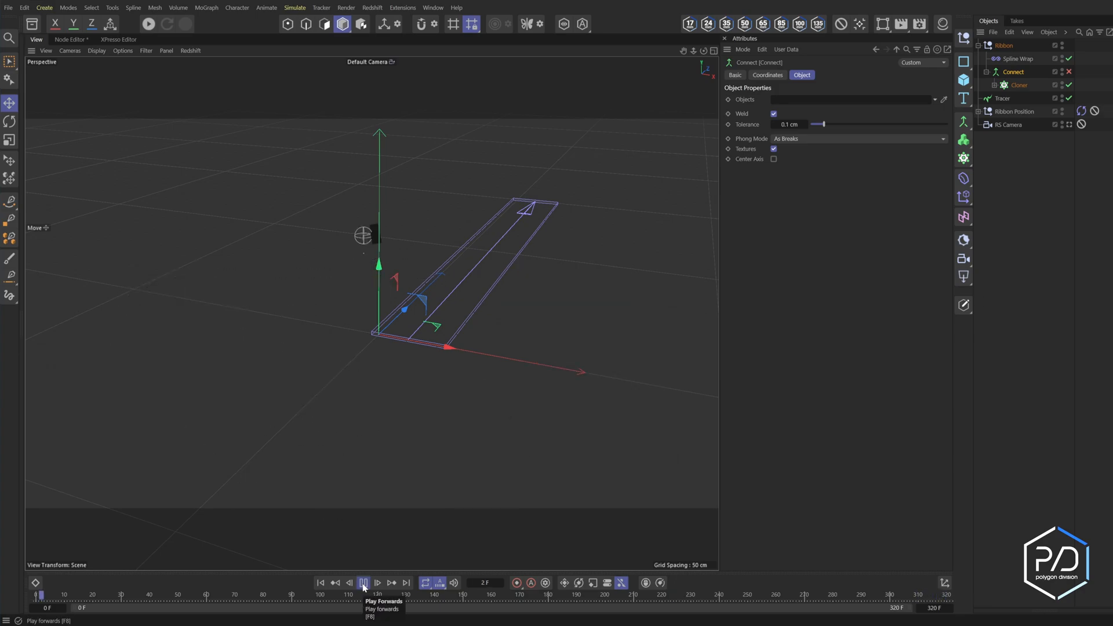
left_click(363, 582)
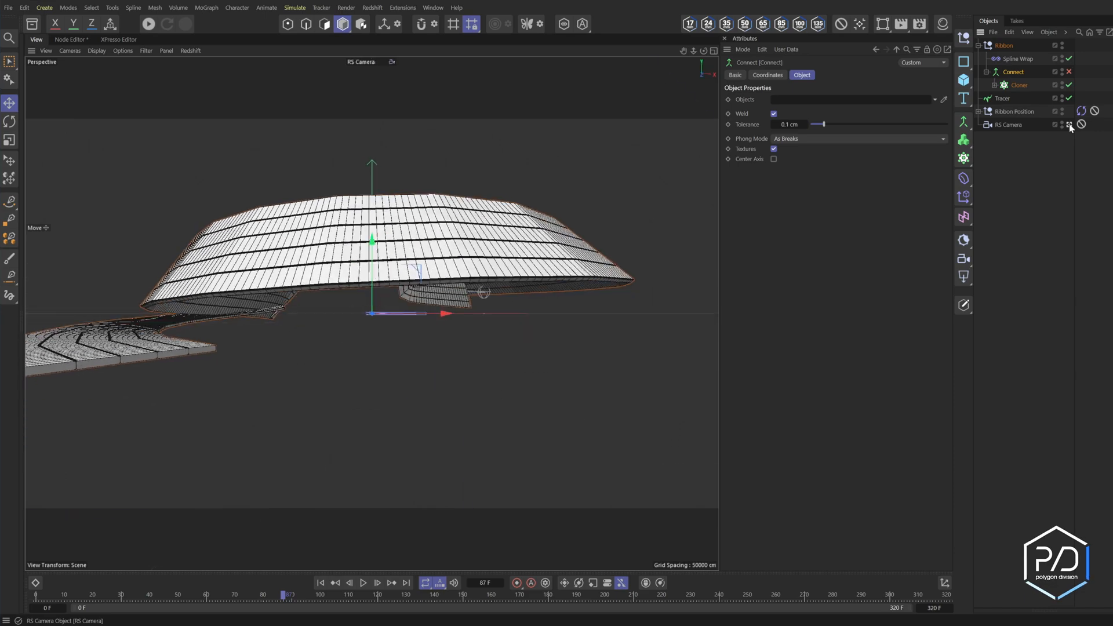
left_click(363, 582)
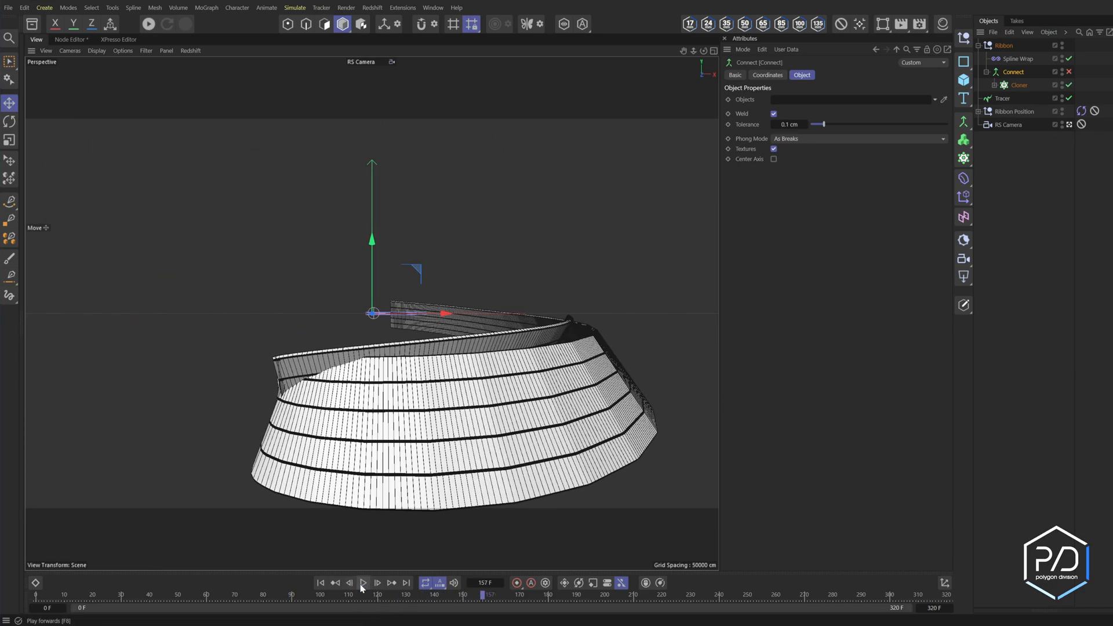
left_click(963, 61)
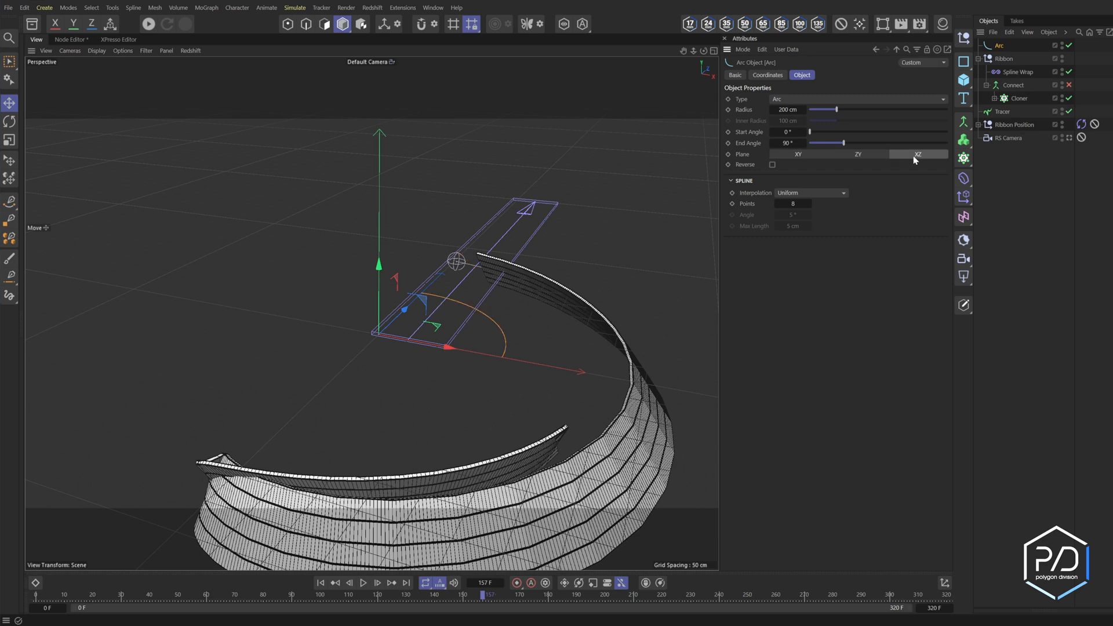
Step: Extend the XZ Arc to about 321°, set R.H 96° and lower P.Y to about -203.6 cm
left_click_drag(823, 142, 936, 143)
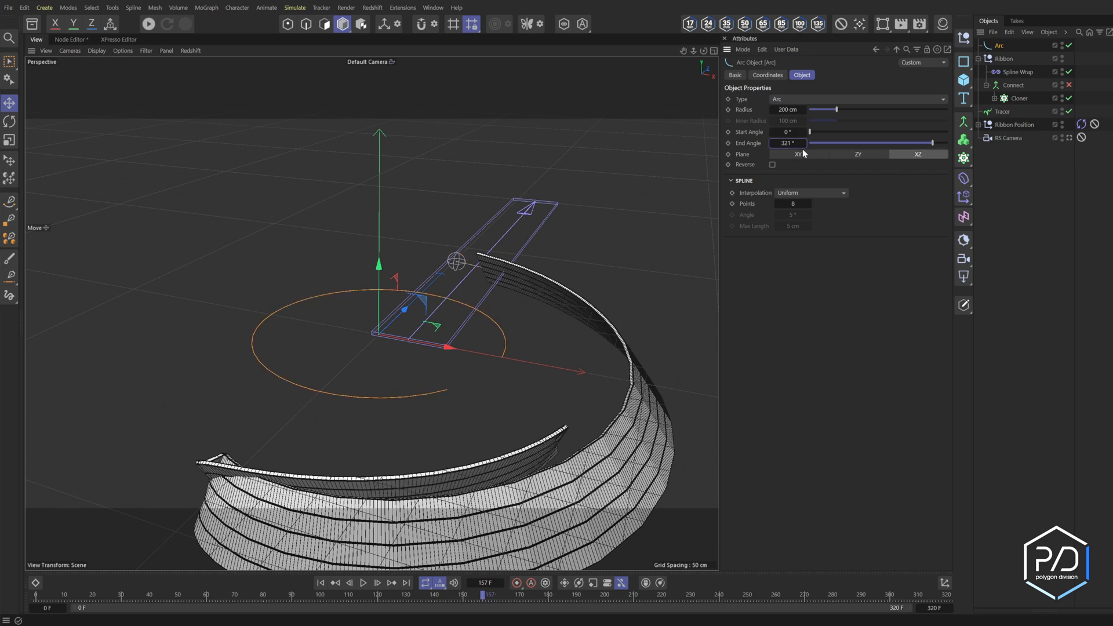
left_click(1015, 72)
type("96")
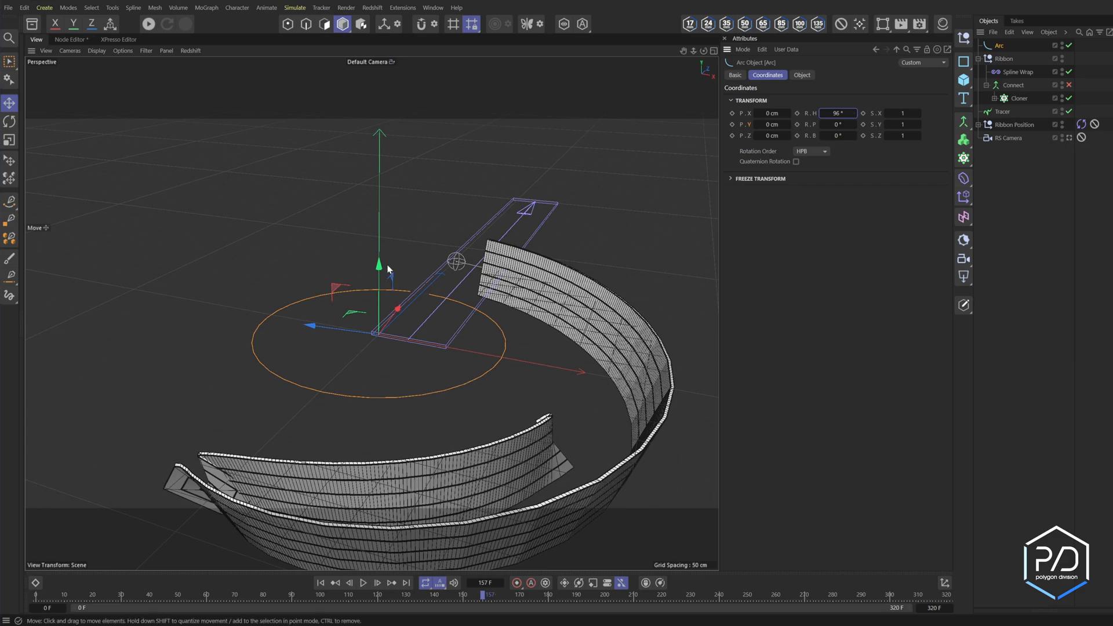
left_click_drag(379, 267, 379, 312)
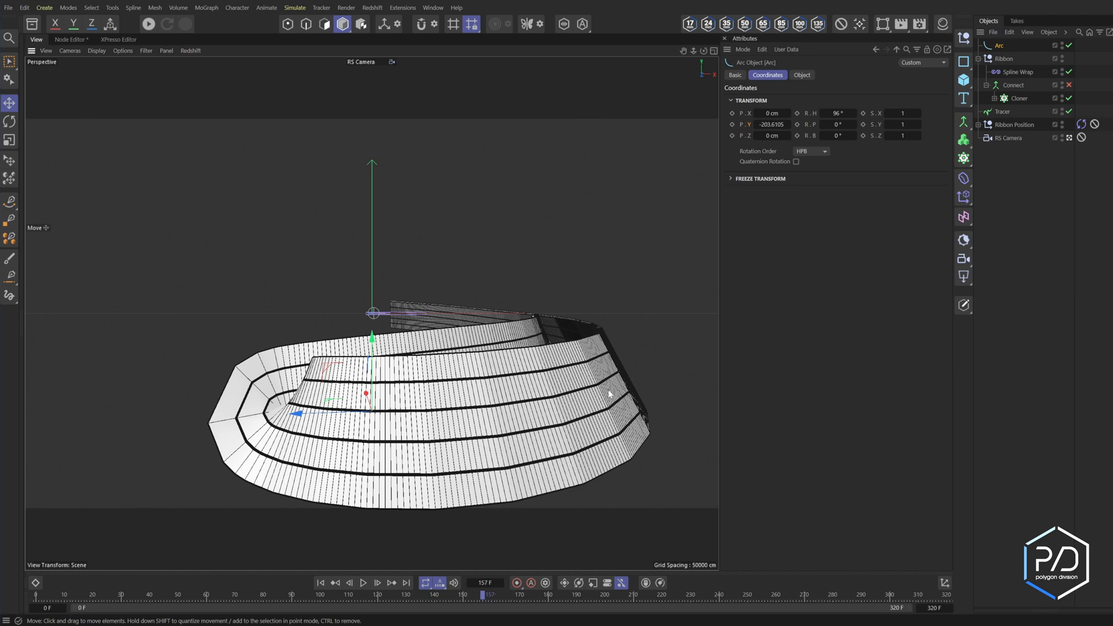
mouse_move(681, 369)
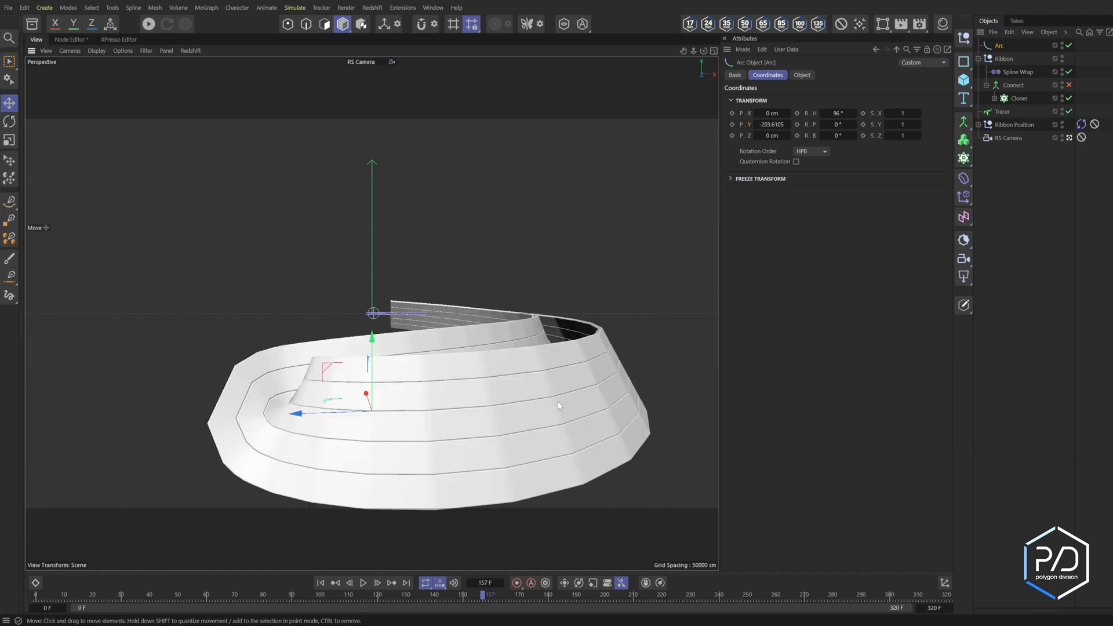
Step: Set the Tracer spline type to B-Spline and the Ribbon extrude Subdivision to 300, then preview
left_click(1001, 111)
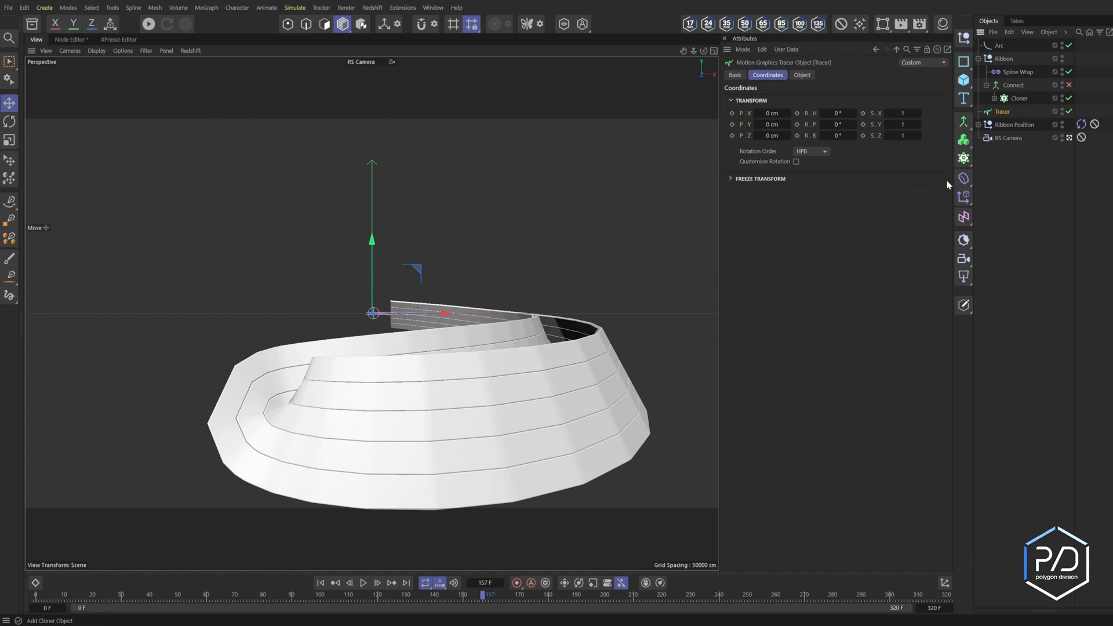
left_click(801, 75)
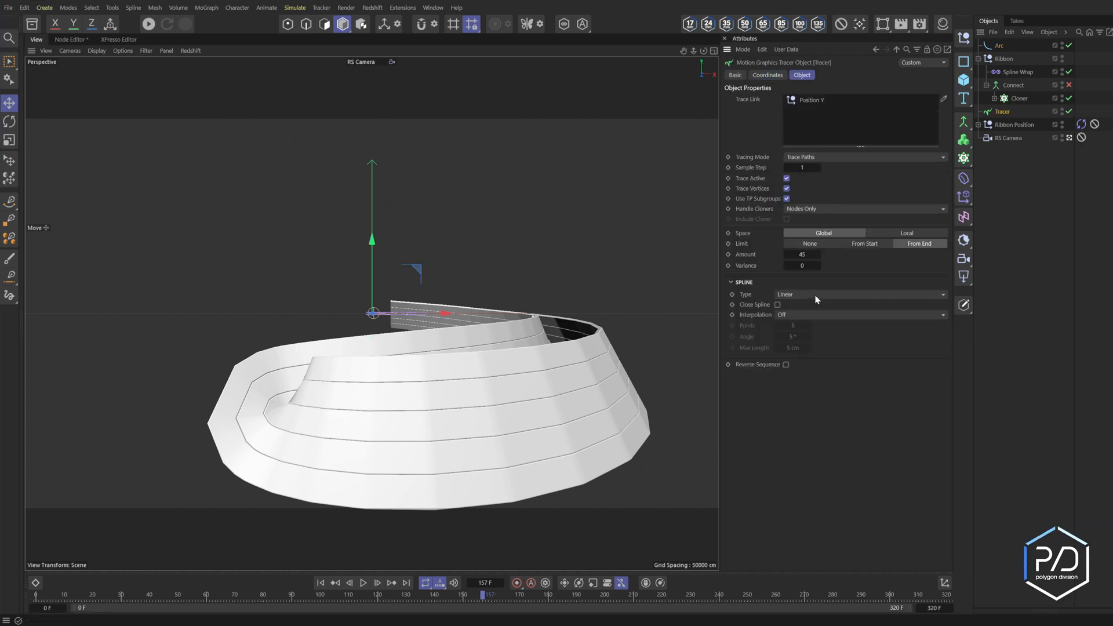
left_click(859, 293)
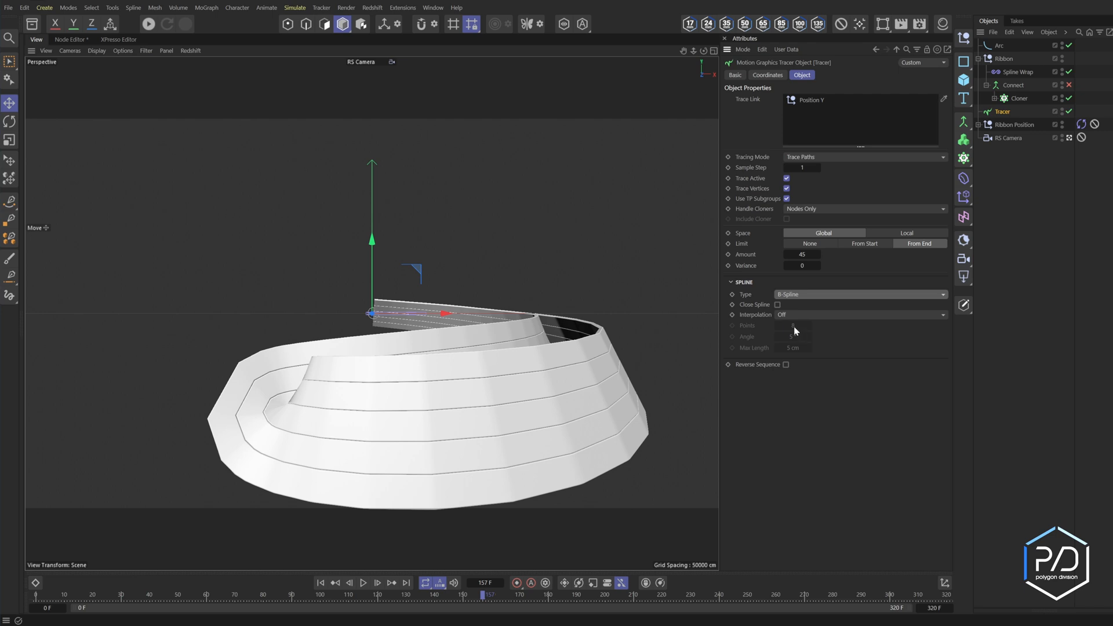
left_click(859, 314)
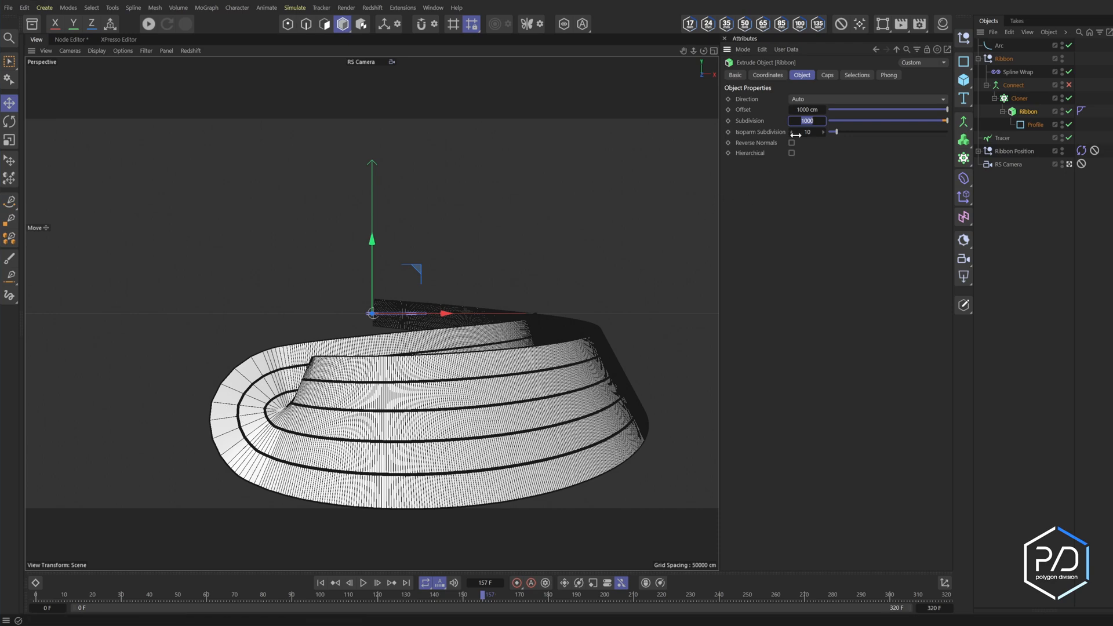
type("300")
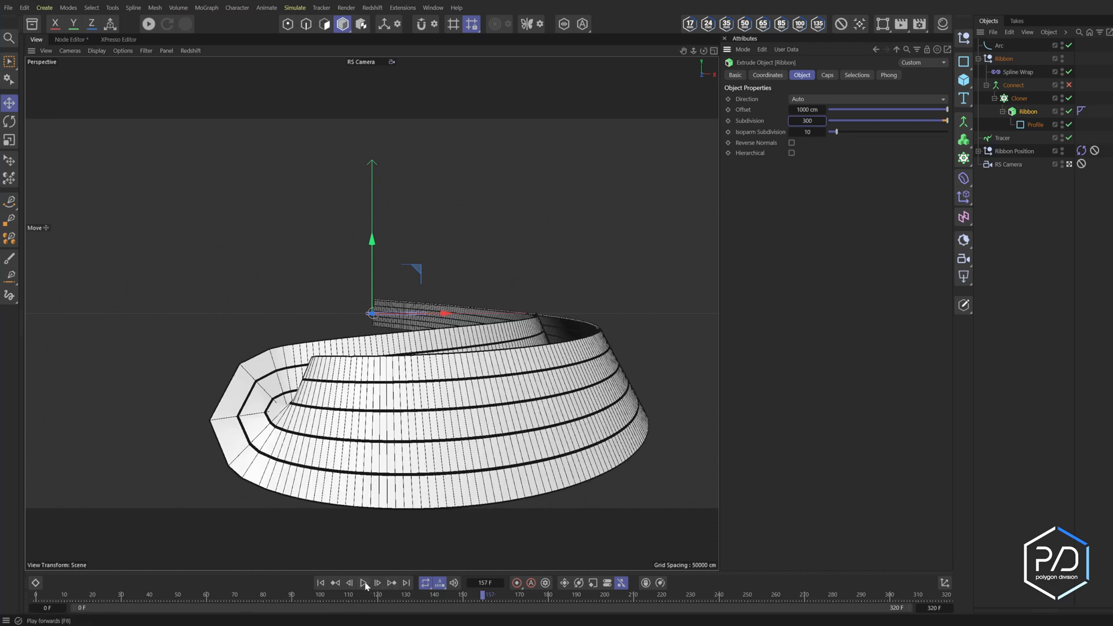
left_click(362, 582)
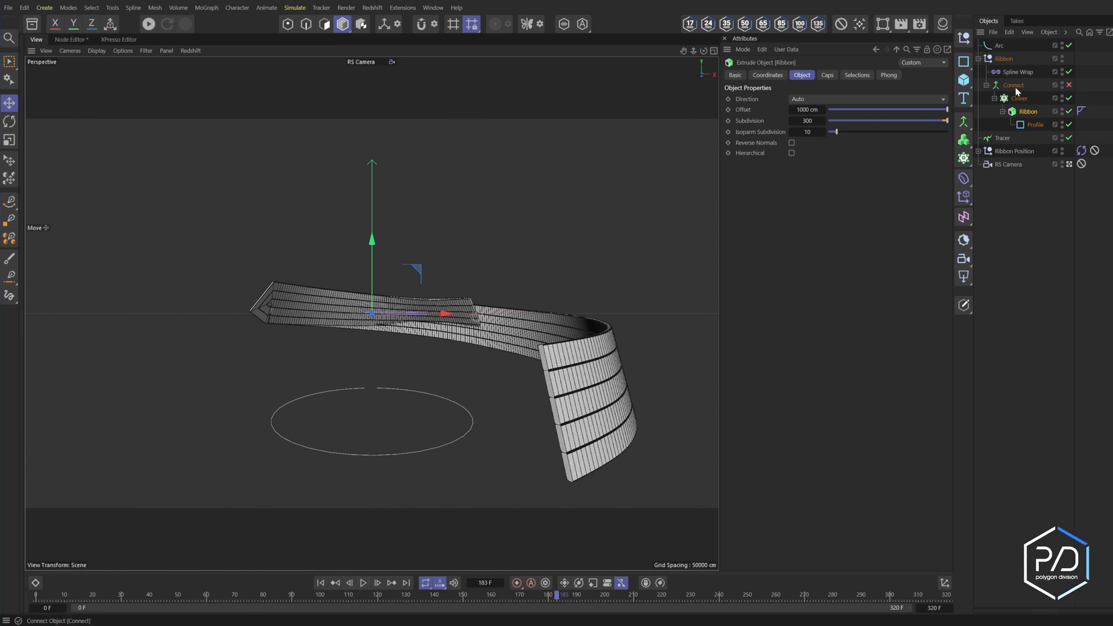
Step: Drop the Arc into the Spline Wrap's Rail field so the ribbon follows it, previewing playback
left_click(1019, 72)
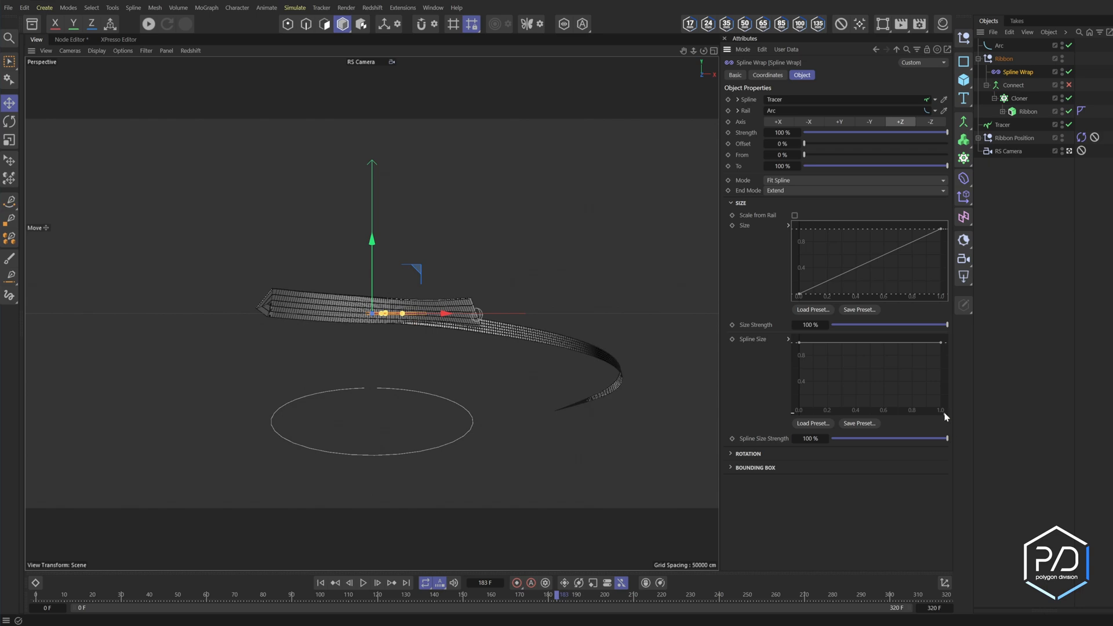
left_click(362, 583)
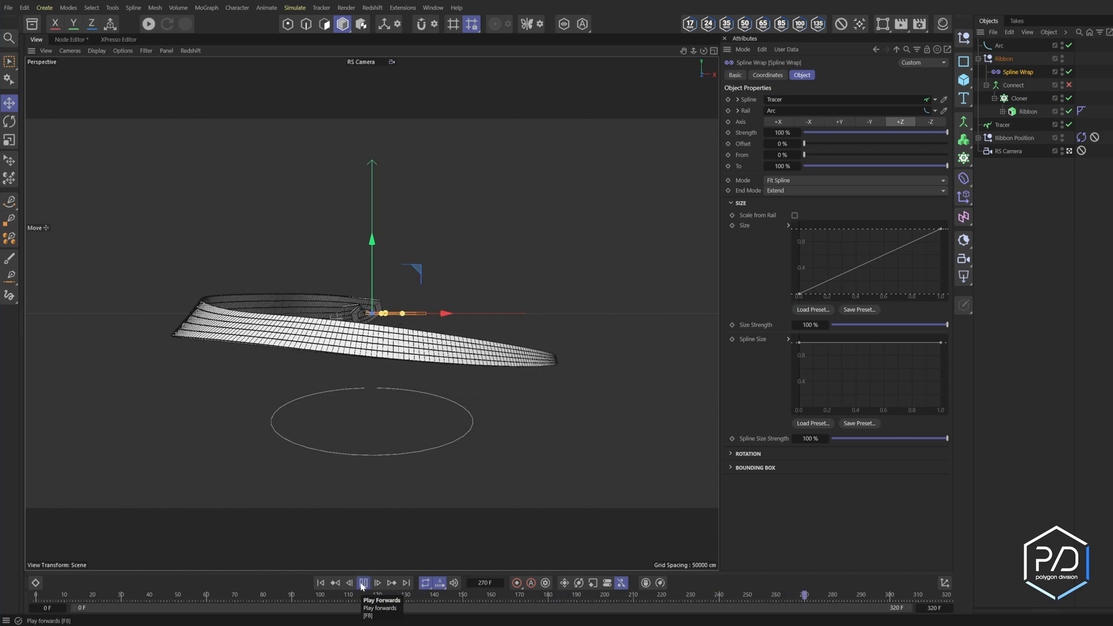
left_click(363, 584)
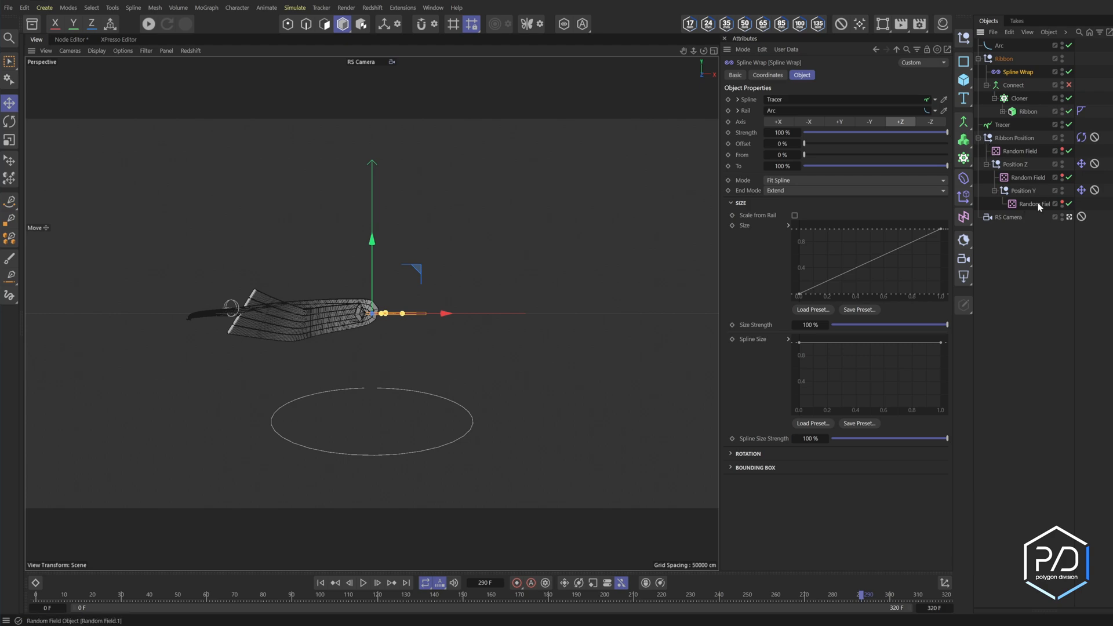
Step: Select the Random Field and play the ribbon's wavy flight, stopping around frame 226
left_click(362, 583)
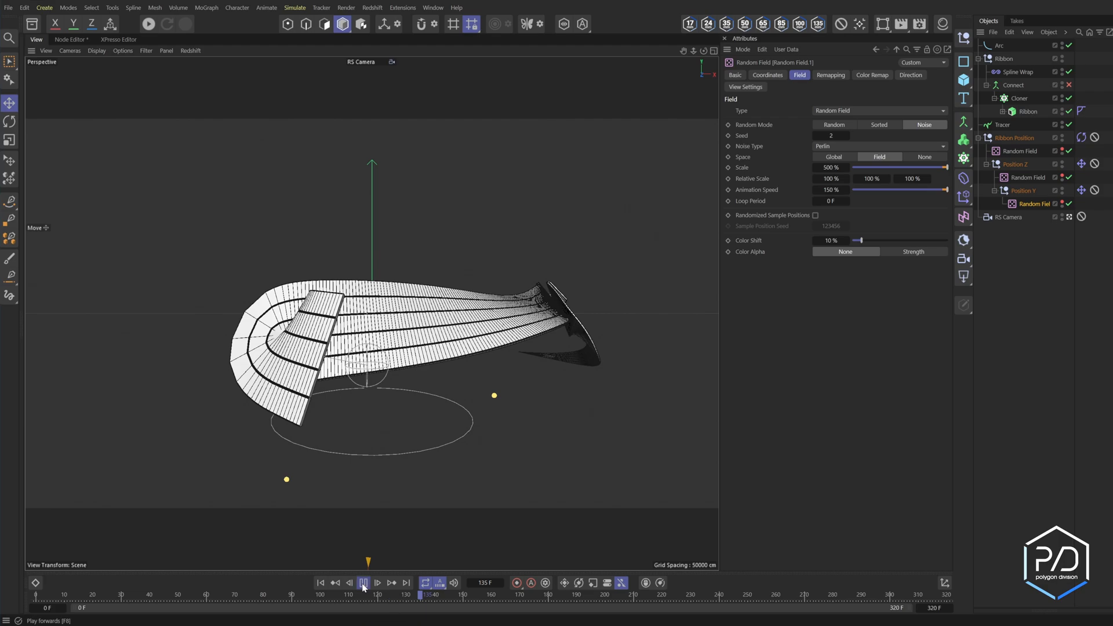
left_click(362, 582)
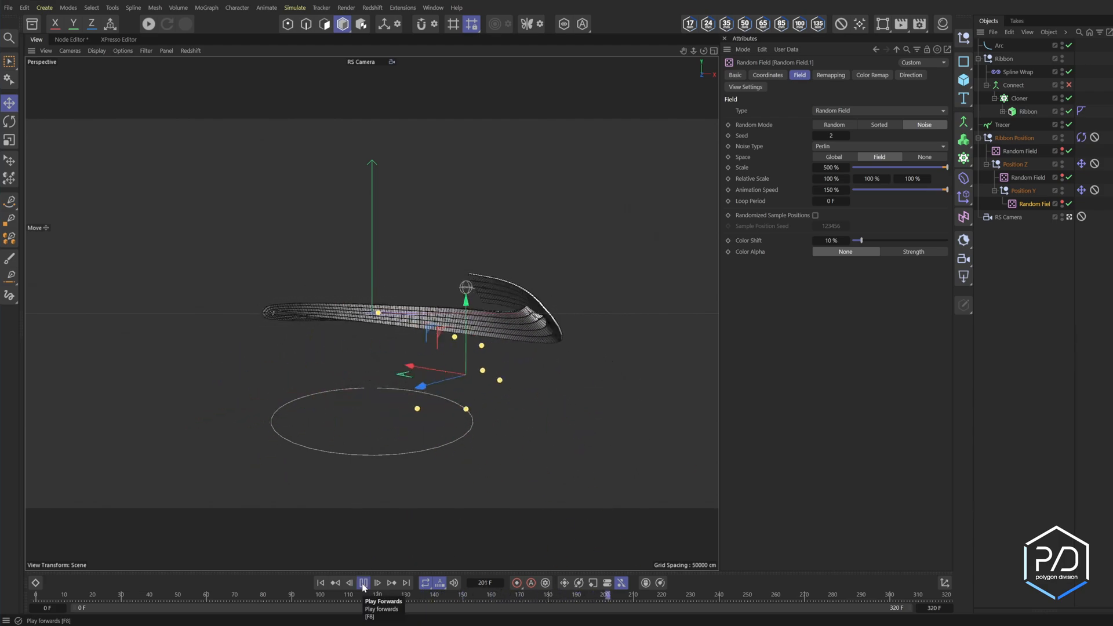
left_click(363, 582)
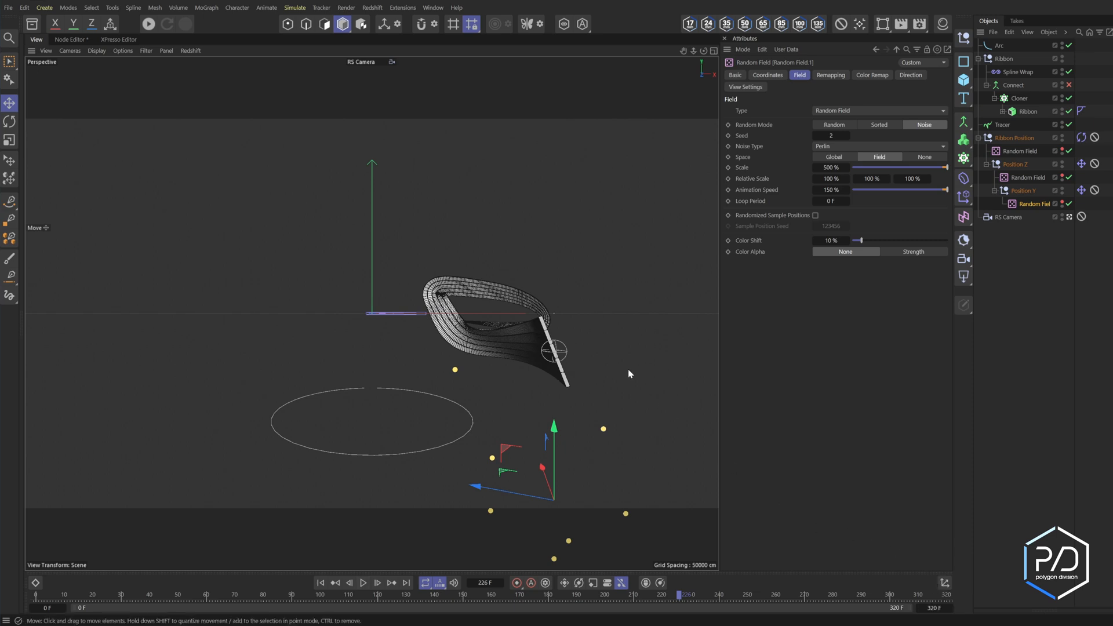
mouse_move(584, 408)
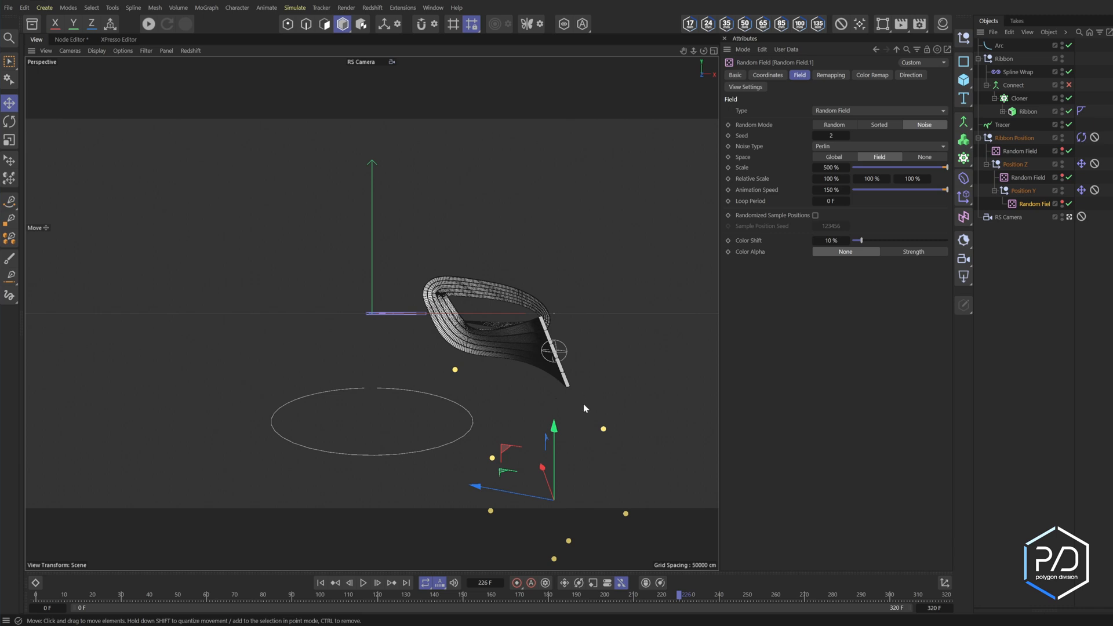
mouse_move(586, 404)
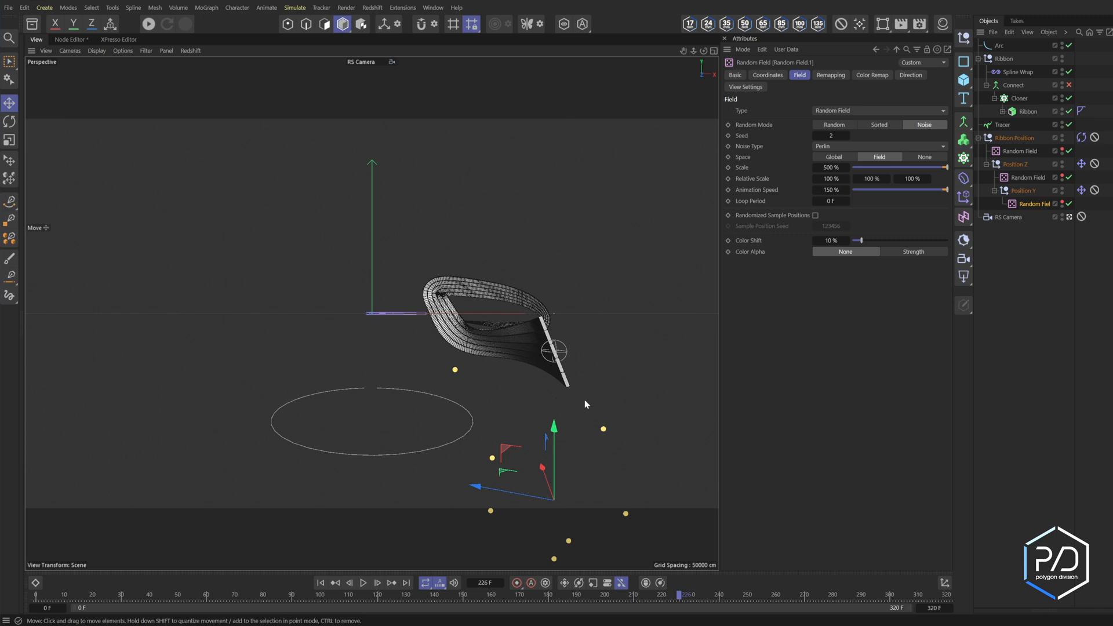
mouse_move(572, 415)
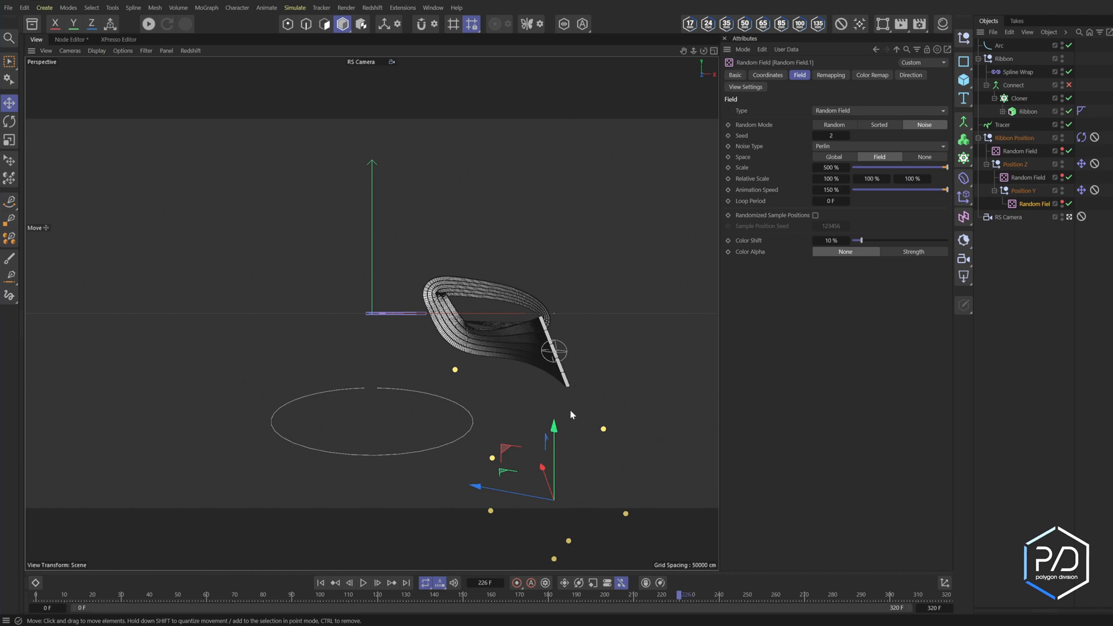
mouse_move(576, 403)
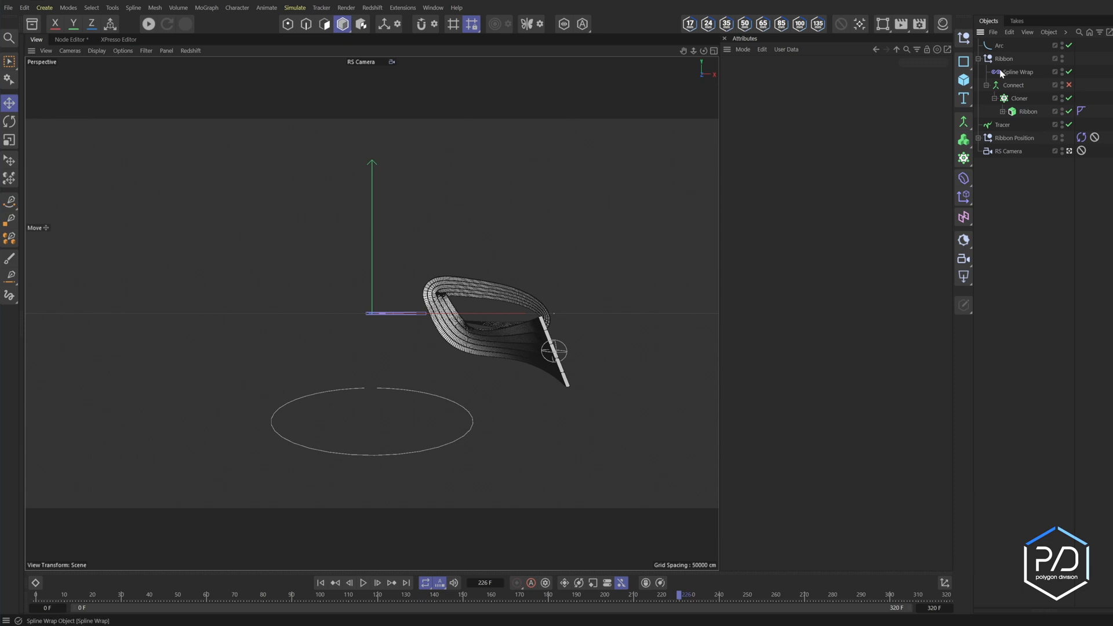
mouse_move(1003, 59)
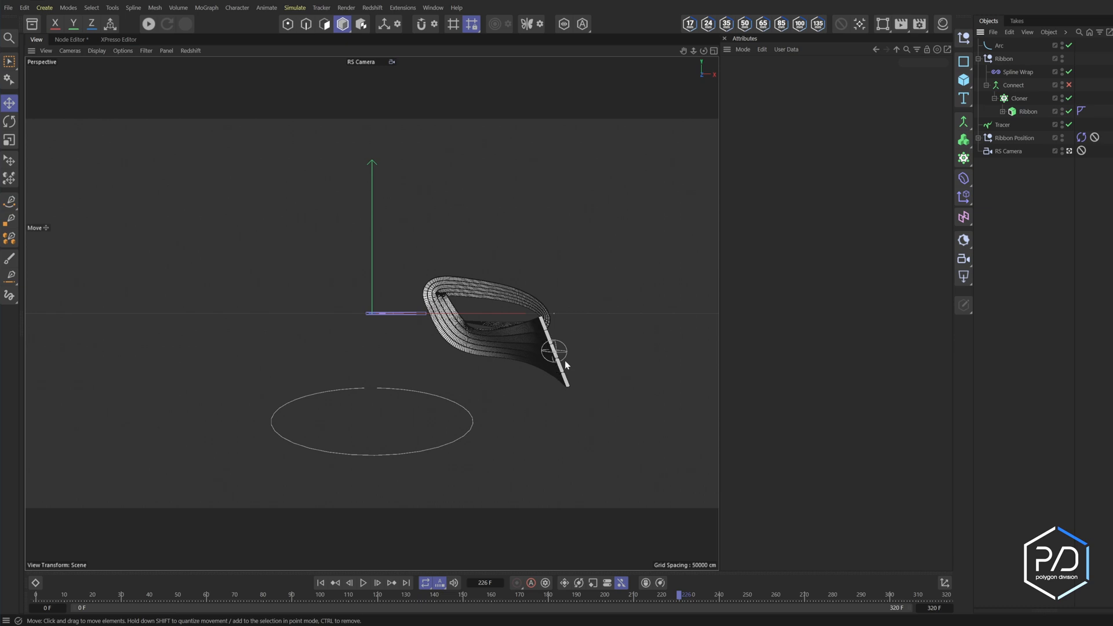
mouse_move(546, 356)
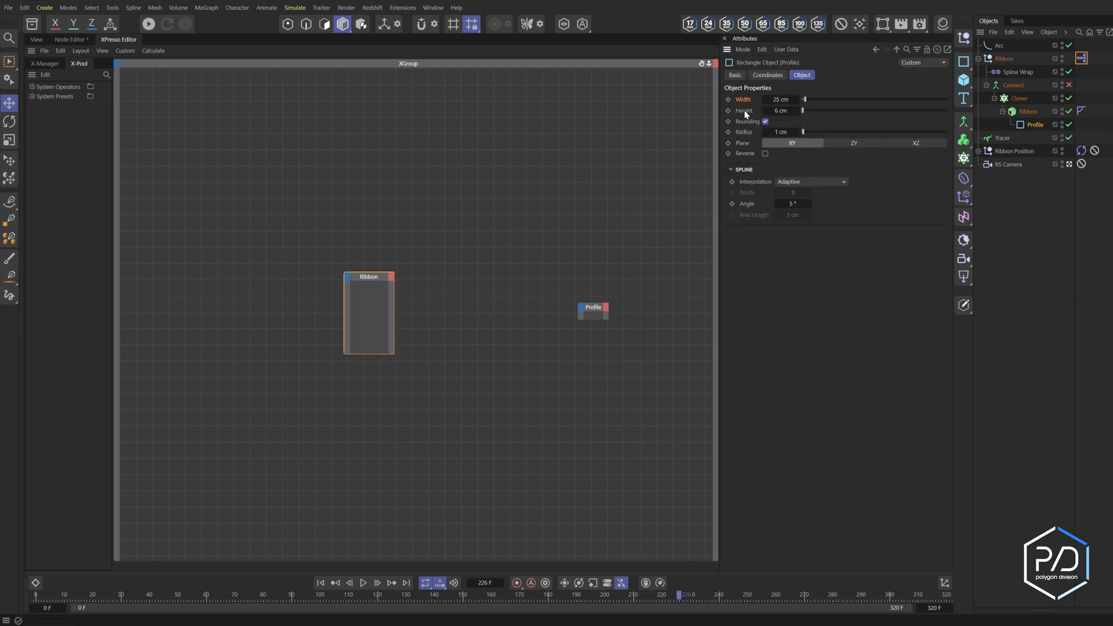
Step: Add Width and Height float user data on the Ribbon null inside a Ribbon group
right_click(743, 110)
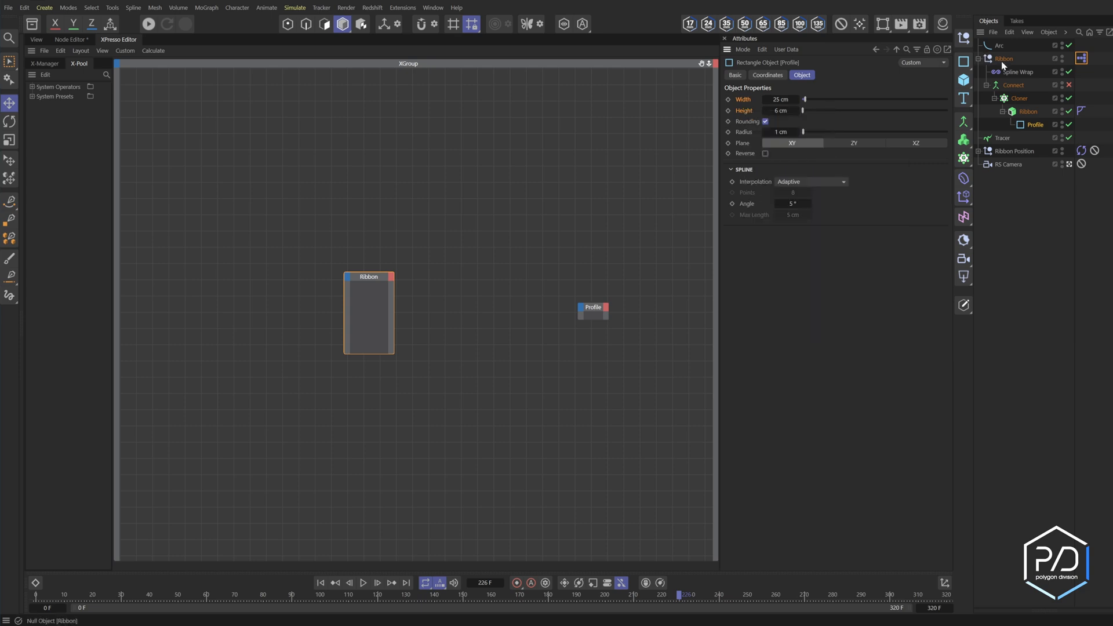
left_click(786, 48)
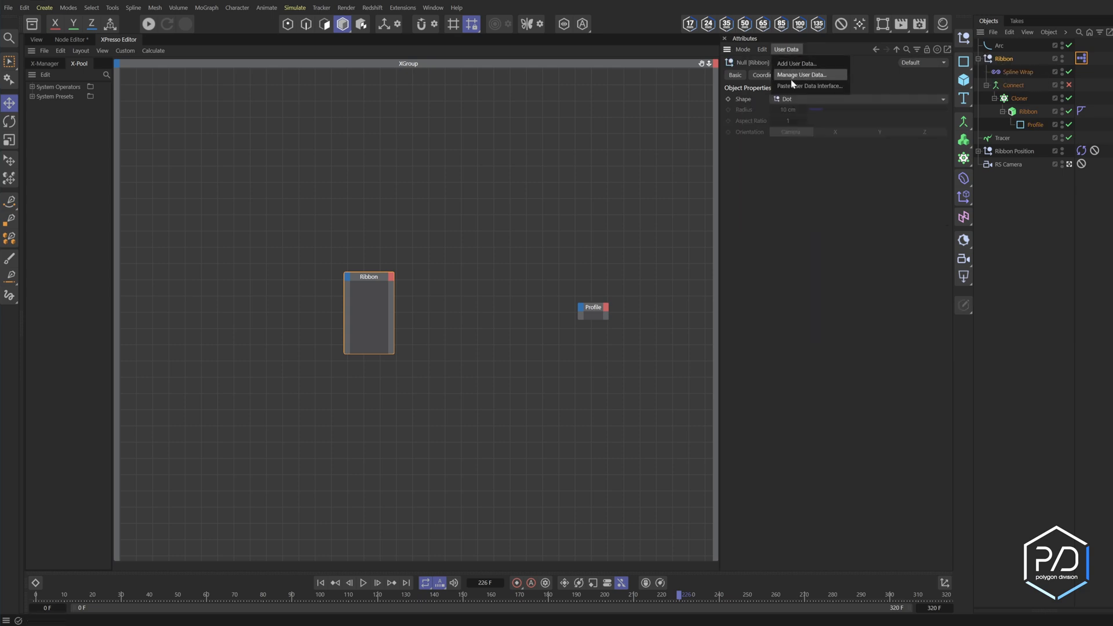
left_click(801, 74)
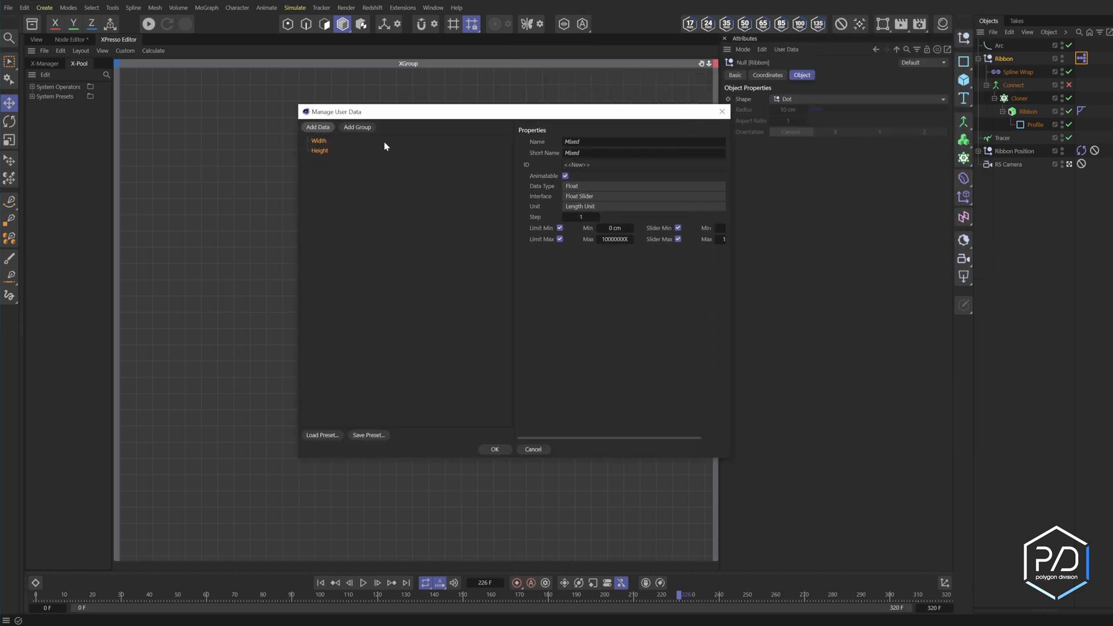
left_click(357, 128)
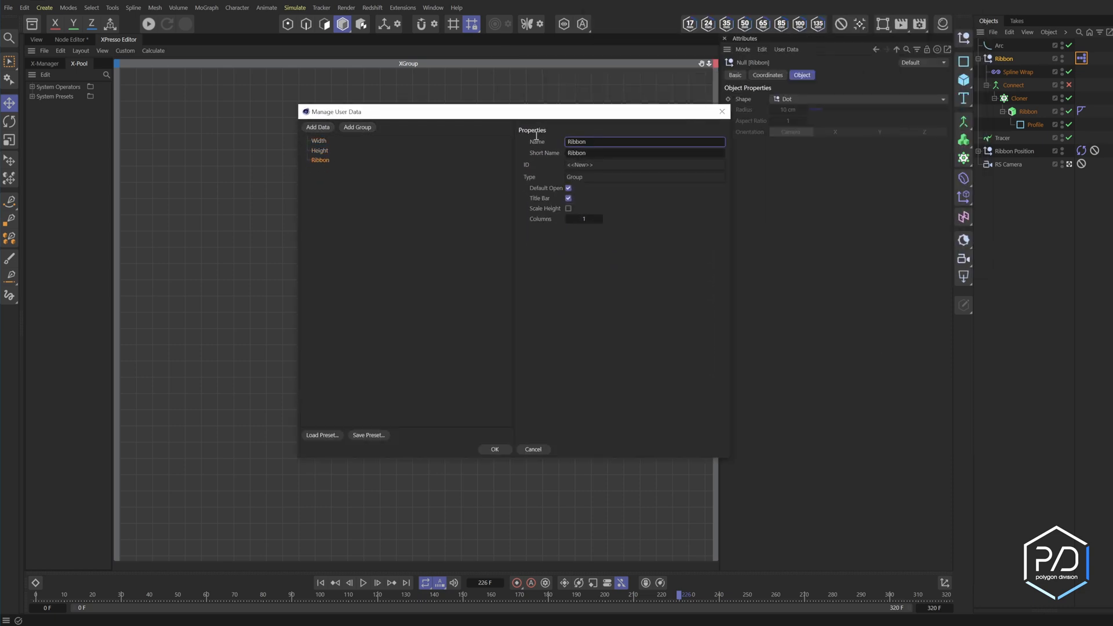
left_click(326, 149)
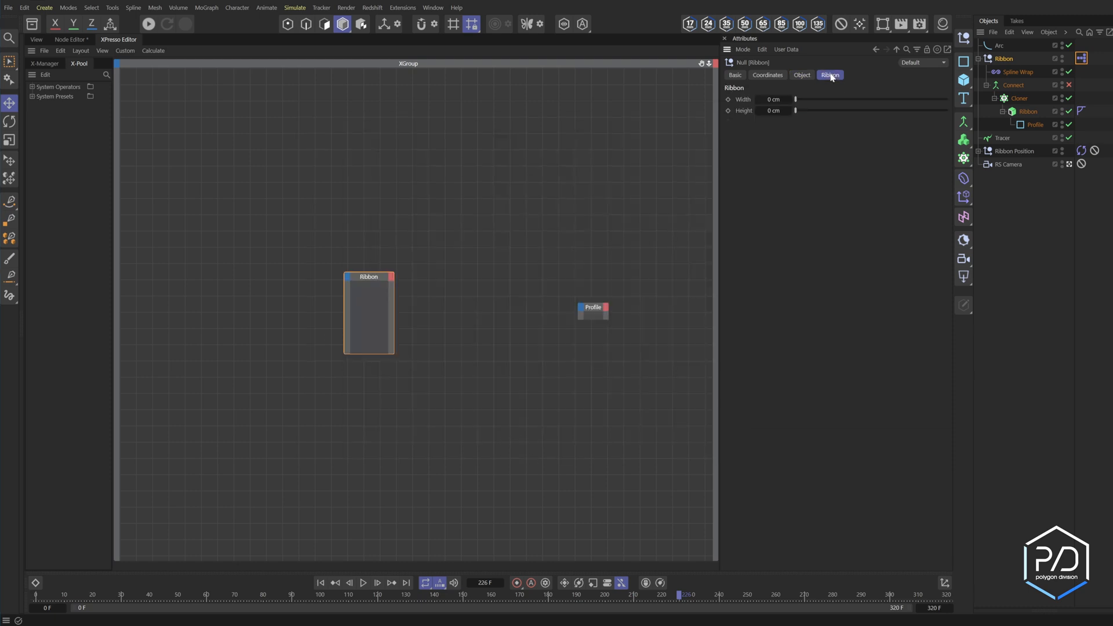
Step: Wire Ribbon's Width/Height outputs to Profile in XPresso, with Width 15 cm and Height 6 cm
left_click(773, 100)
type("25")
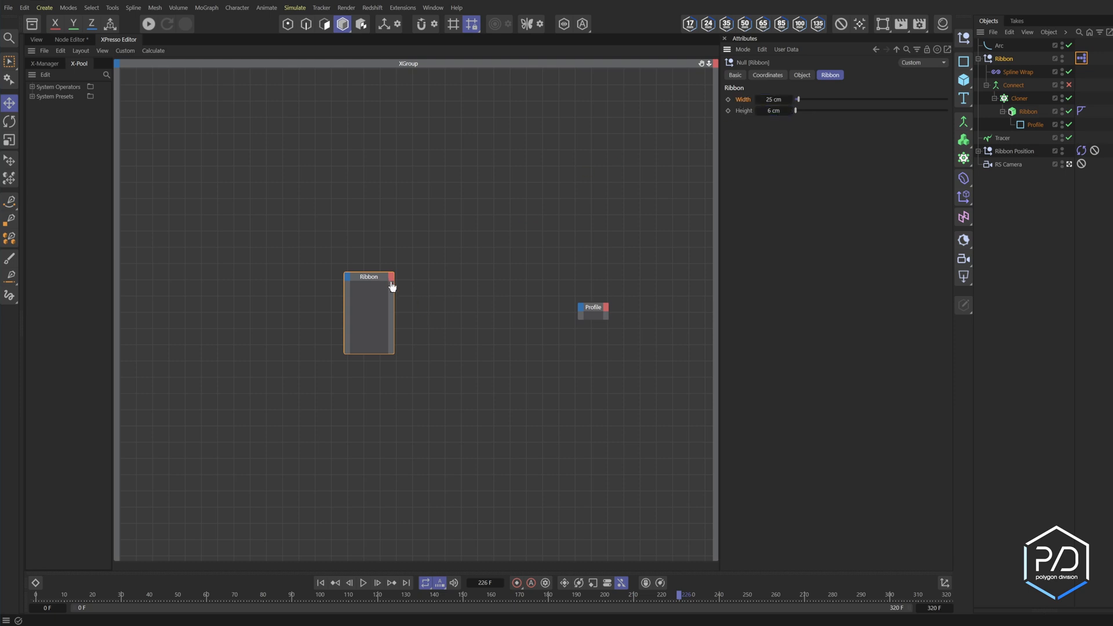
left_click(369, 276)
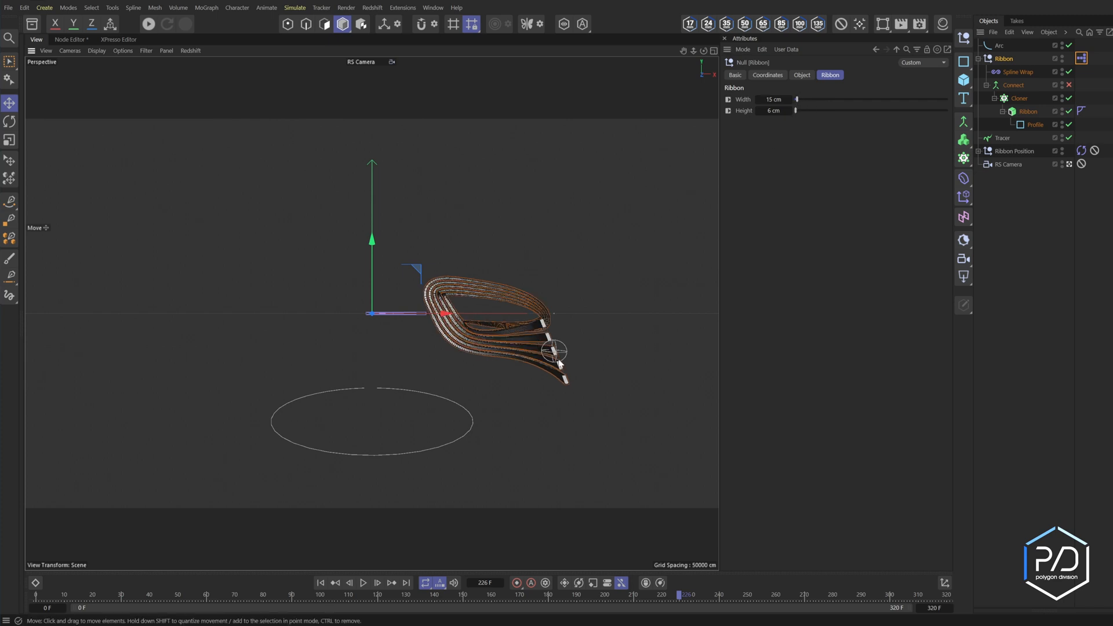
Step: Adjust the Cloner's P.X spacing and bring the Cloner into the XPresso graph
left_click(1019, 97)
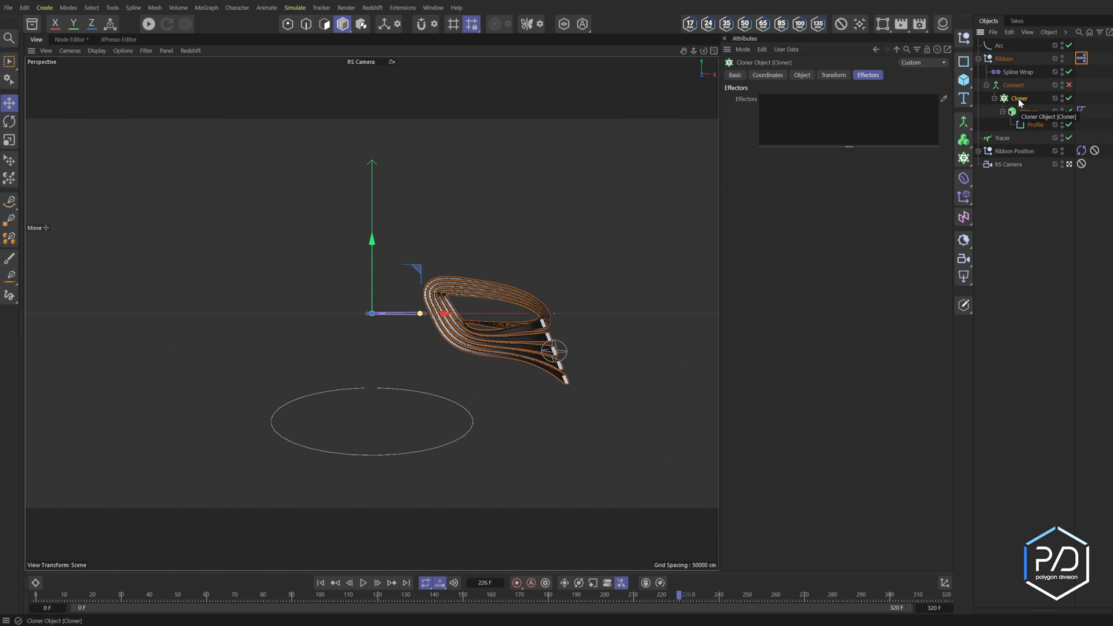
left_click(801, 75)
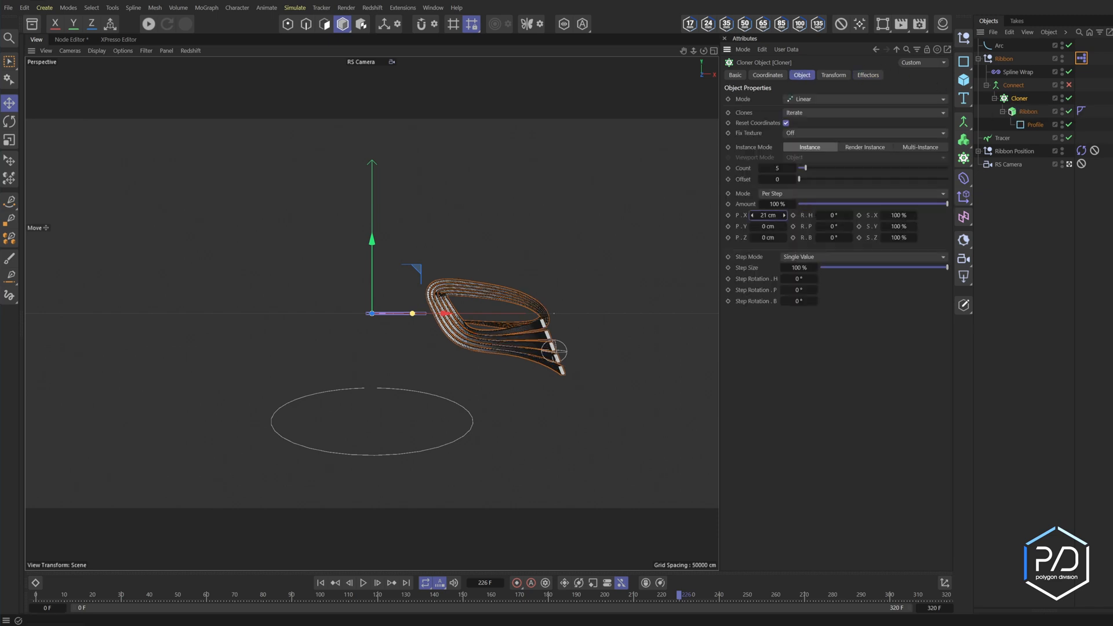
left_click_drag(769, 216, 753, 215)
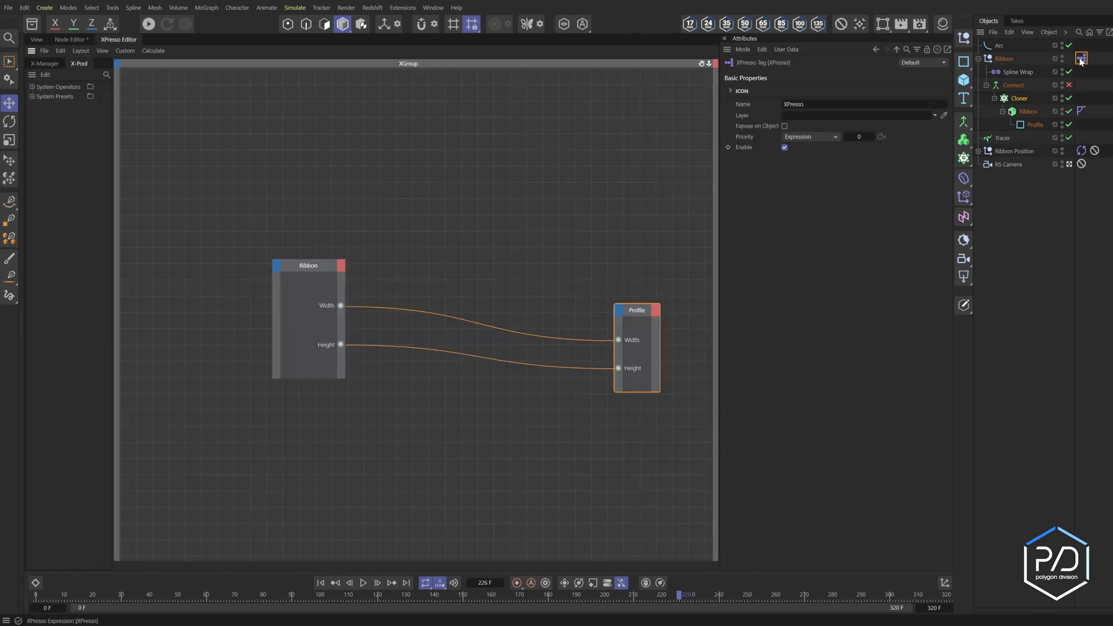
left_click(1019, 97)
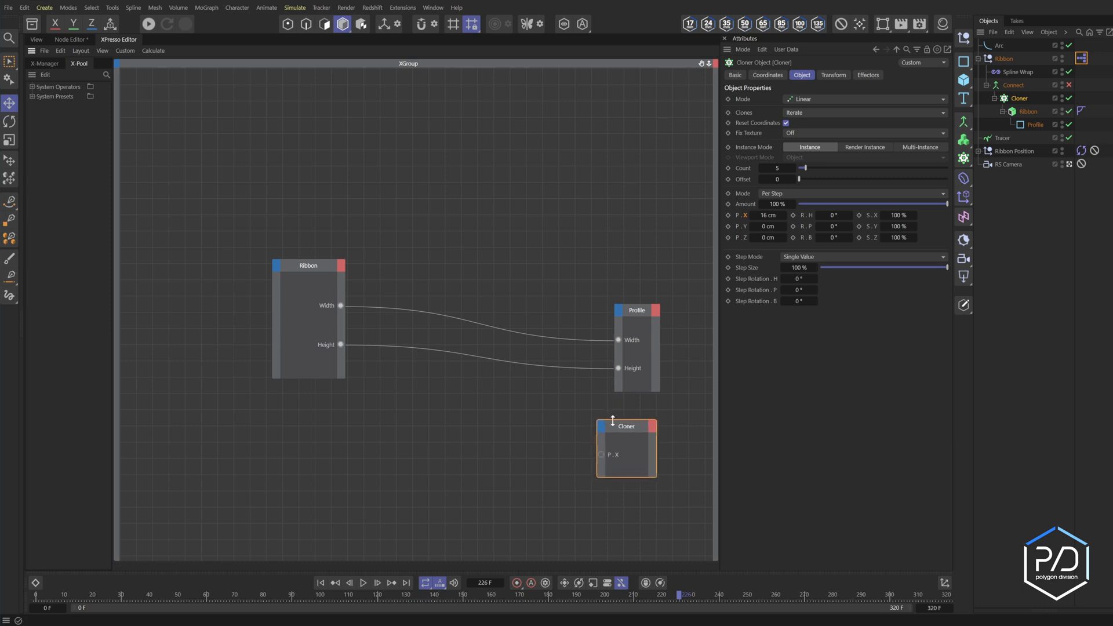
mouse_move(539, 409)
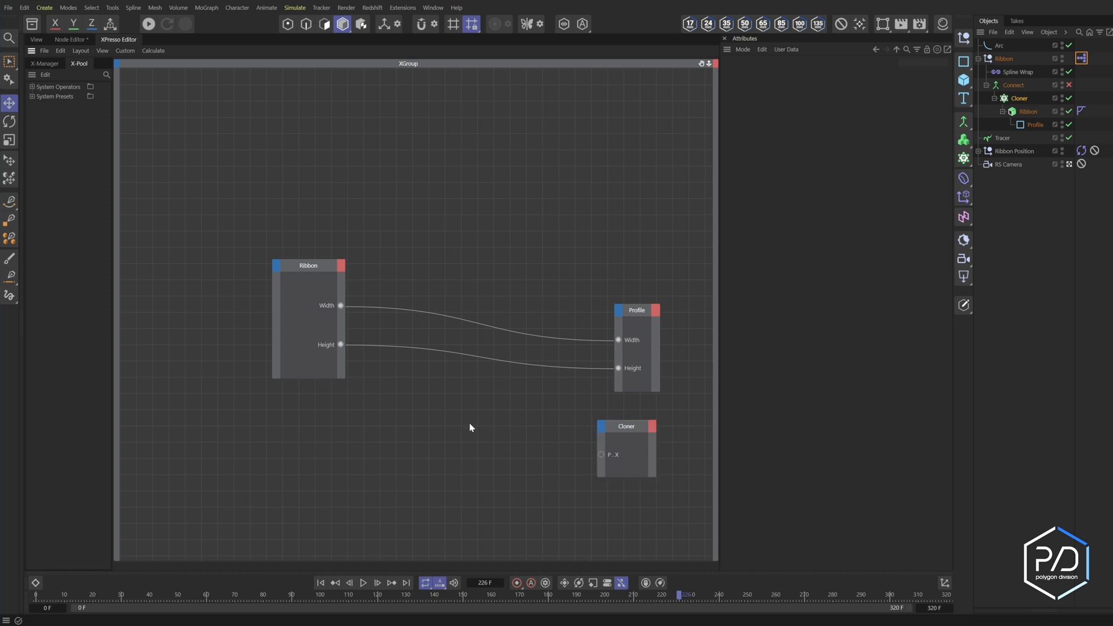
Step: Add a Math:Add node feeding Ribbon Width plus a gap into Cloner P.X, testing 2, 10 and 25 cm
right_click(469, 427)
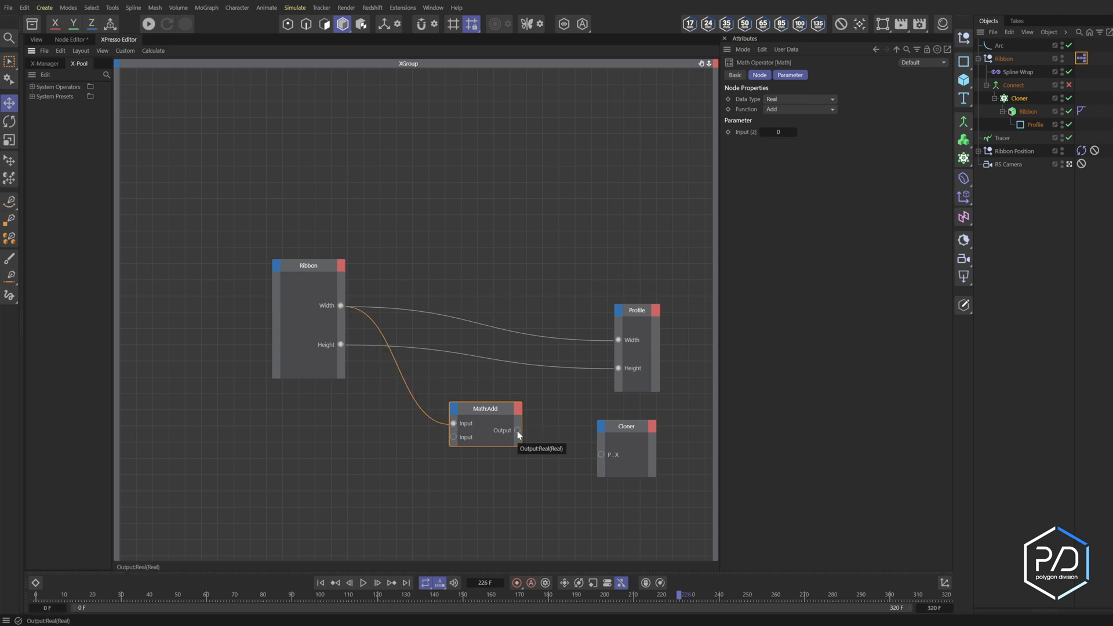
left_click_drag(485, 408, 499, 427)
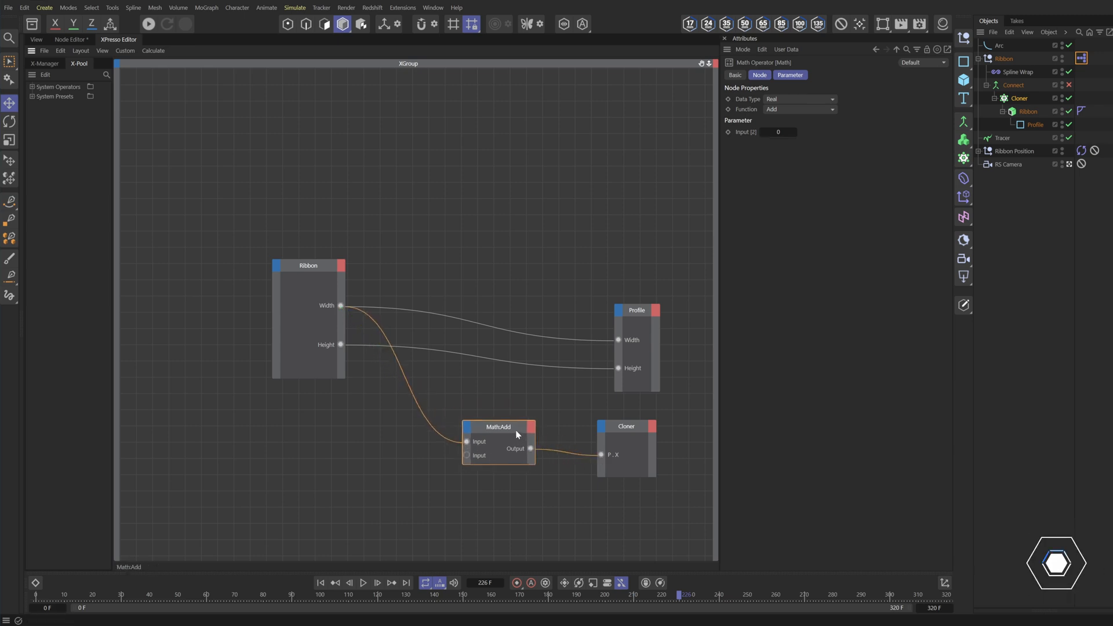
type("2")
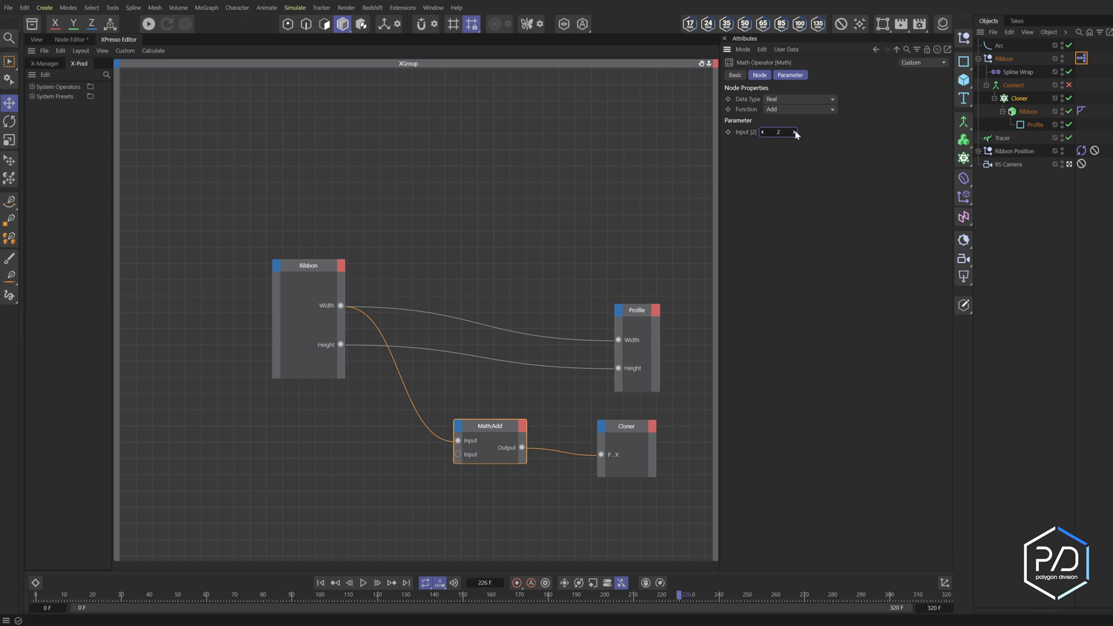
type("10")
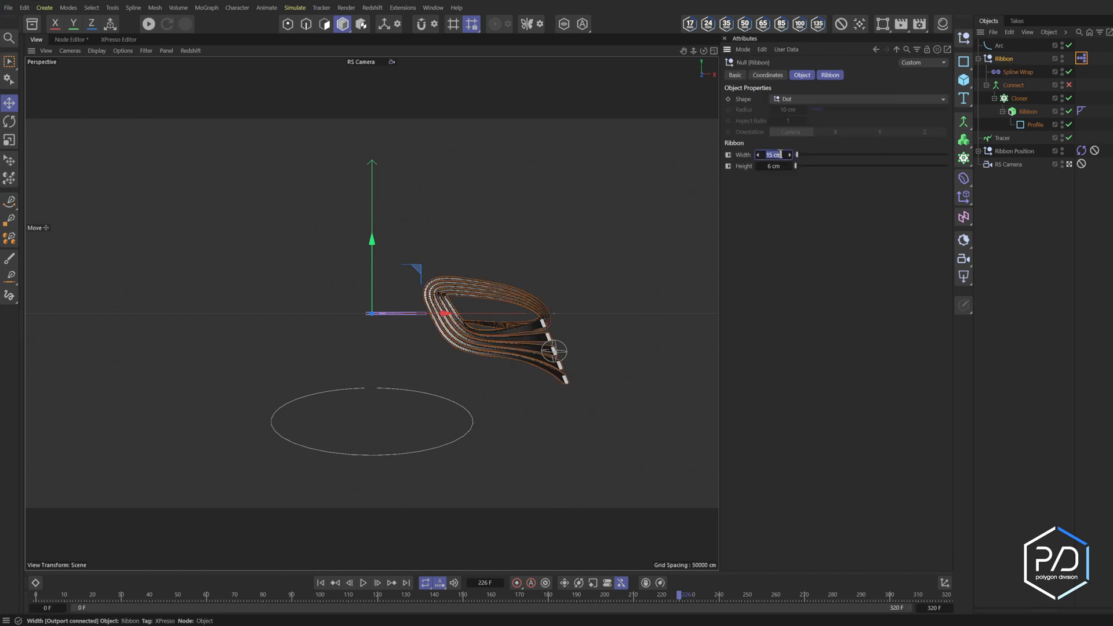
type("25 cm")
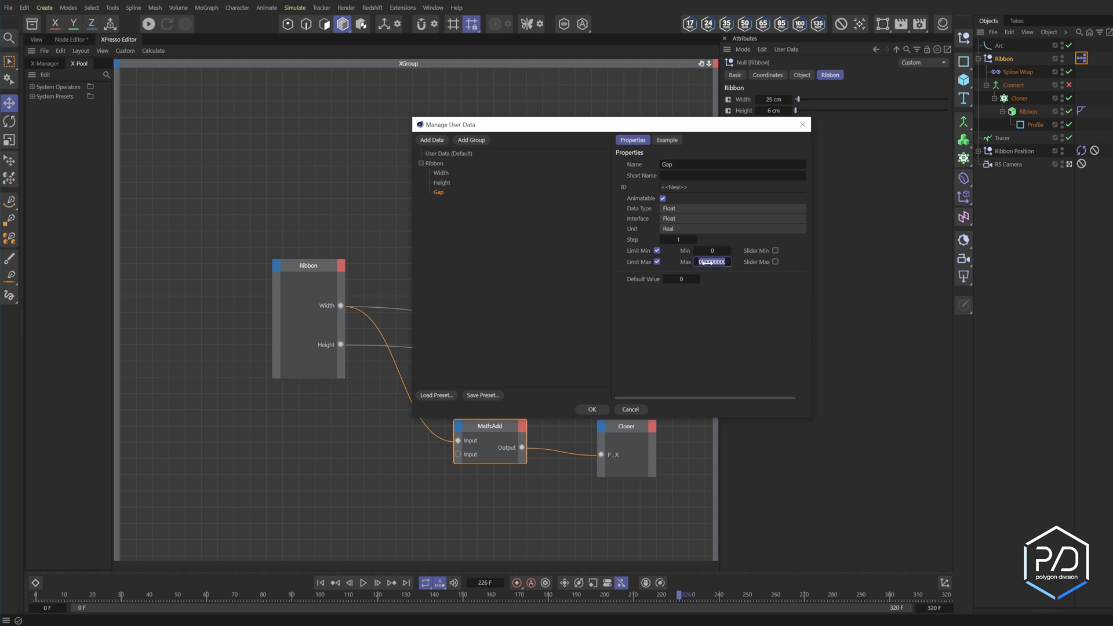
Step: Review the Width and Height slider limits in Manage User Data and confirm the changes
left_click(440, 172)
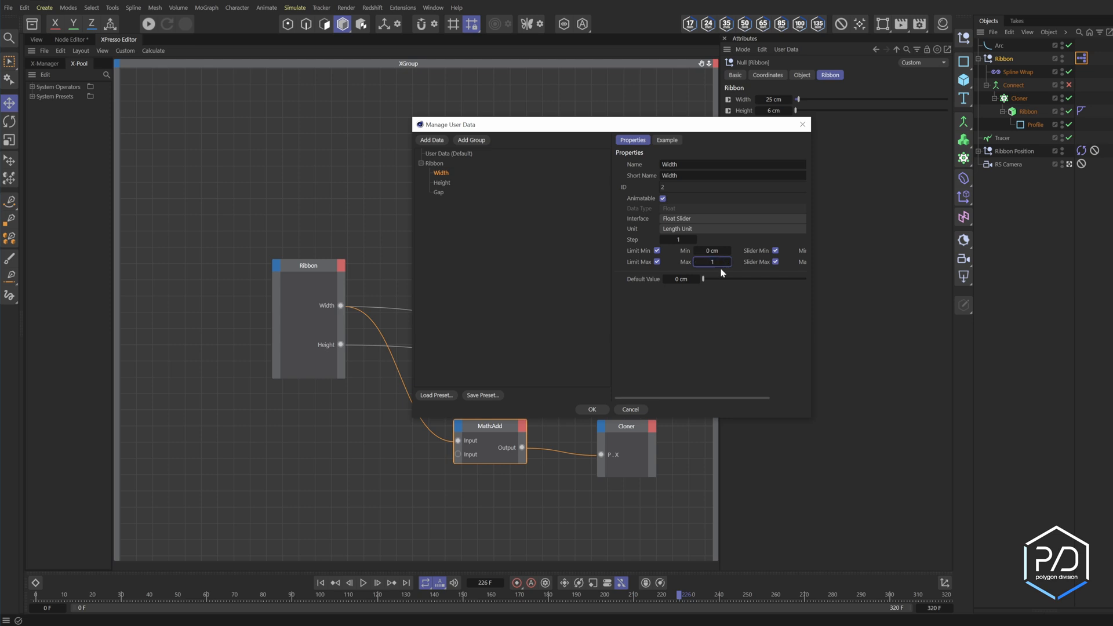
left_click(441, 182)
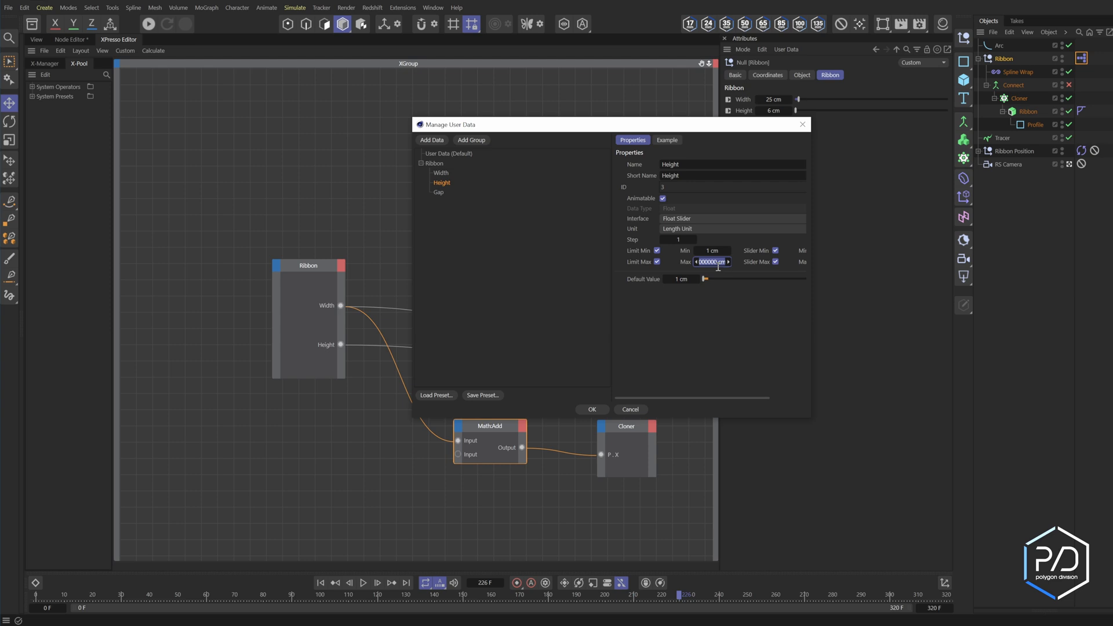
left_click(441, 173)
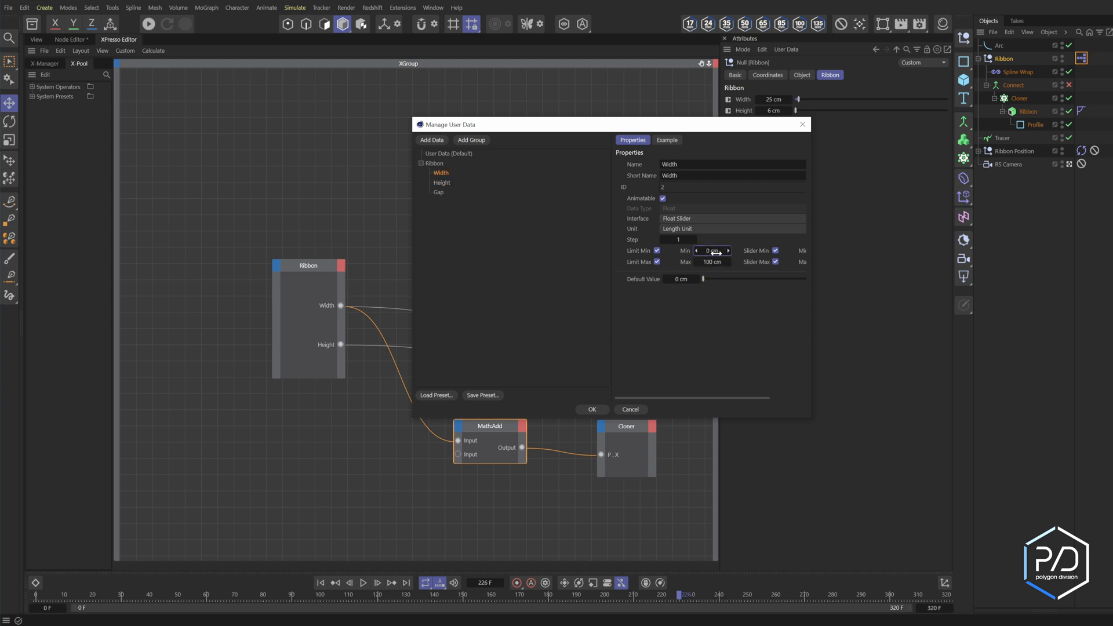
left_click(592, 409)
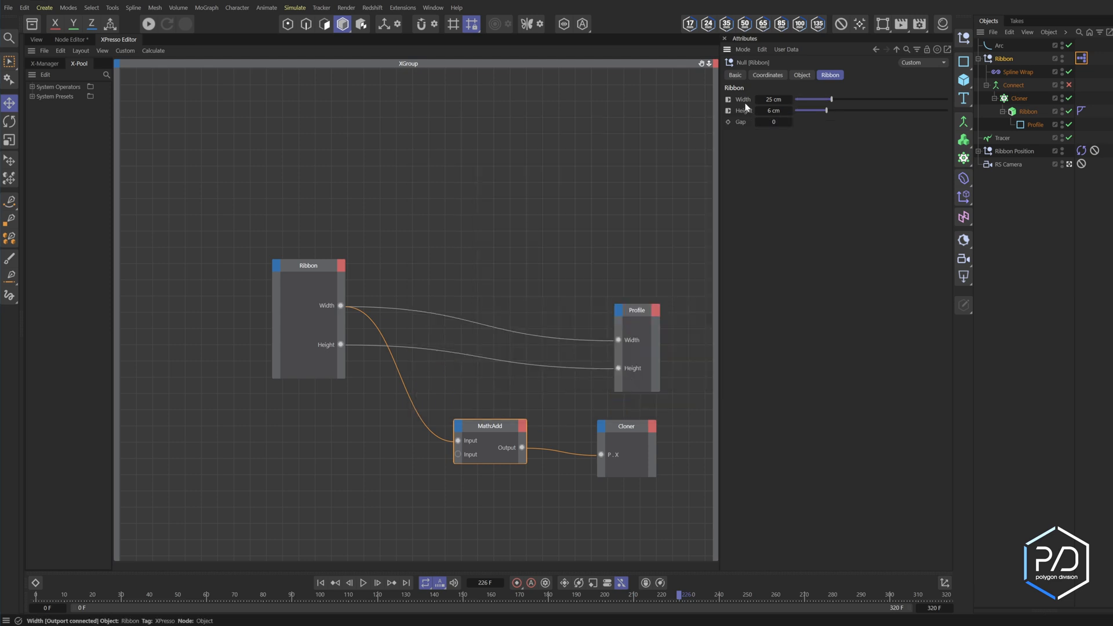
Step: Add a Gap user data as a Float Slider from 0 to 10 on the Ribbon null
left_click(786, 49)
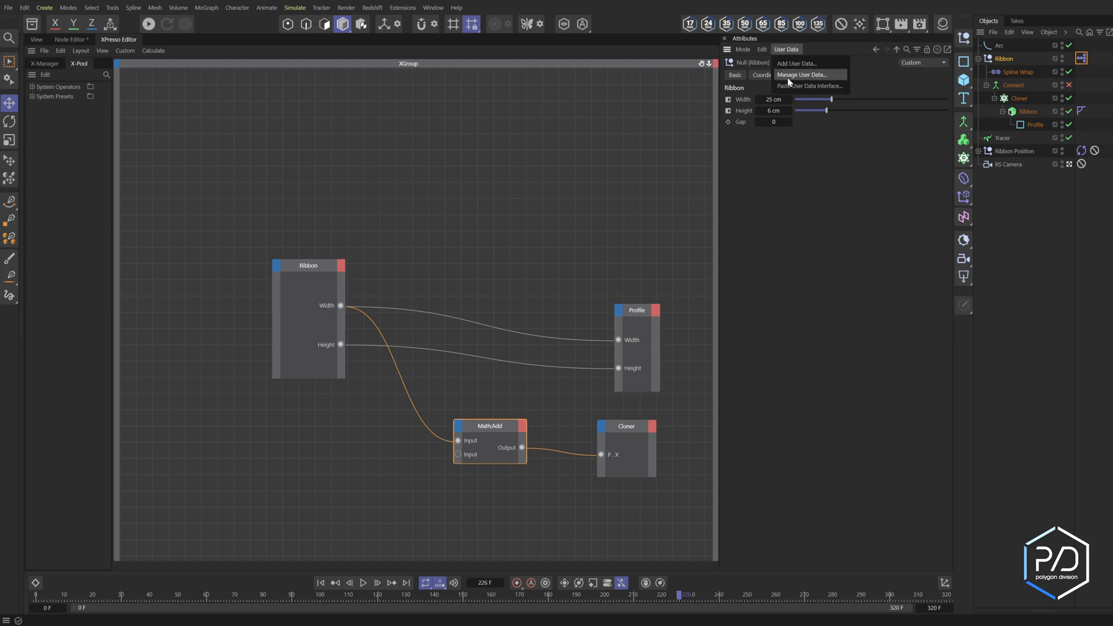
left_click(801, 74)
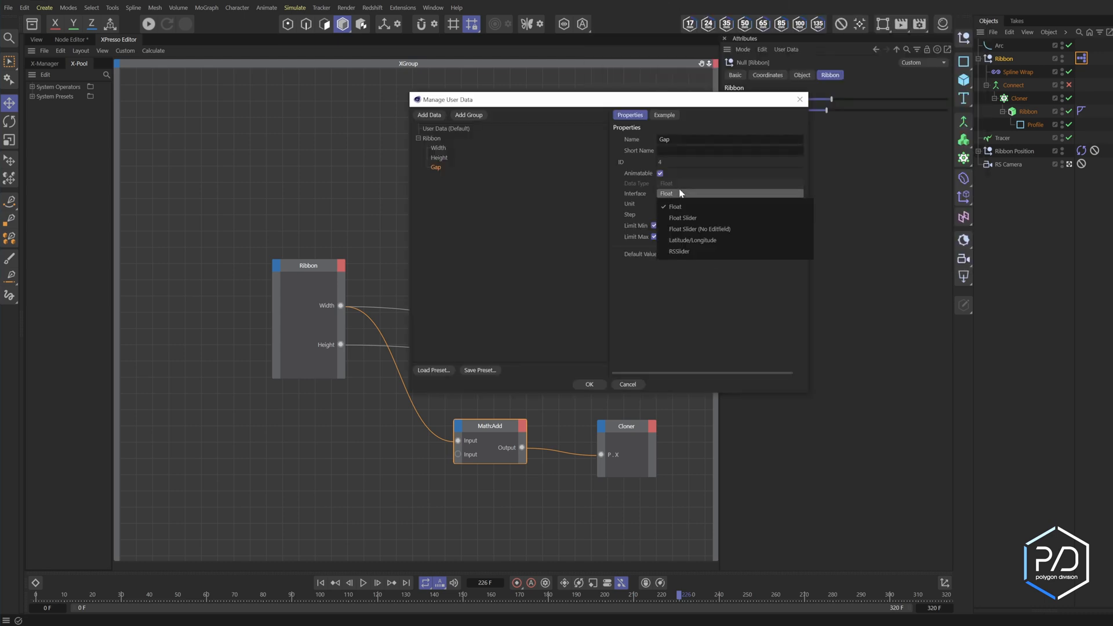
left_click(681, 217)
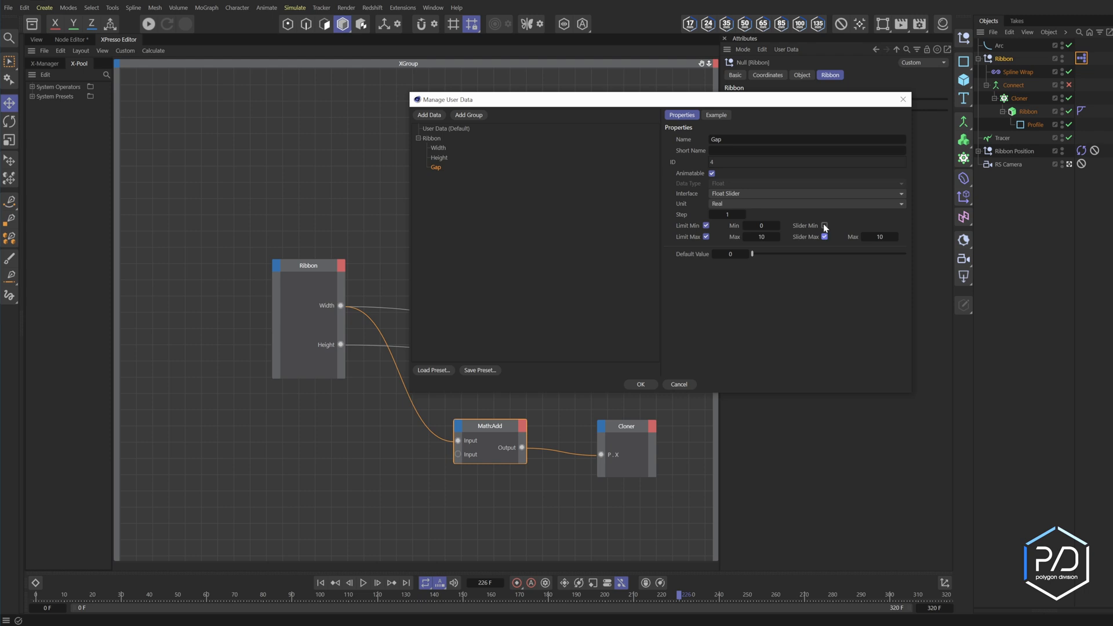
left_click(637, 384)
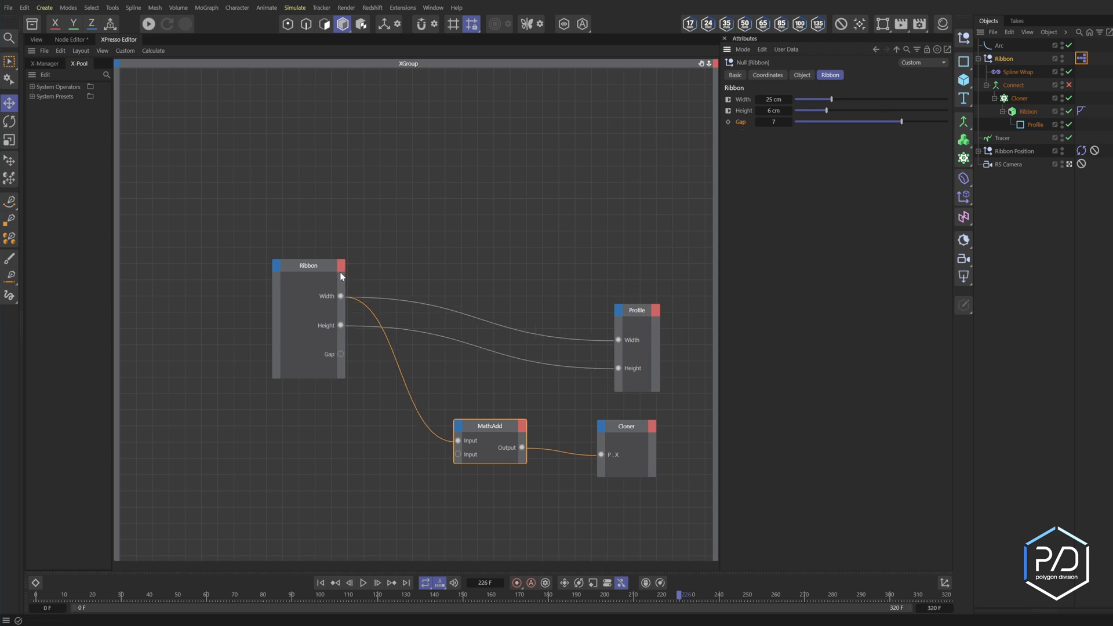
Step: Expose the Gap port on the Ribbon XPresso node and test different band gaps
left_click_drag(340, 353, 459, 454)
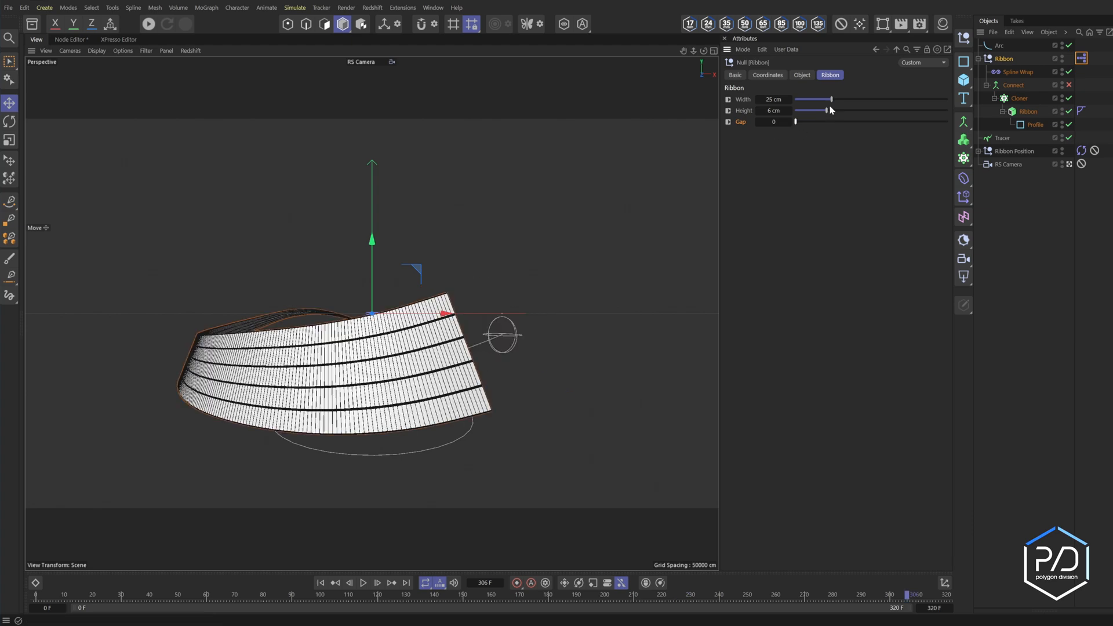
left_click_drag(828, 110, 804, 110)
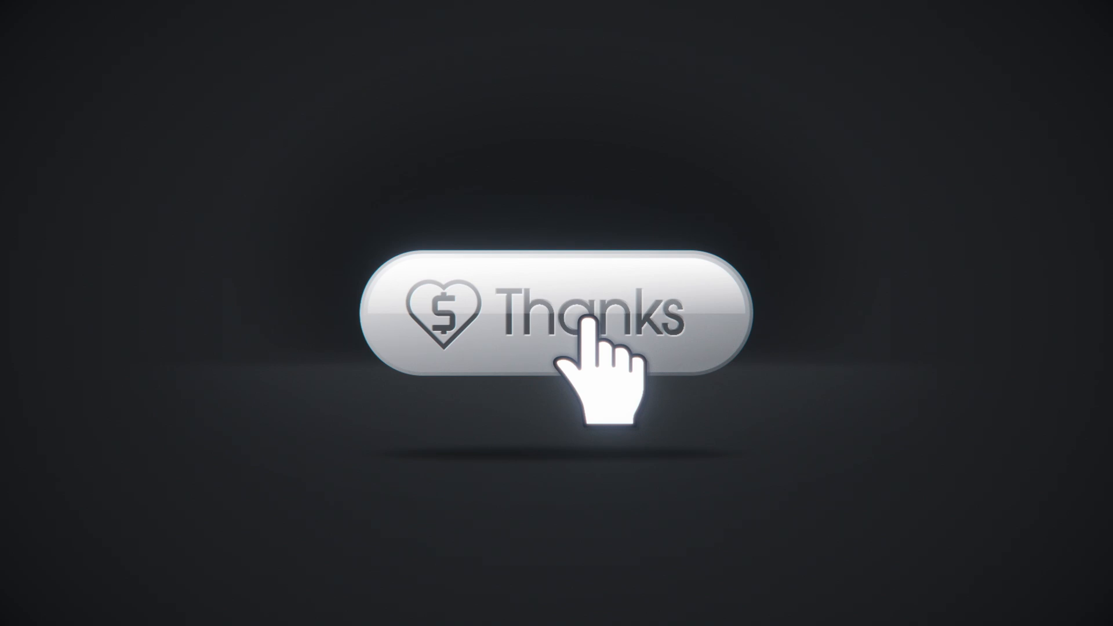
left_click(600, 334)
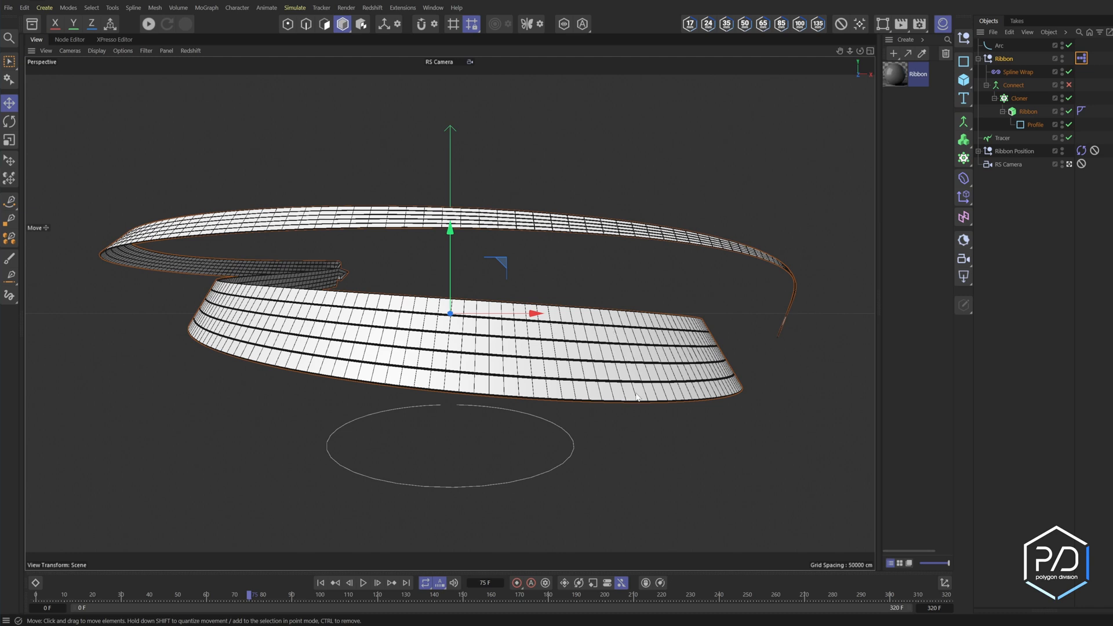
mouse_move(104, 65)
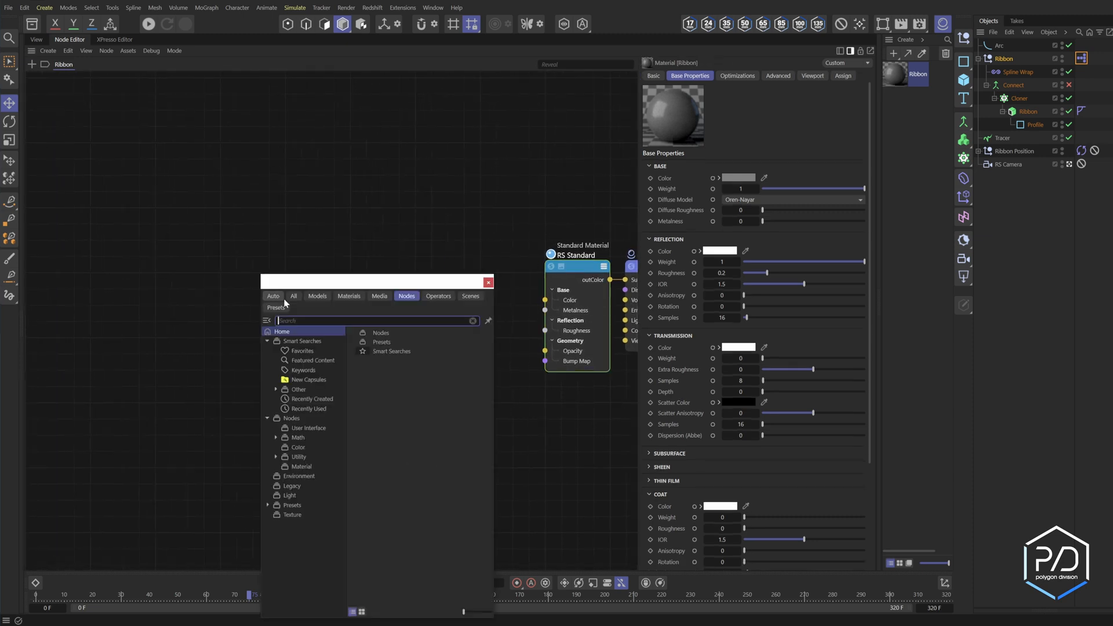
Step: Add an Integer User Data node reading the MoGraph Object ID (RSMGID) attribute
type("user")
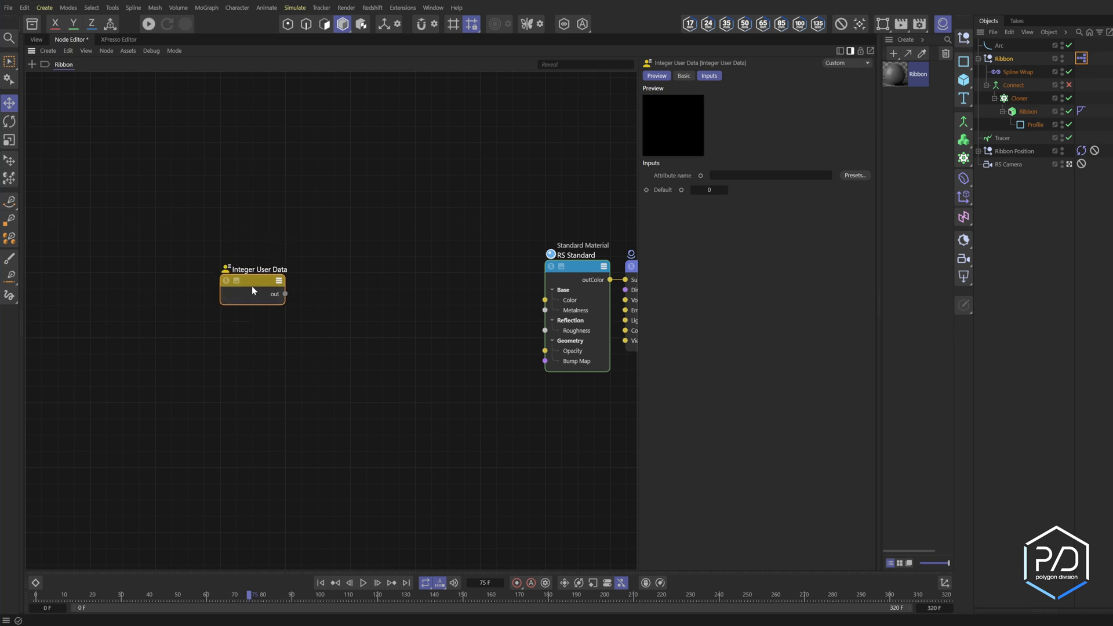
left_click(854, 175)
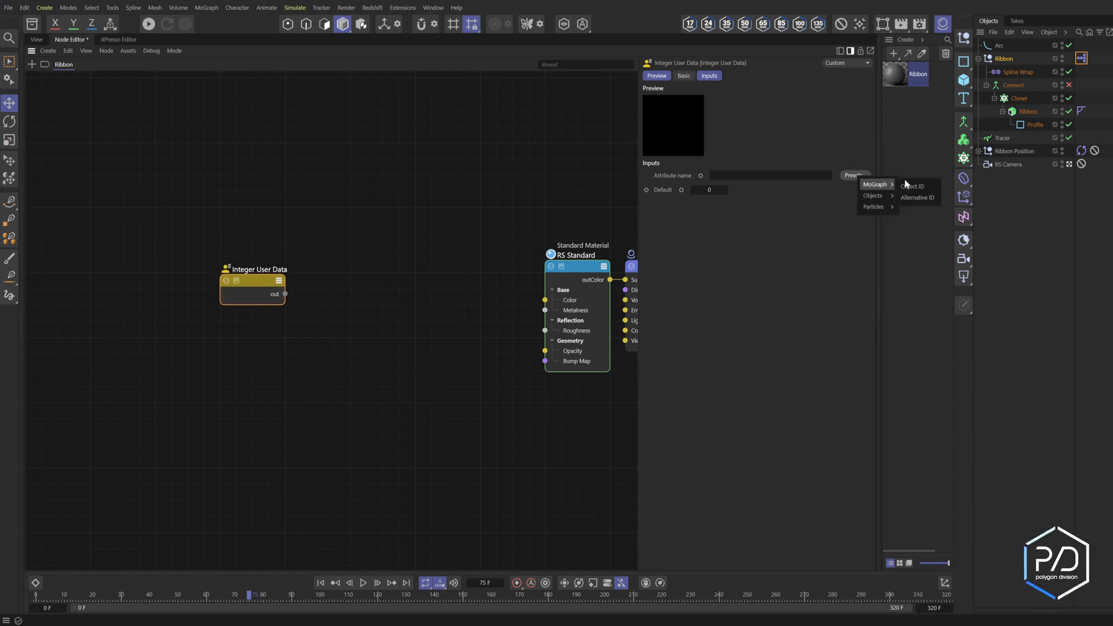
left_click(913, 185)
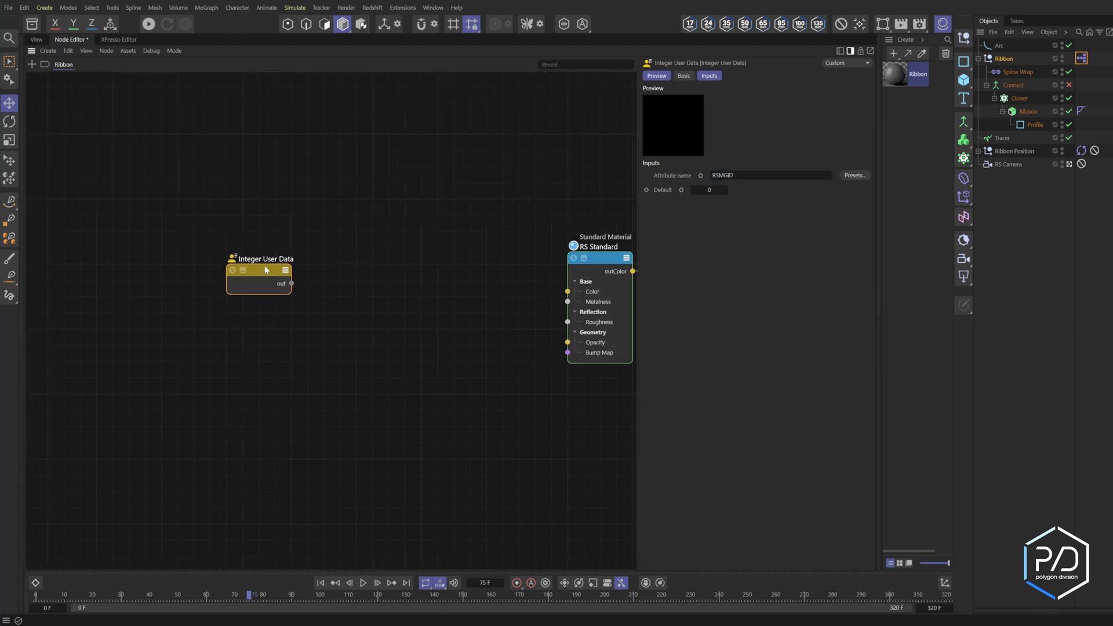
Step: Add a Shader Switch and wire the clone ID output into its Shader Selector
left_click_drag(267, 270, 218, 206)
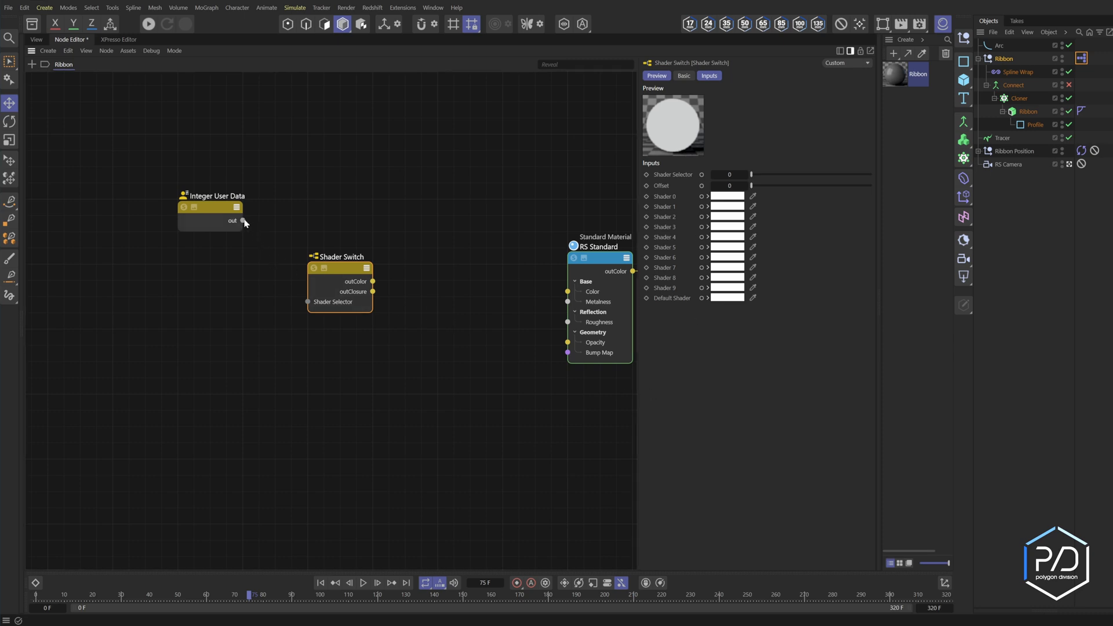
left_click_drag(242, 220, 307, 301)
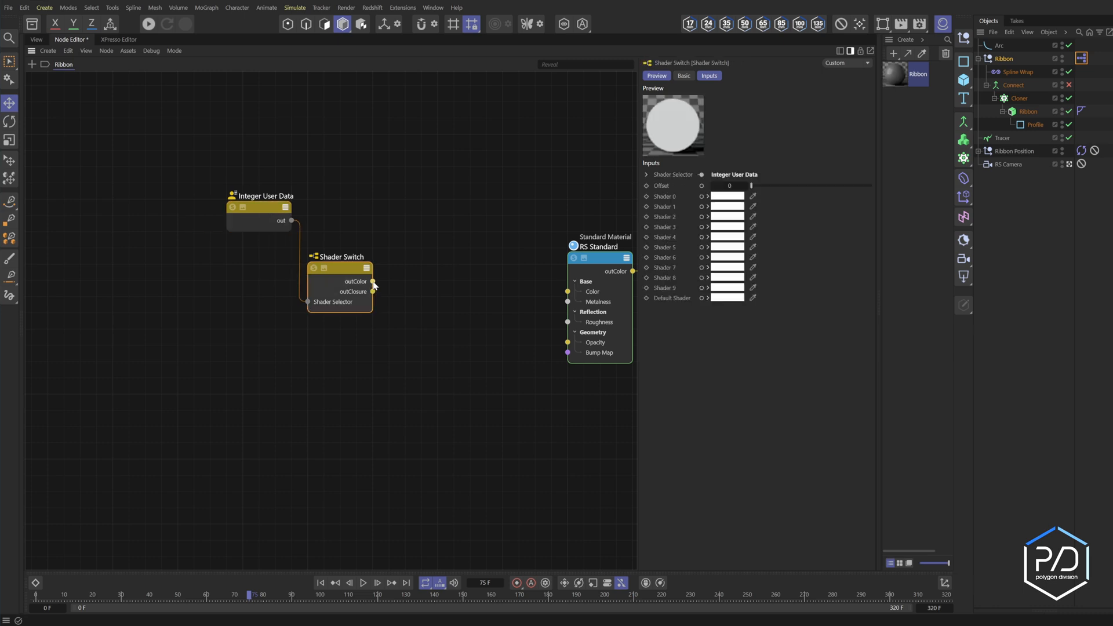
left_click(727, 196)
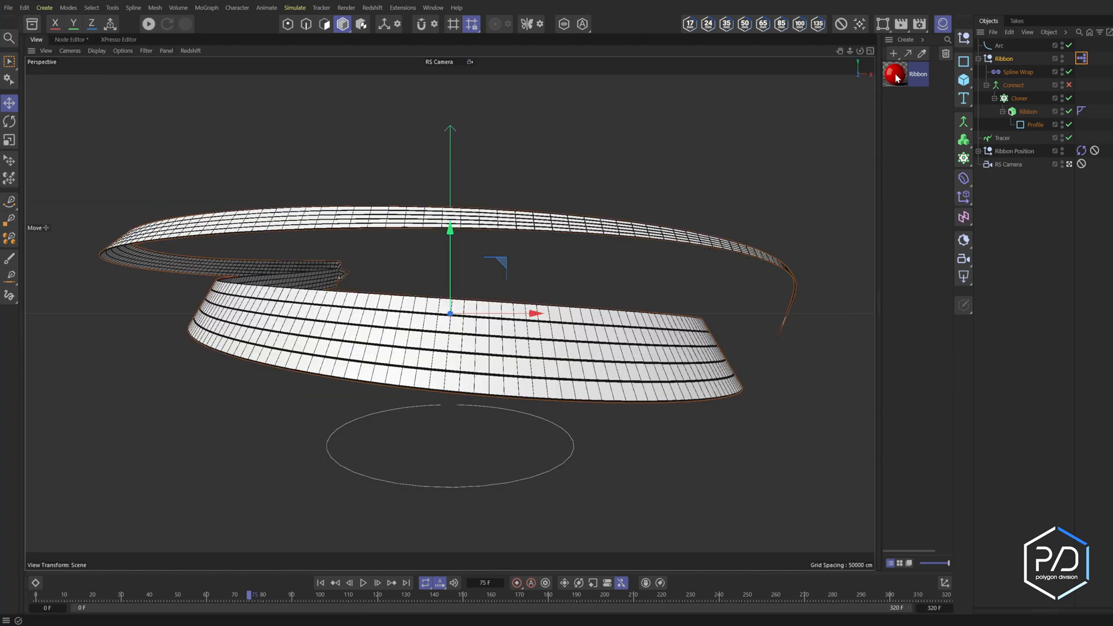
Step: Apply the Ribbon material to the Cloner and start the Redshift live render of the red ribbon
left_click(148, 23)
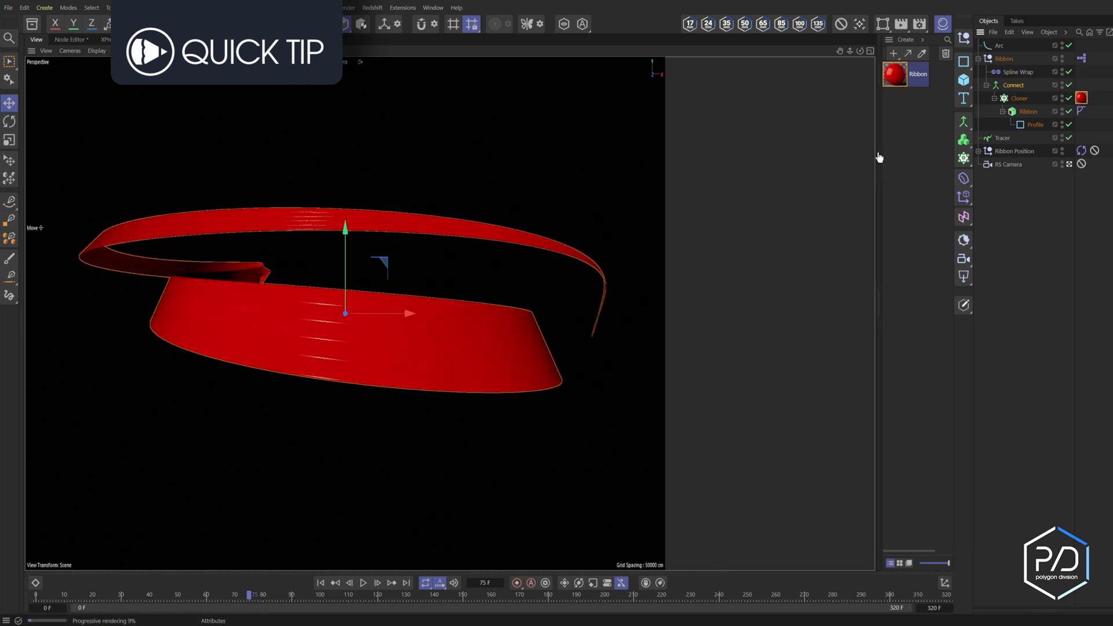
left_click(1013, 85)
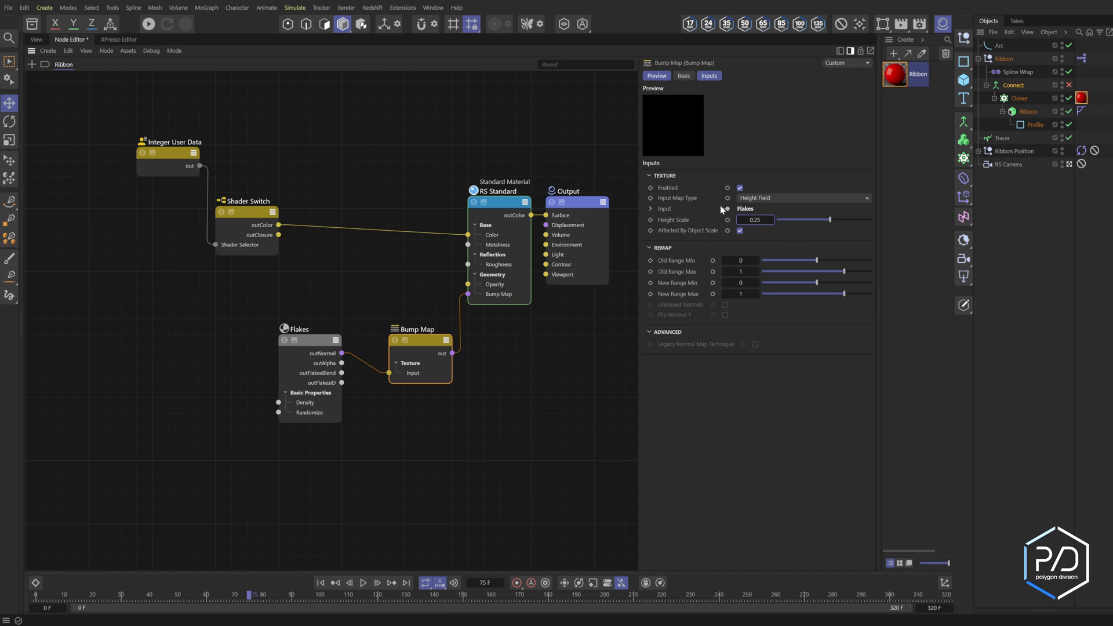
Step: Set the Bump Map to Tangent-Space Normal, wire Flakes into a Change Range node and re-render
left_click(803, 197)
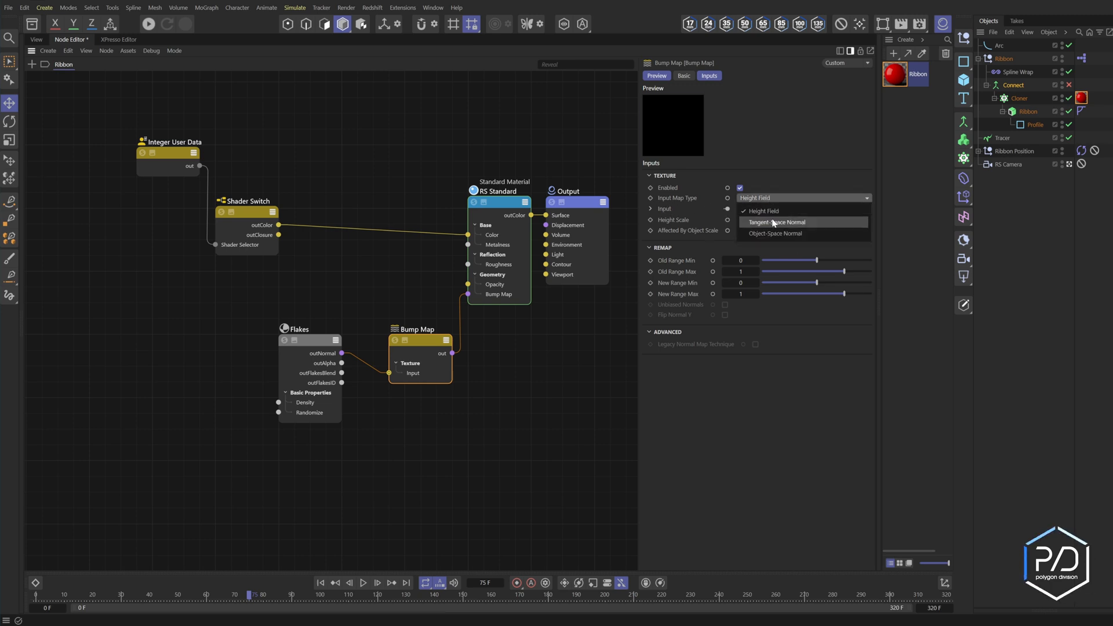
left_click(777, 222)
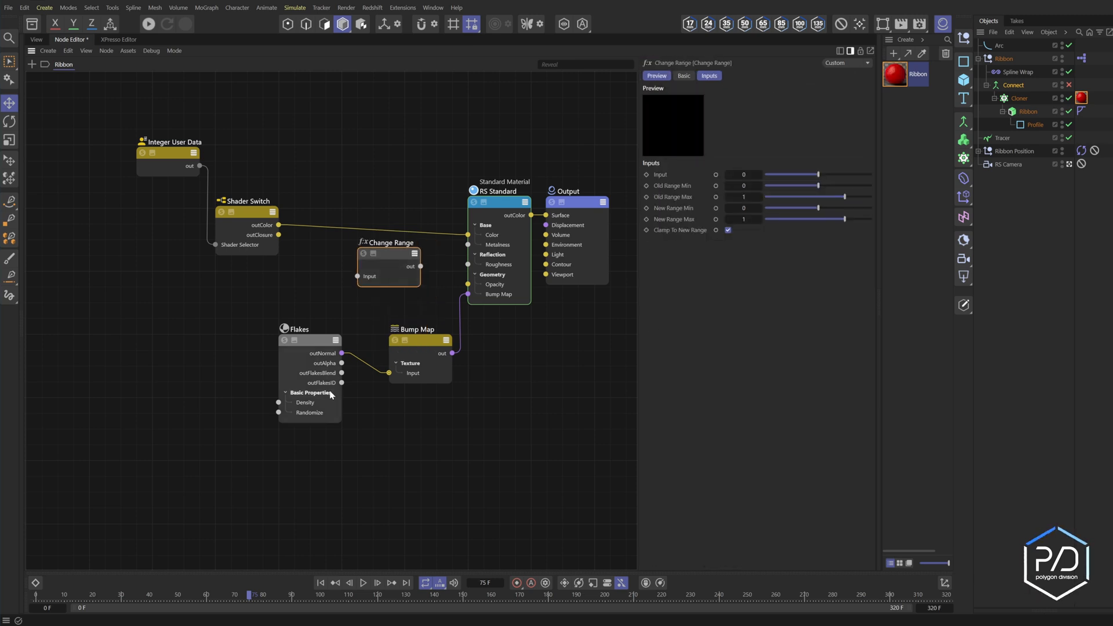
left_click_drag(330, 396, 354, 286)
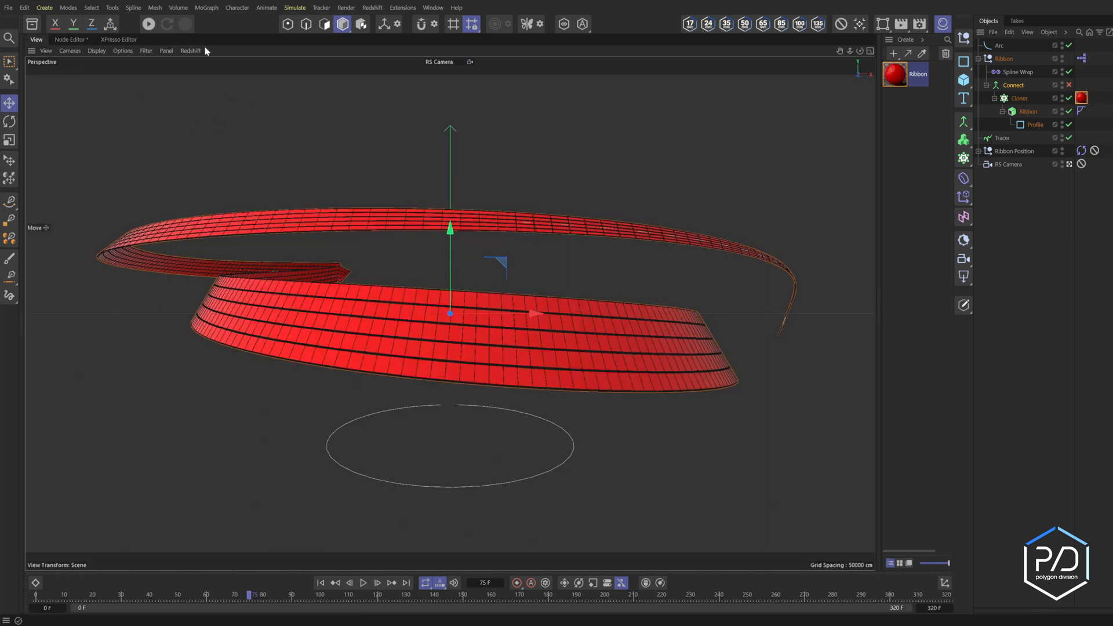
left_click(148, 23)
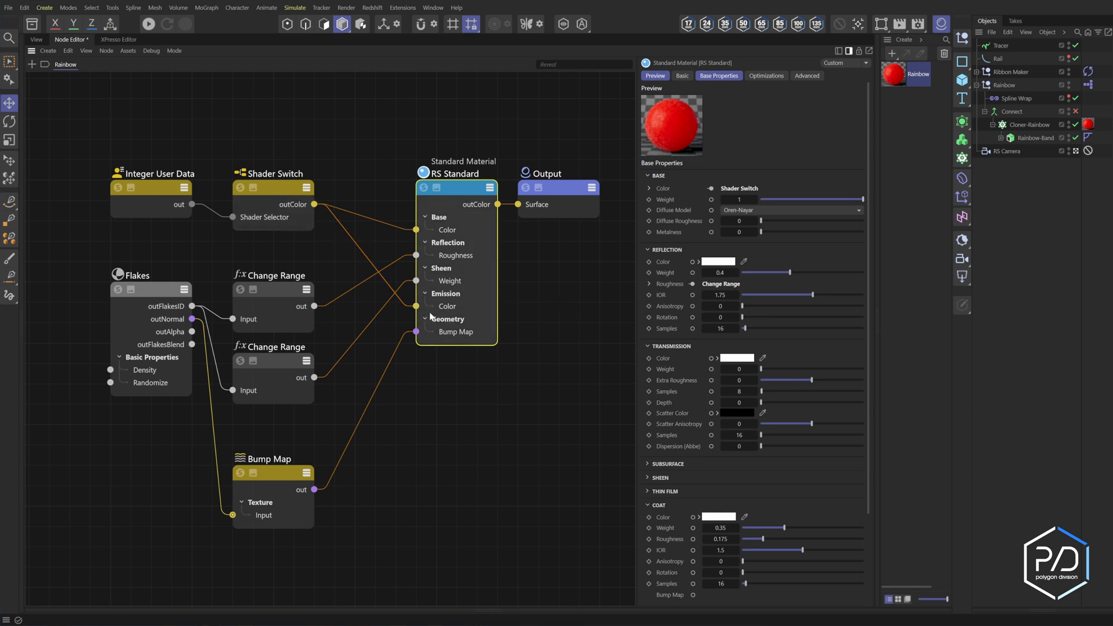
Step: Review the finished rainbow ribbon render with sparkling flakes, then stop the IPR
scroll("down", 3)
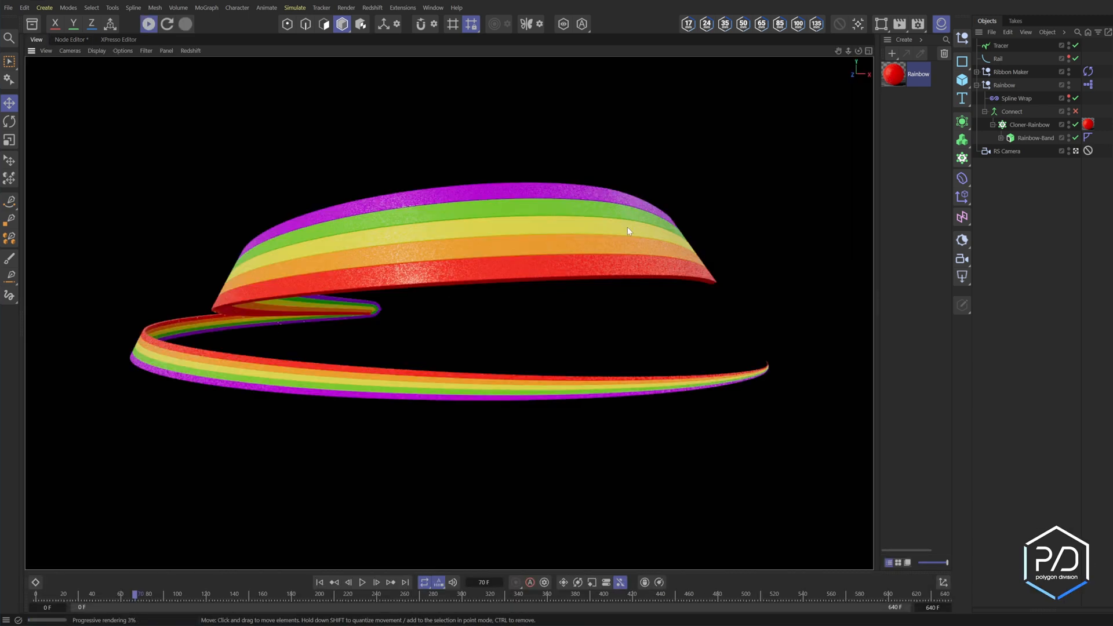
mouse_move(672, 256)
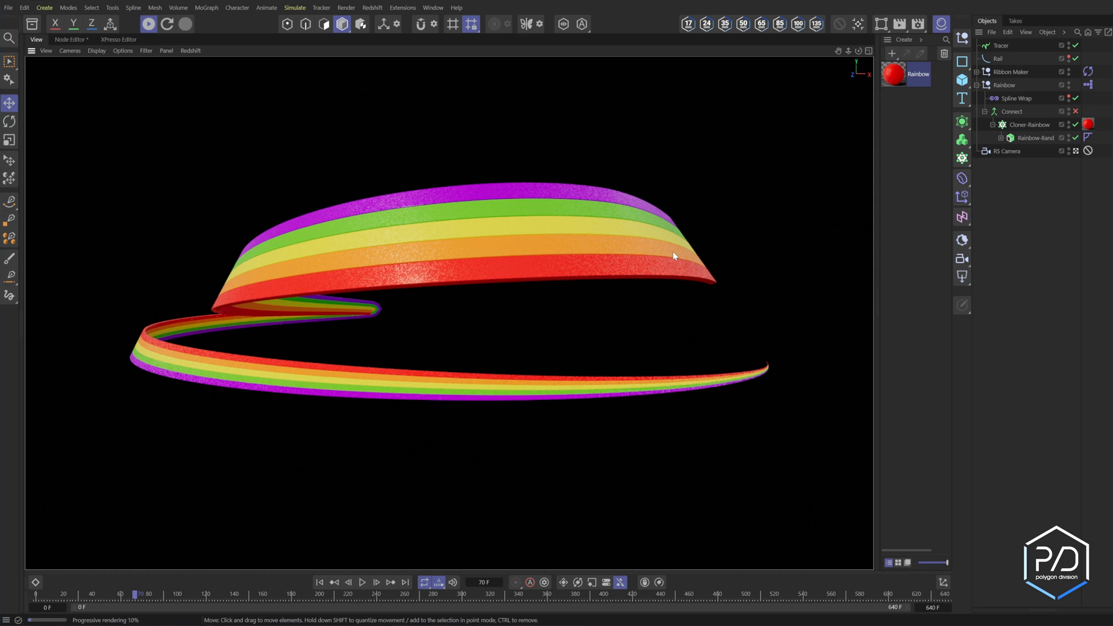
mouse_move(635, 252)
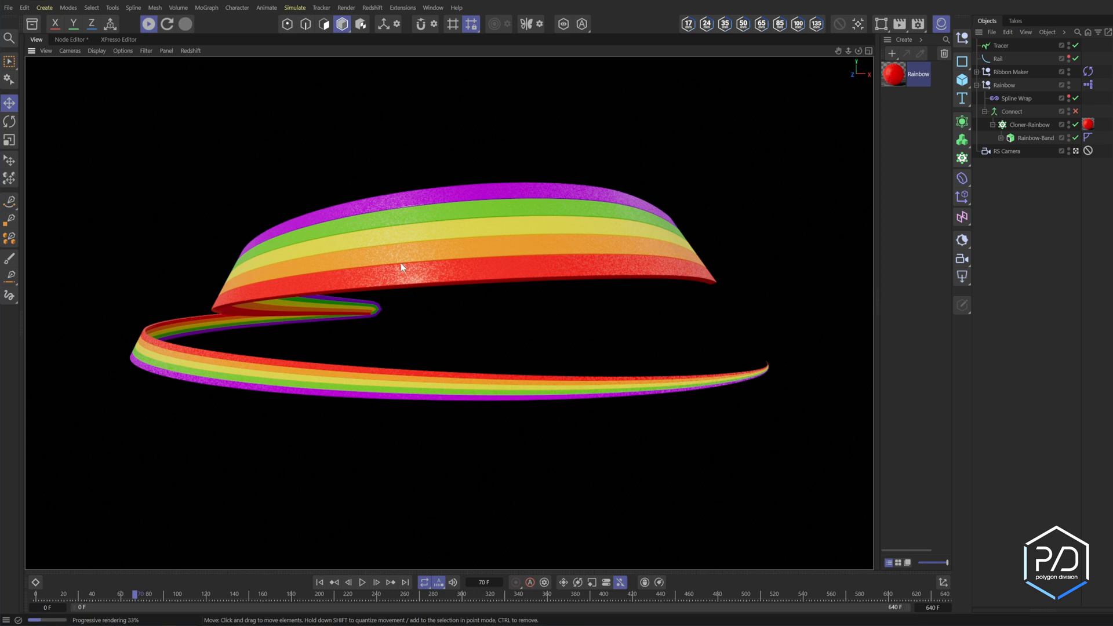
mouse_move(397, 223)
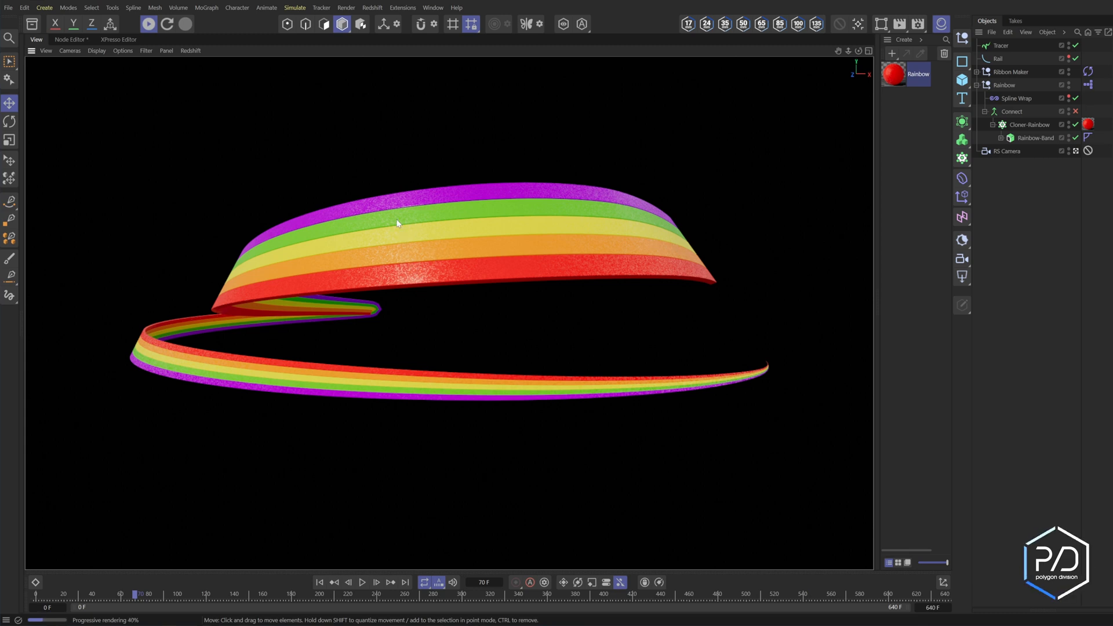
mouse_move(684, 260)
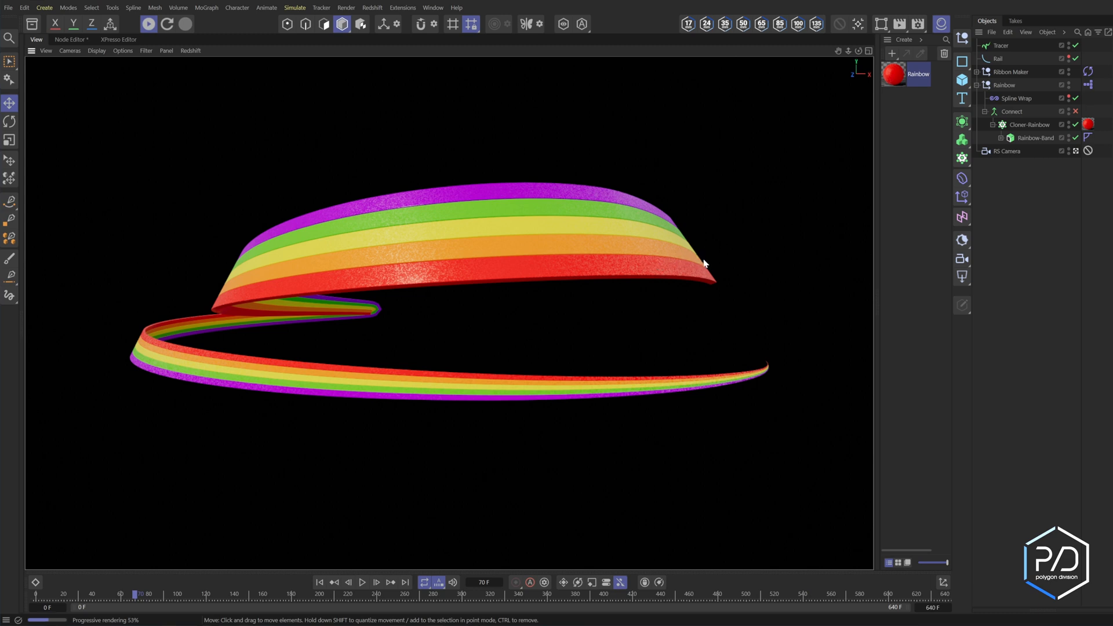
mouse_move(675, 247)
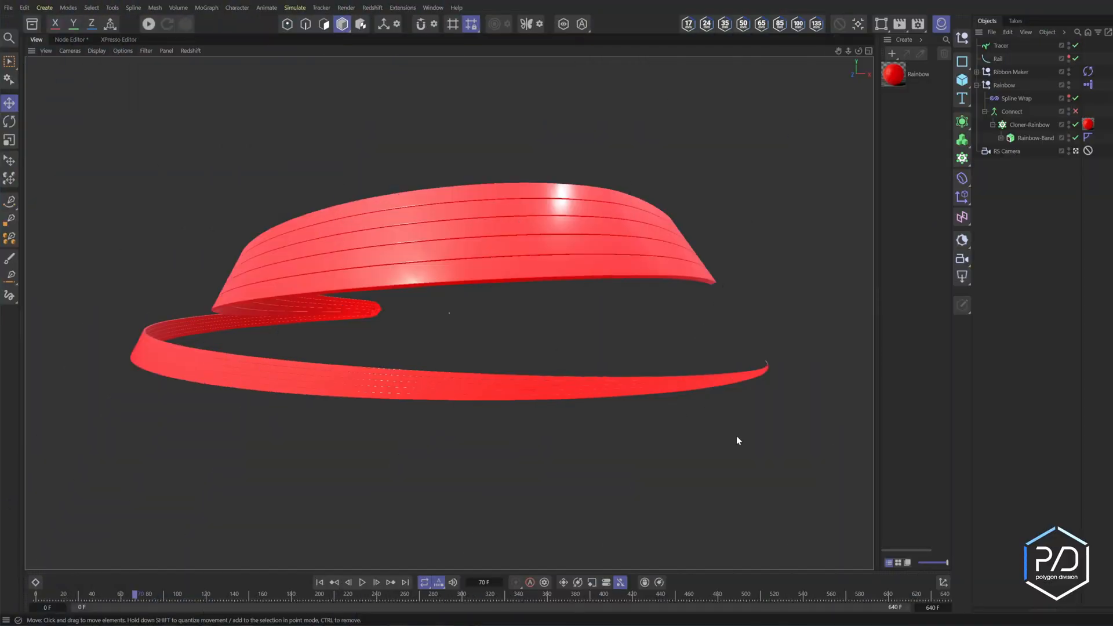
left_click(1011, 112)
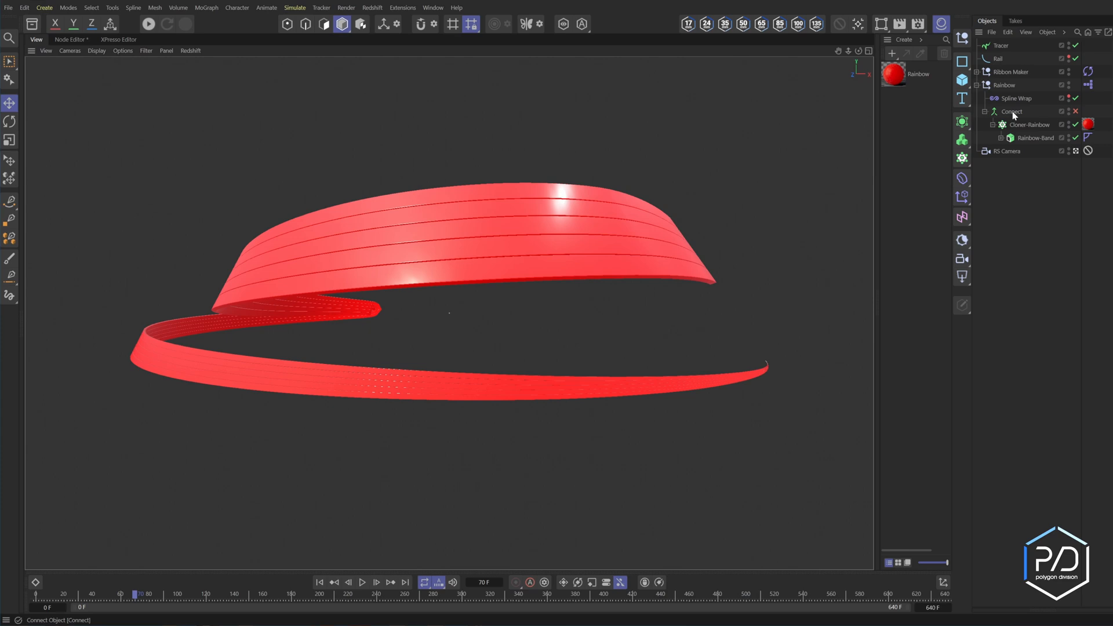